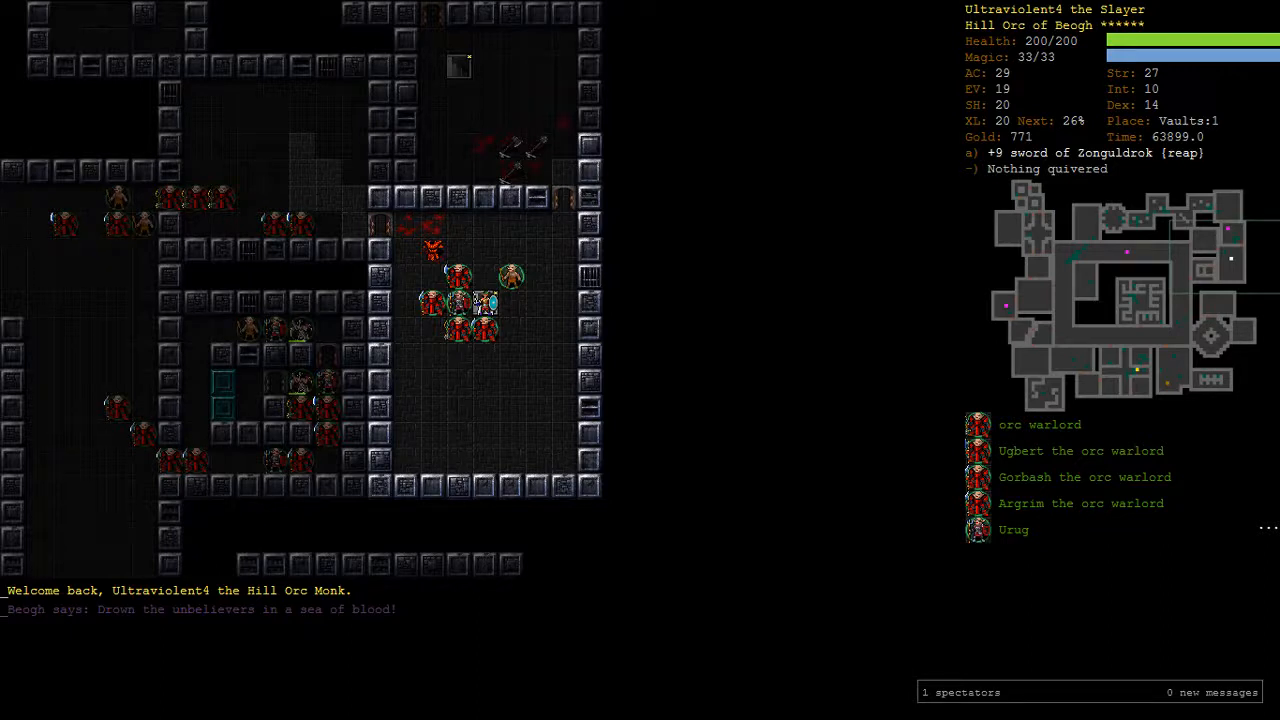
Step: Search known items for 'pole' to list 99 polearms, then leave the search for the travel prompt
text(pole)
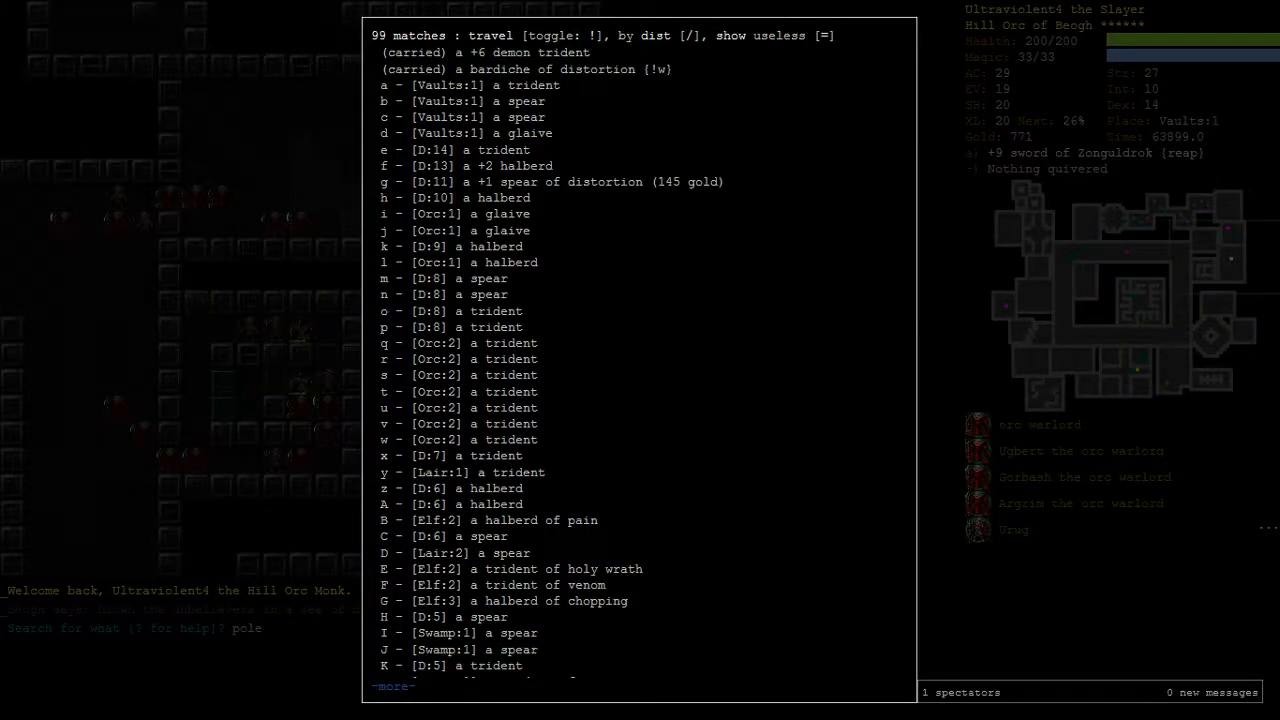
key(escape)
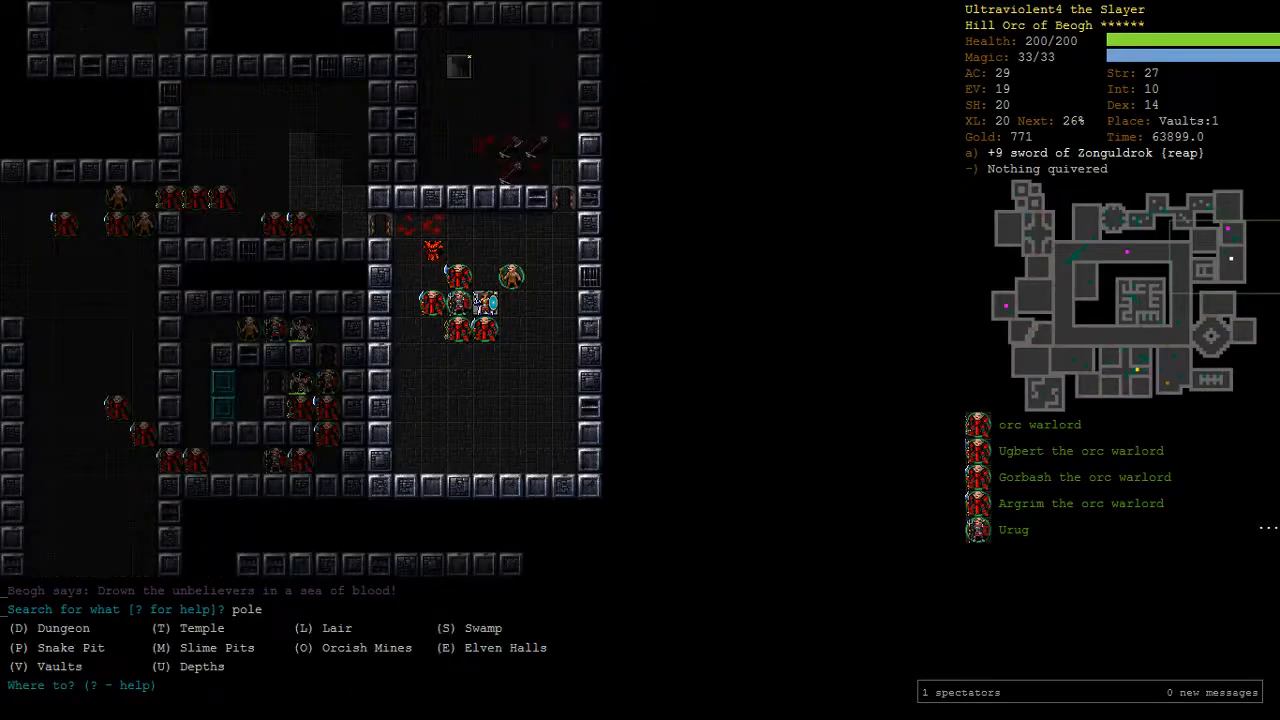
Step: Auto-travel from the Vaults to Elven Halls:2 with the allied orcs
key(E)
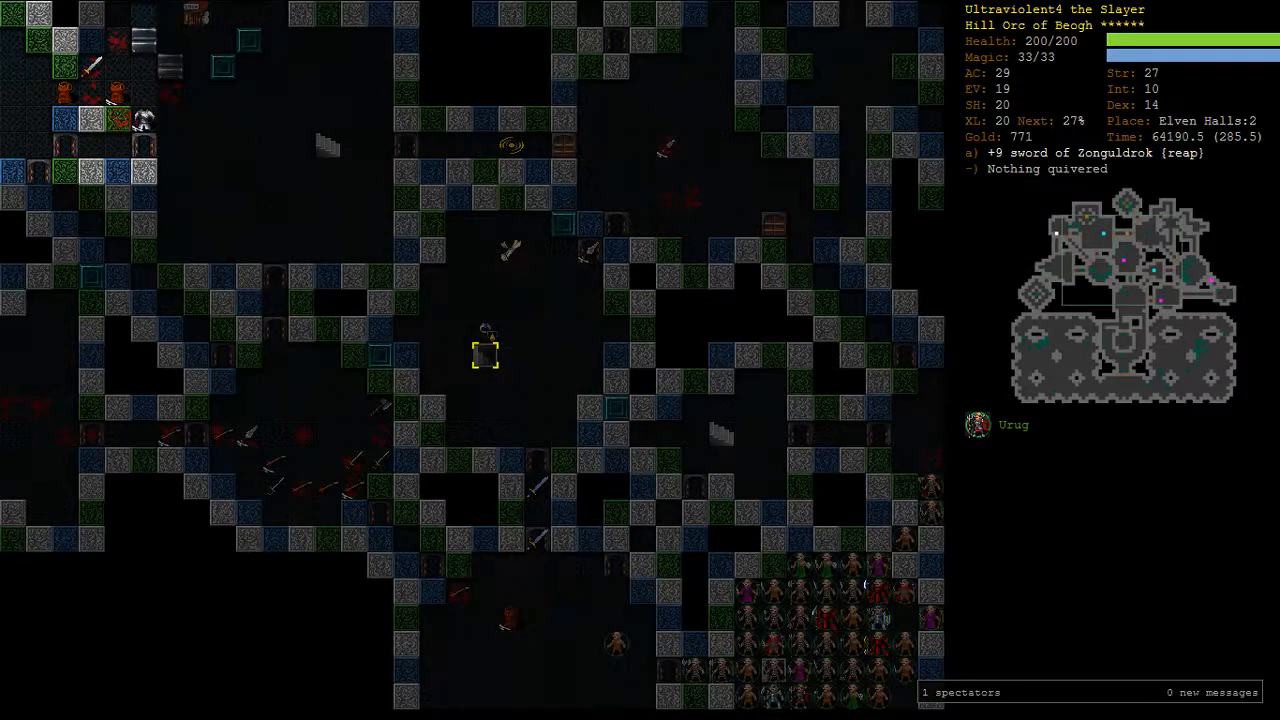
Step: Step down to Elven Halls:3 and straight back up to level 2
key(>)
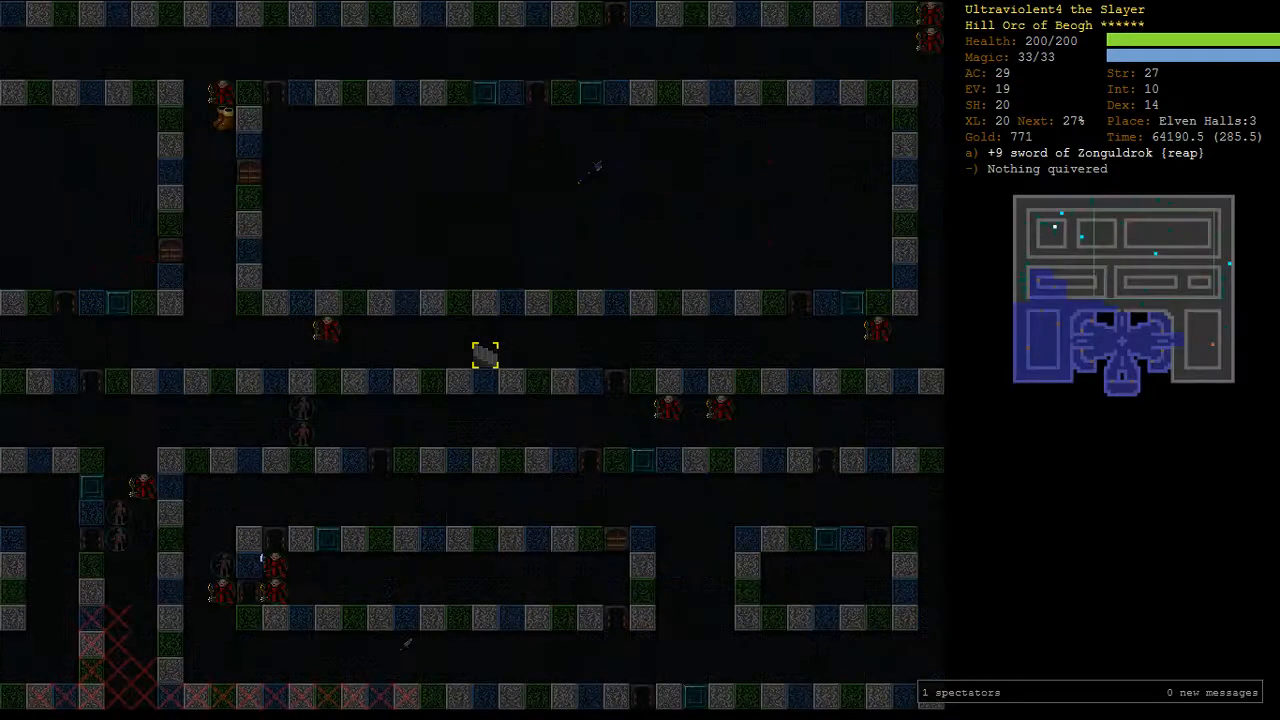
key(>)
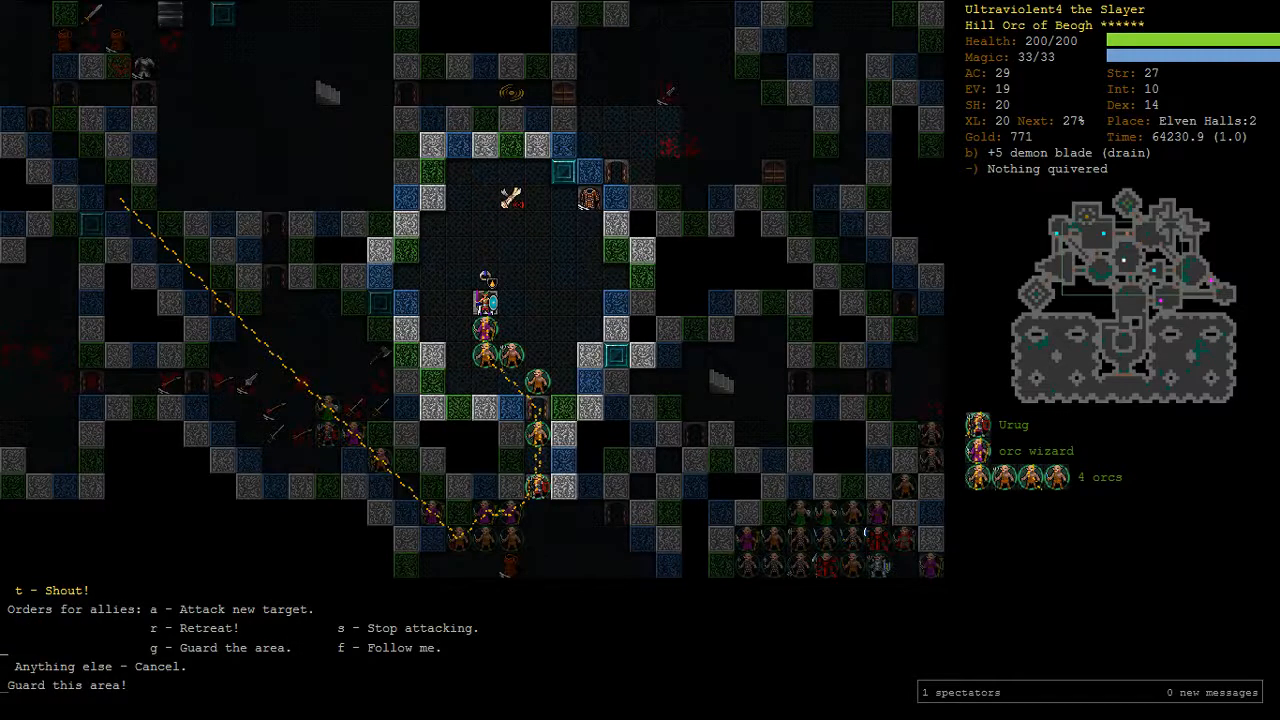
Step: Walk to the down staircase so the orc knight, sorcerer and warriors gather around
key(>)
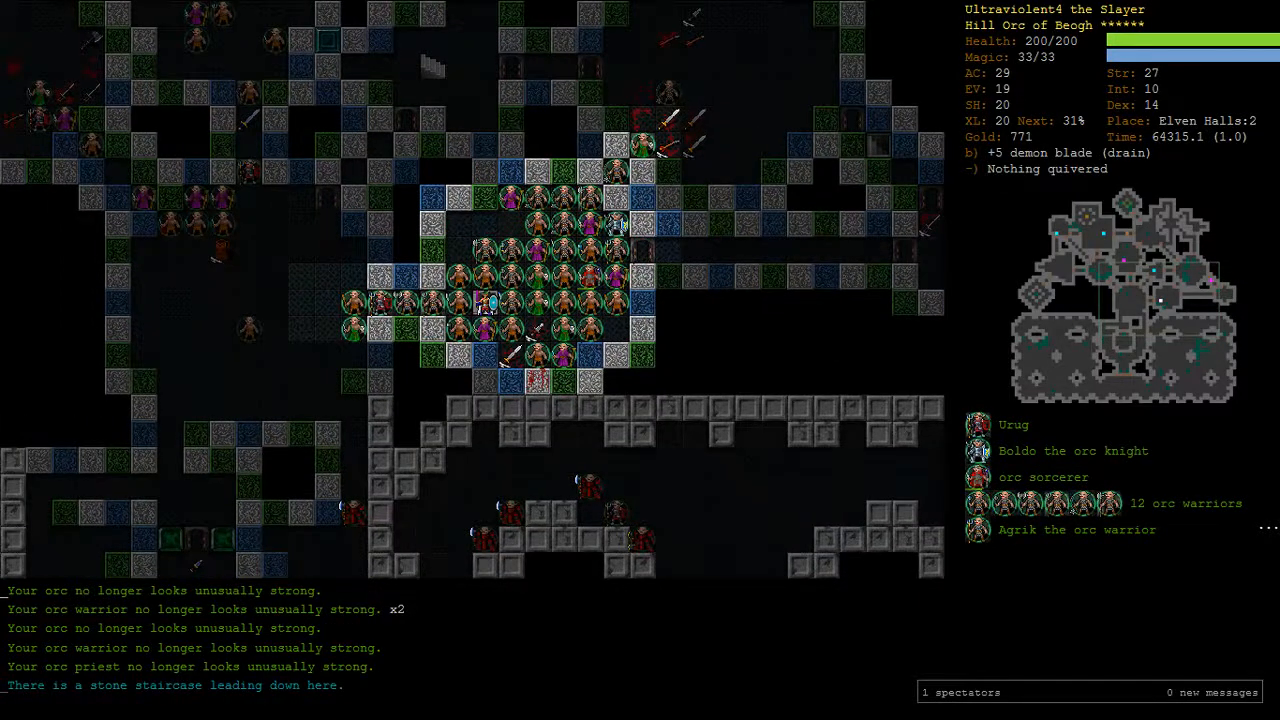
Step: Descend to Elven Halls:3 with the three orc warlords in tow
key(>)
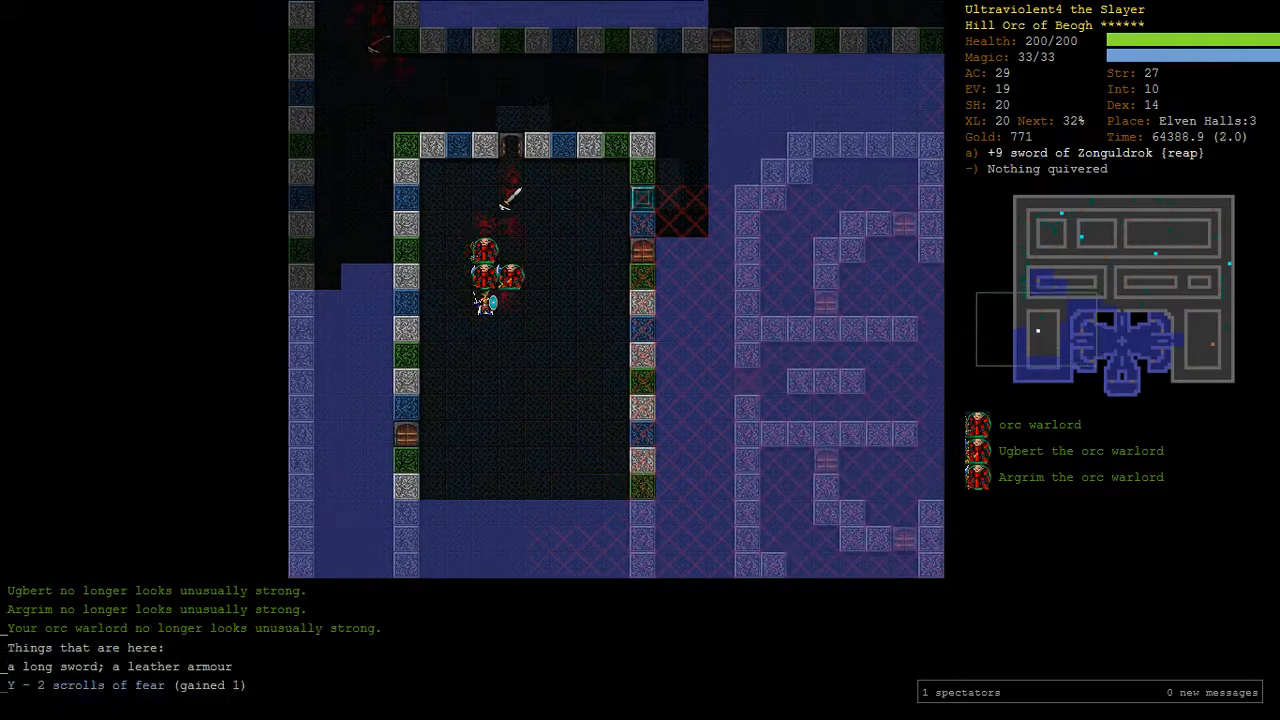
Step: Travel to the fallen elf's item pile to collect its gold
key(r)
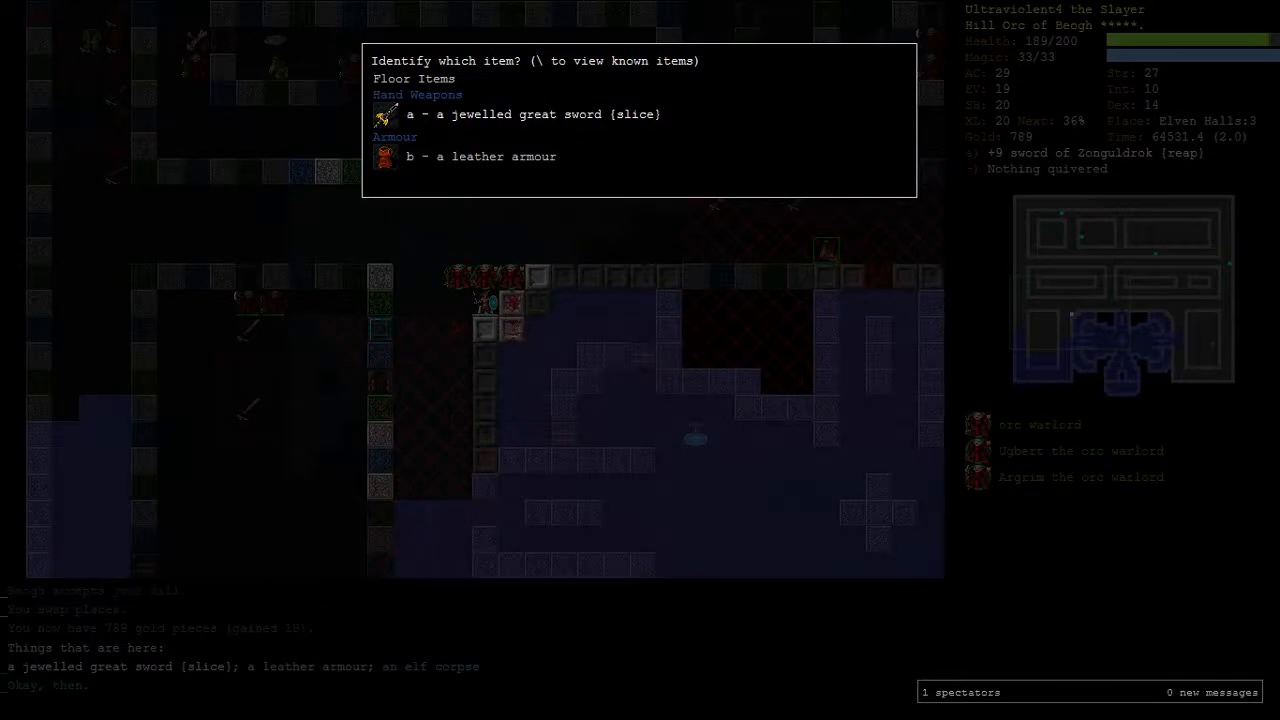
Step: Select the floor item to identify from the identification menu
key(a)
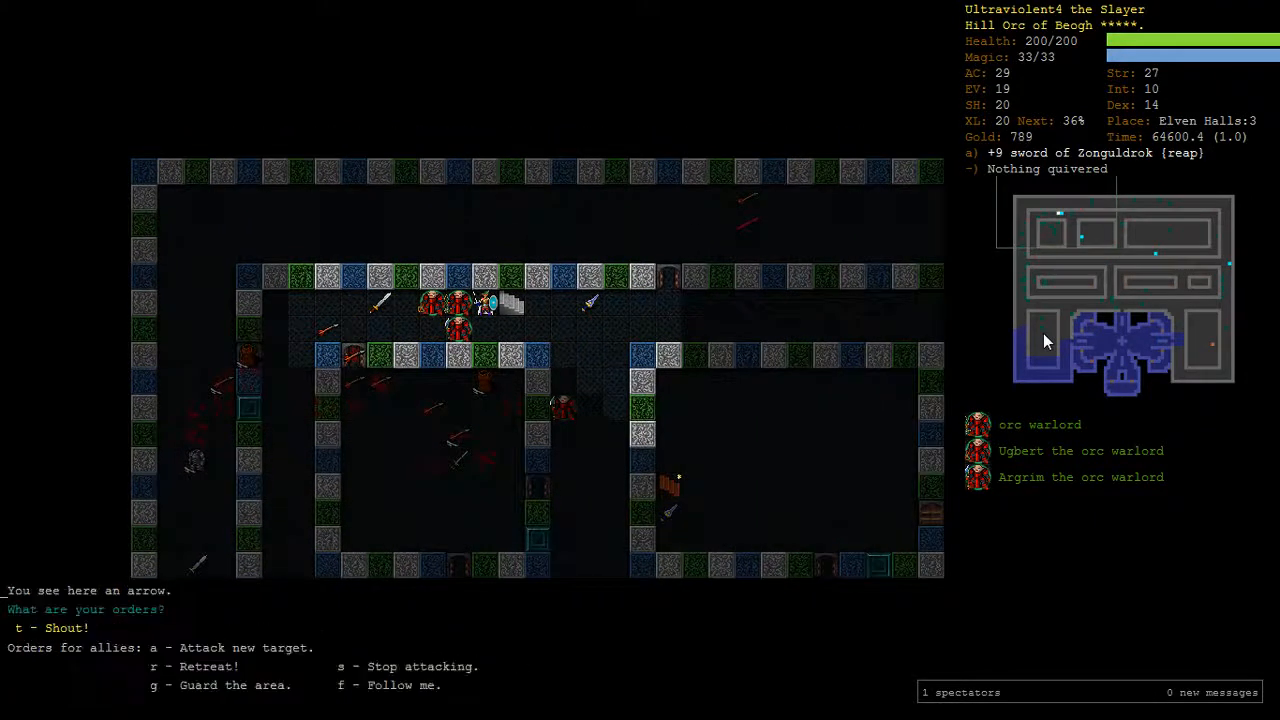
Step: Order the warlords to follow and walk them to the up staircase
key(r)
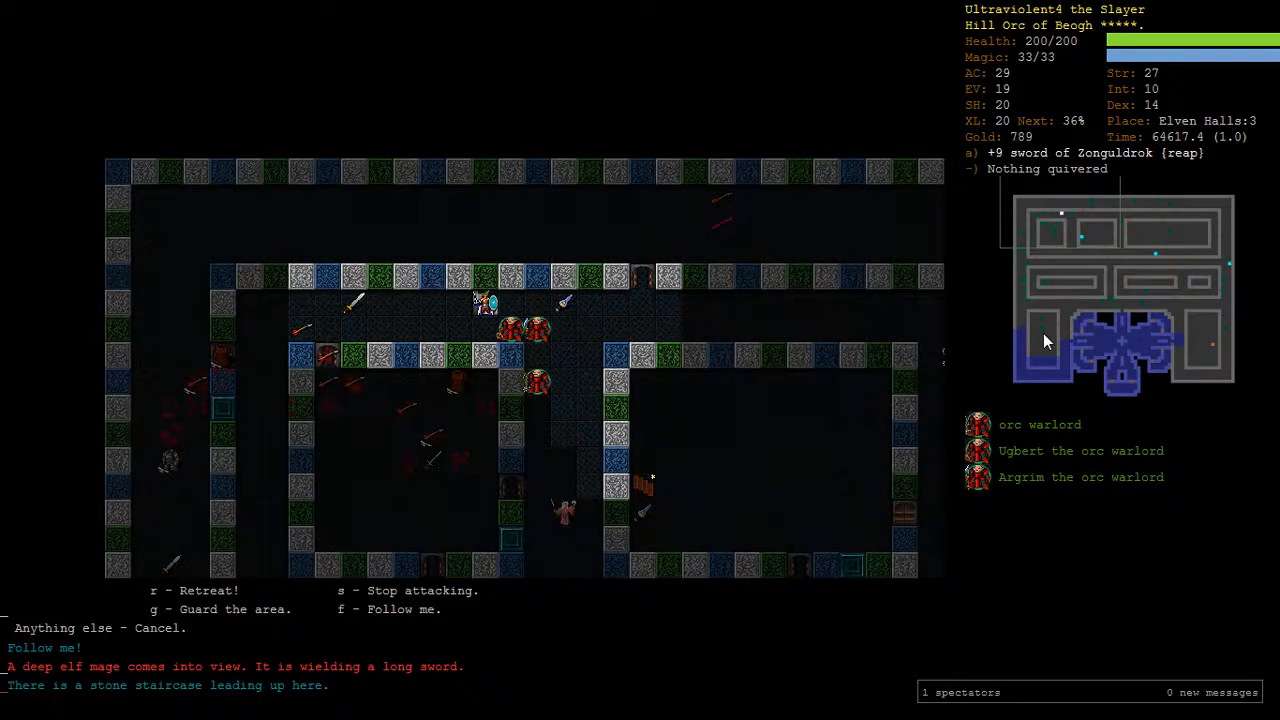
key(<)
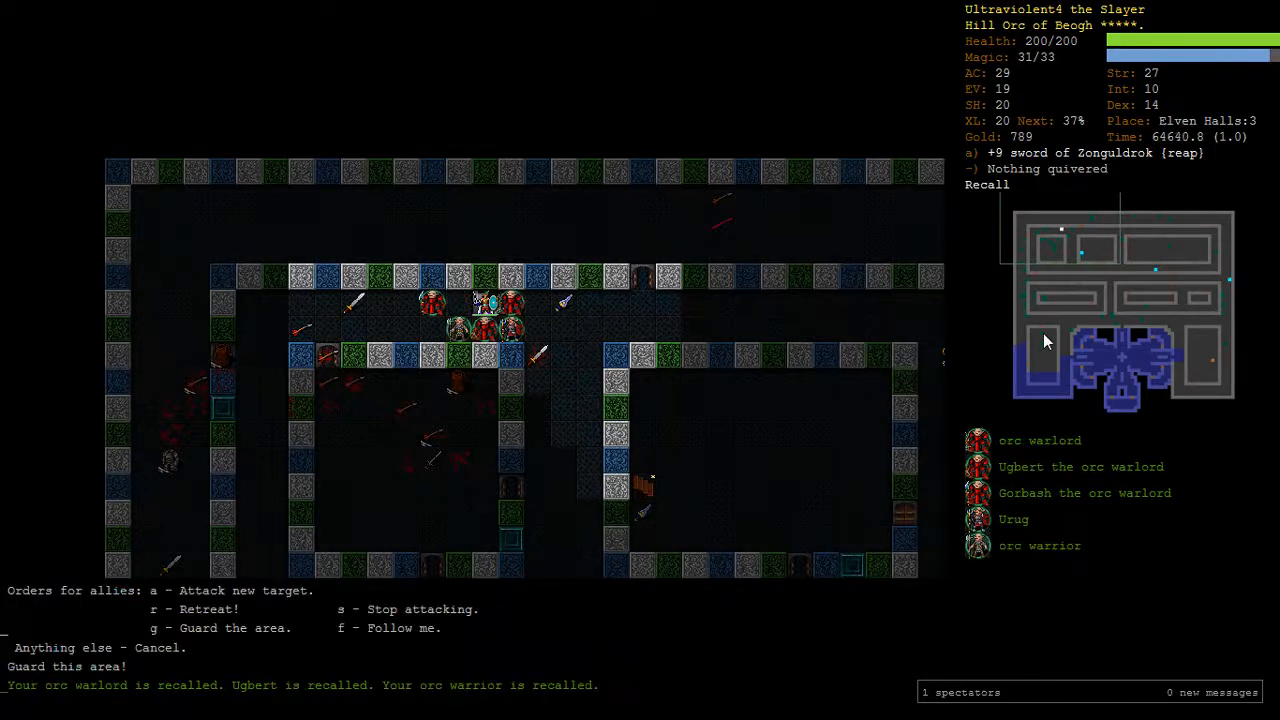
Step: Climb to Elven Halls:2 and order the allies there to guard the area
key(a)
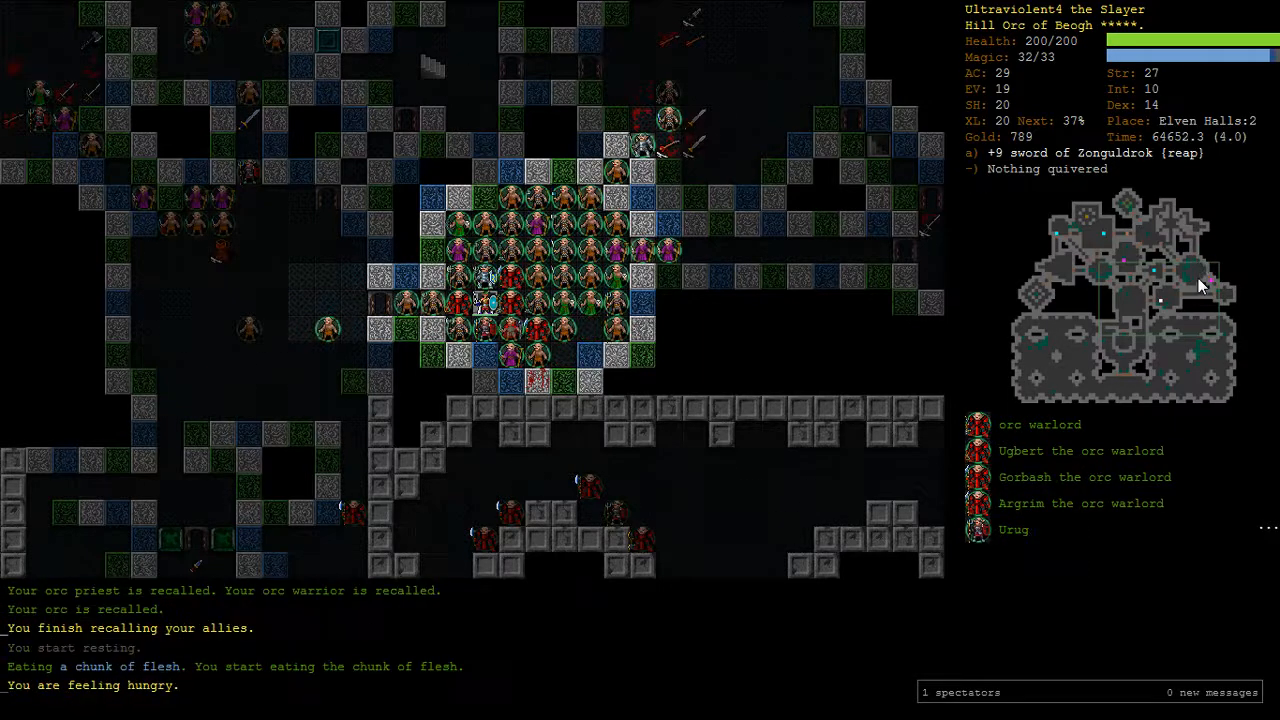
key(t)
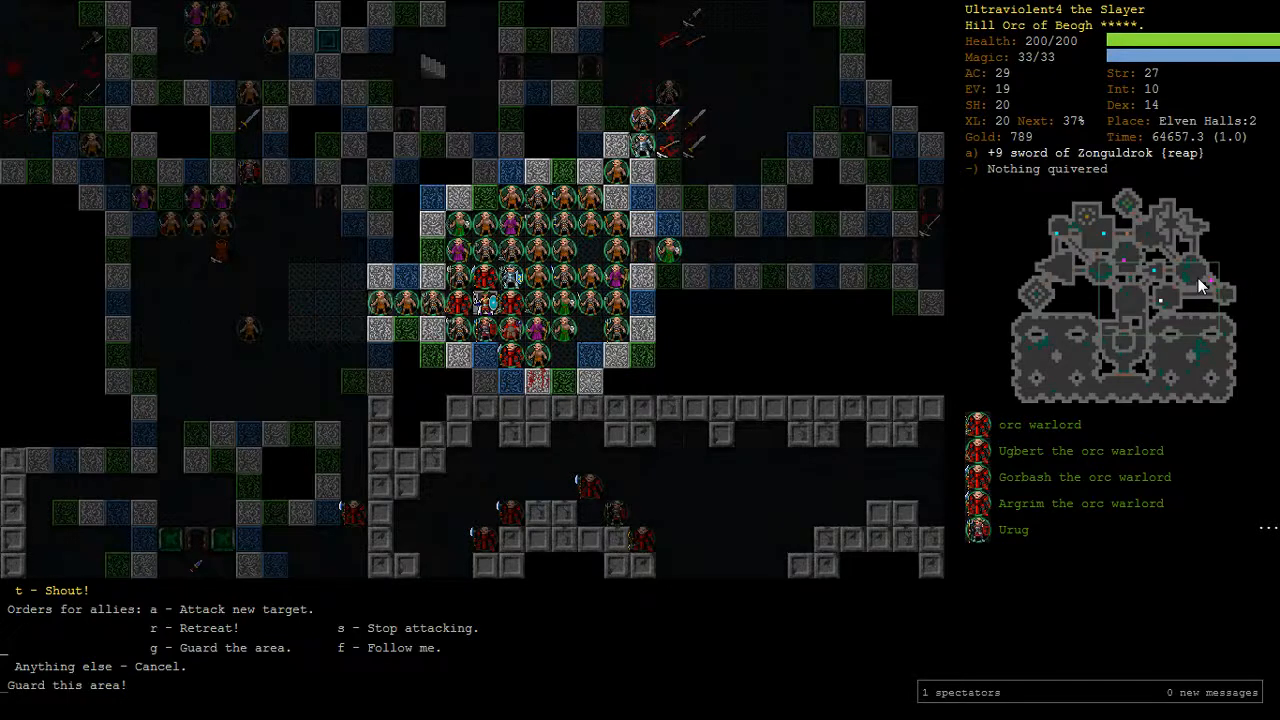
key(>)
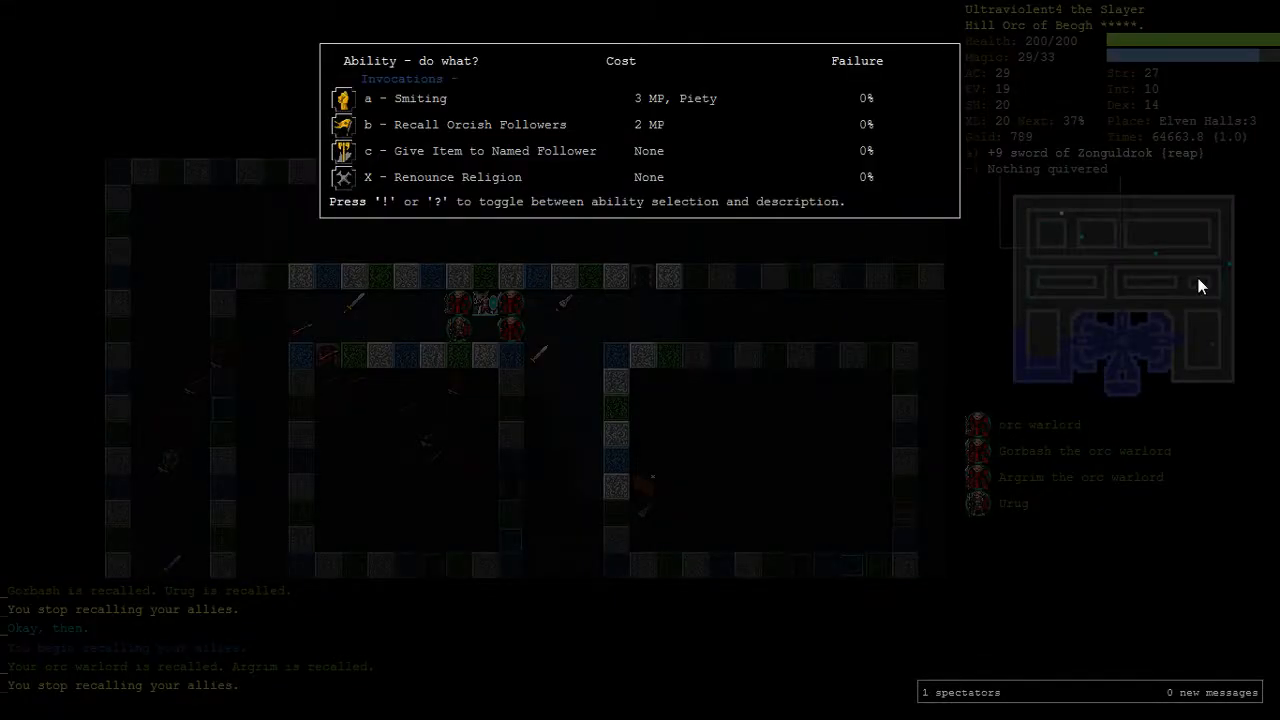
Step: Recall the orcish followers, have them follow, then set them to guard this spot
key(Escape)
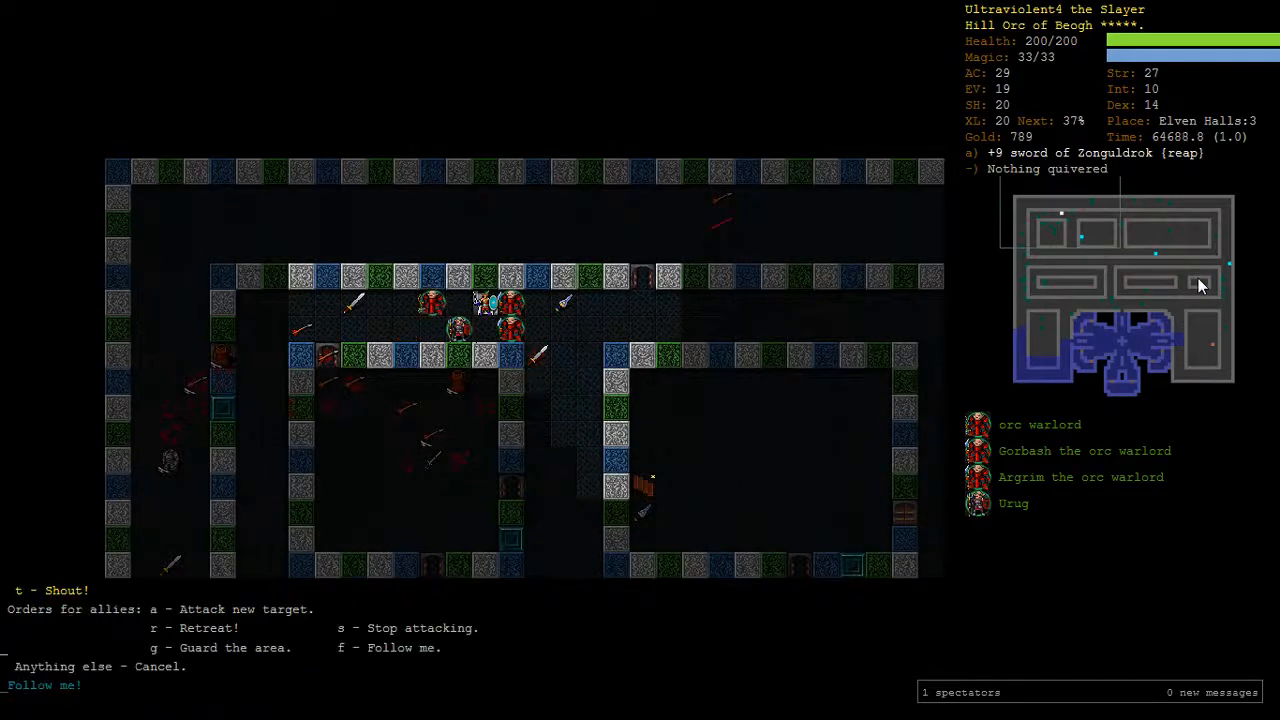
key(<)
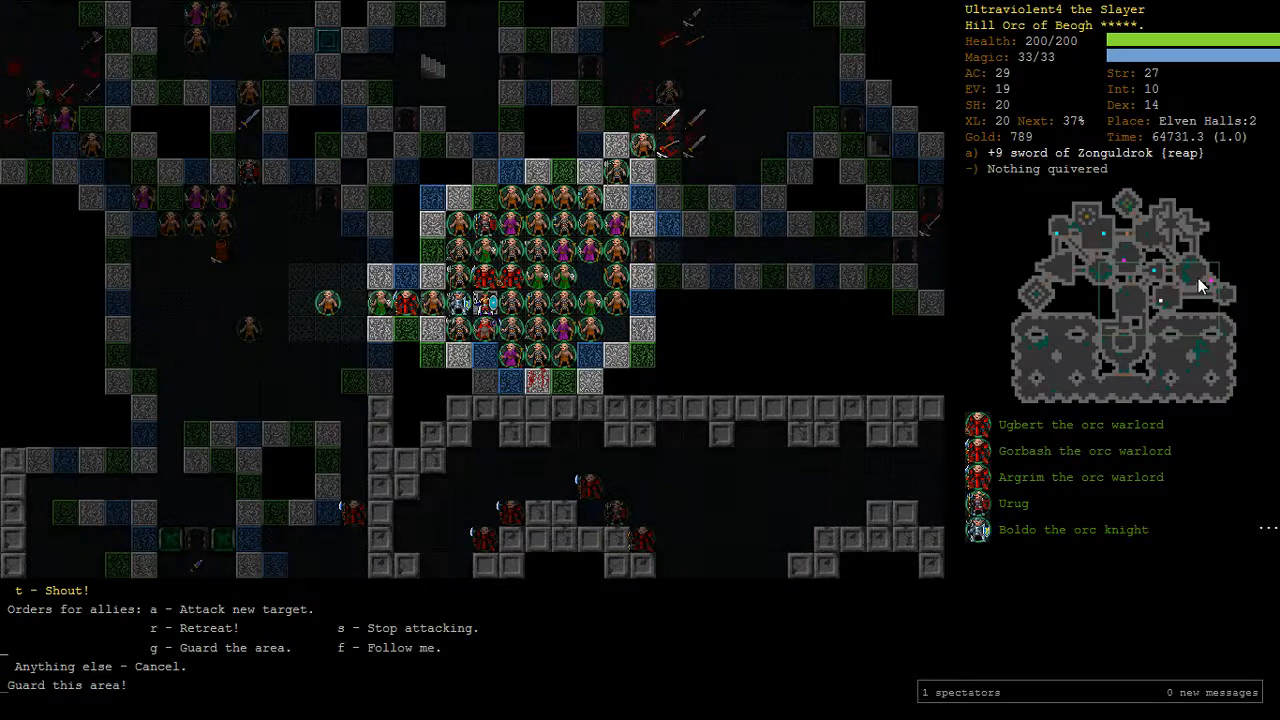
key(>)
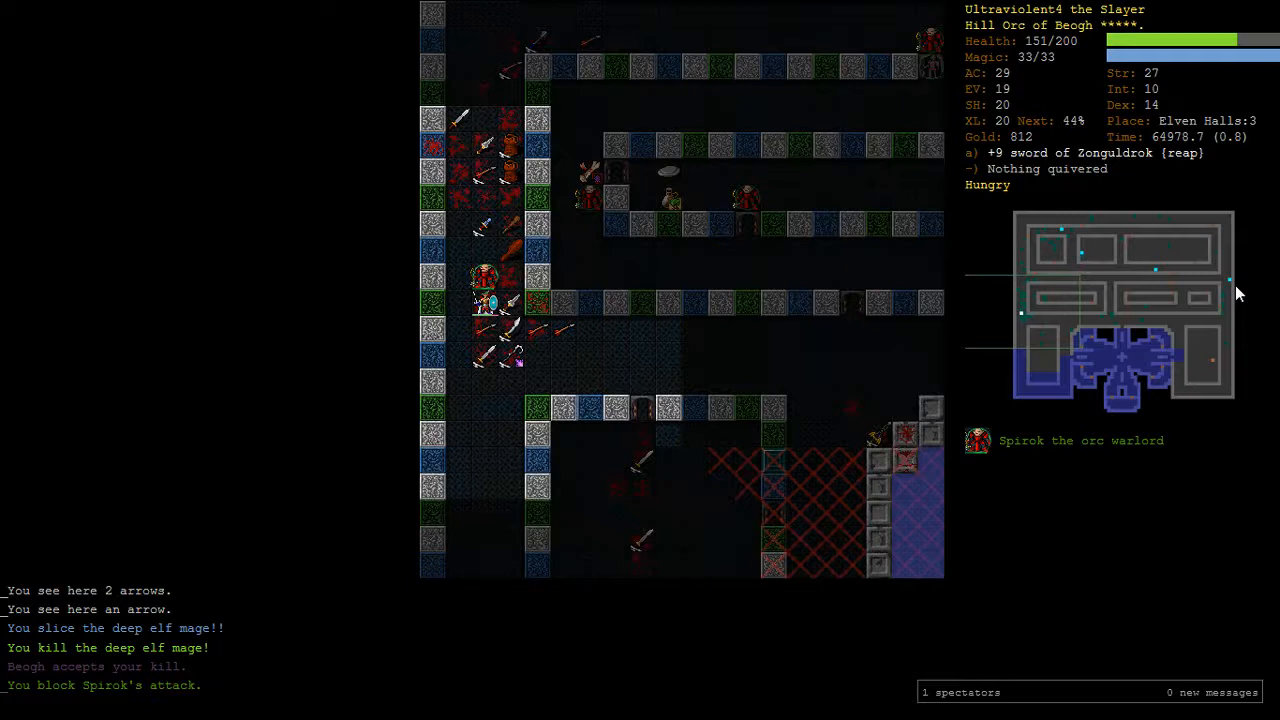
key(a)
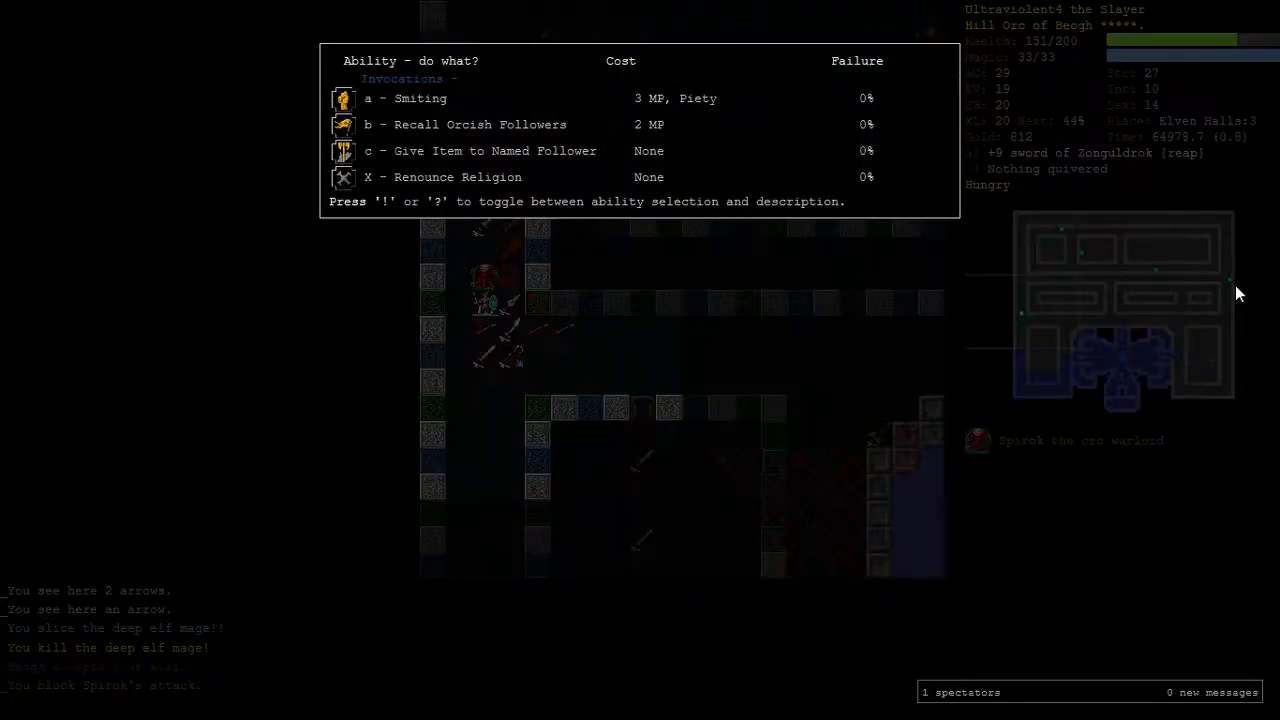
key(c)
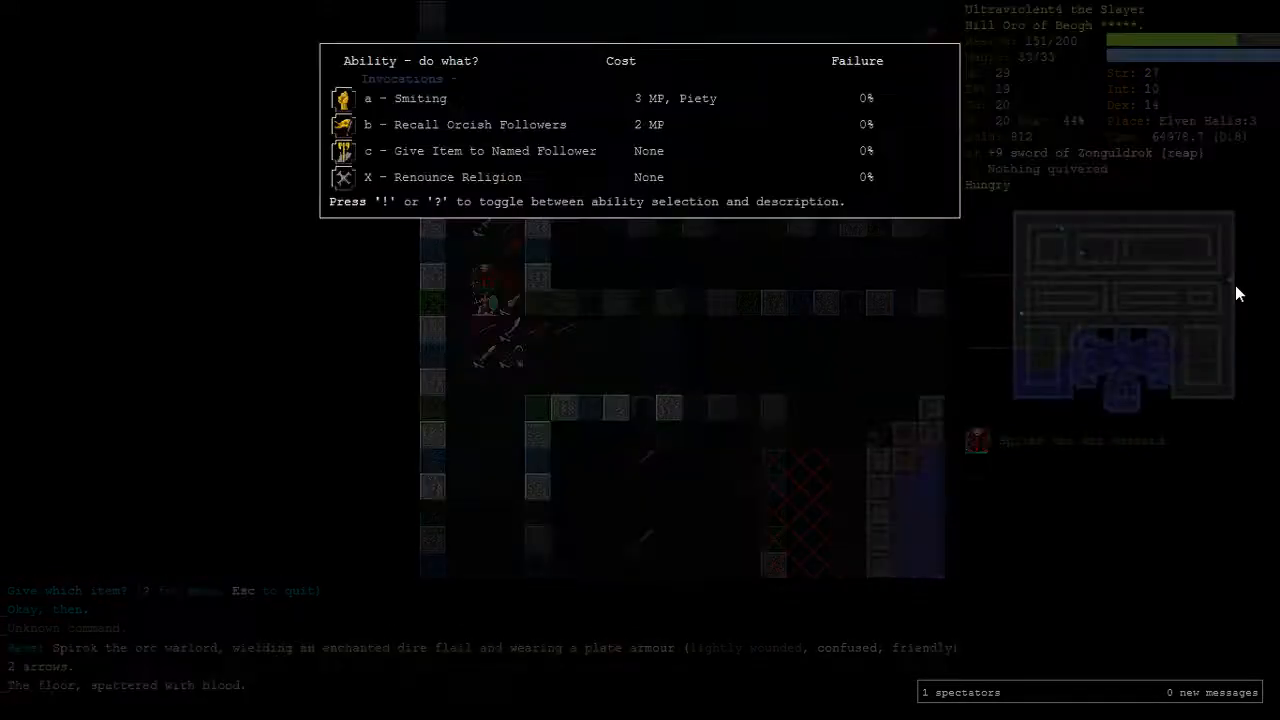
key(c)
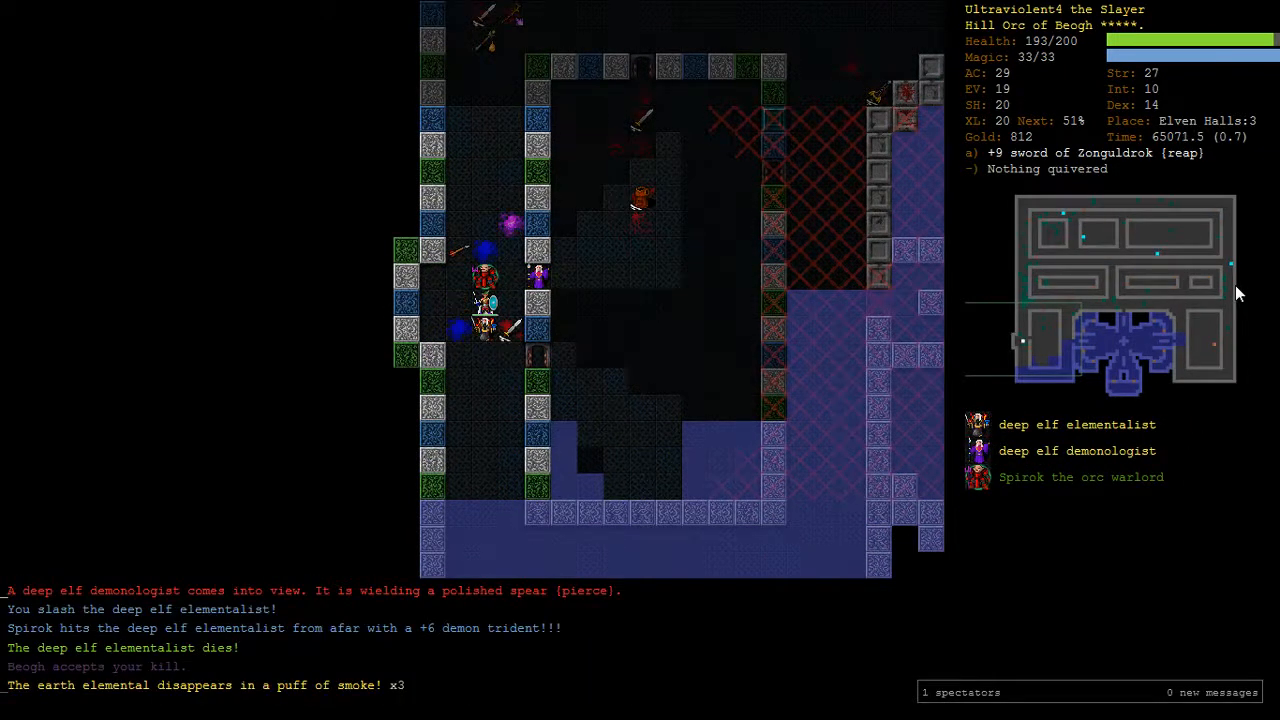
Step: Keep attacking the deep elf elementalist and demonologist with the sword
key(a)
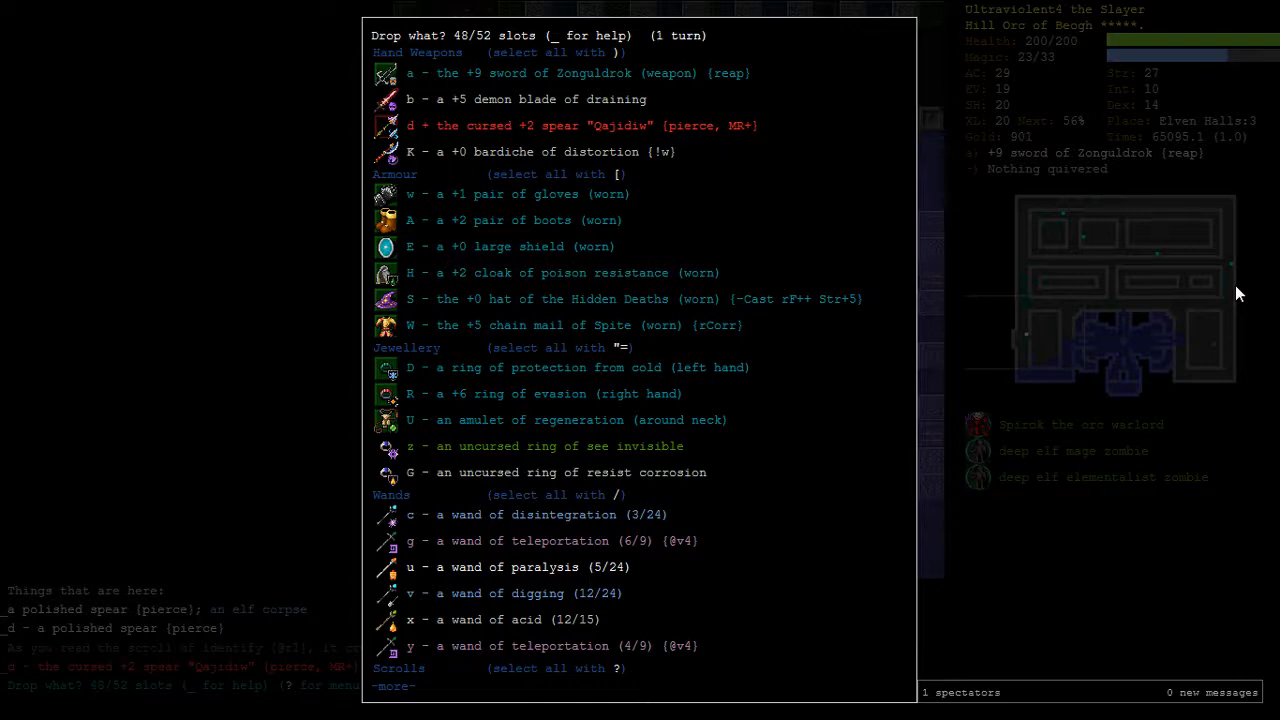
Step: Bring up the drop menu after identifying the cursed +2 spear Qazidis
key(d)
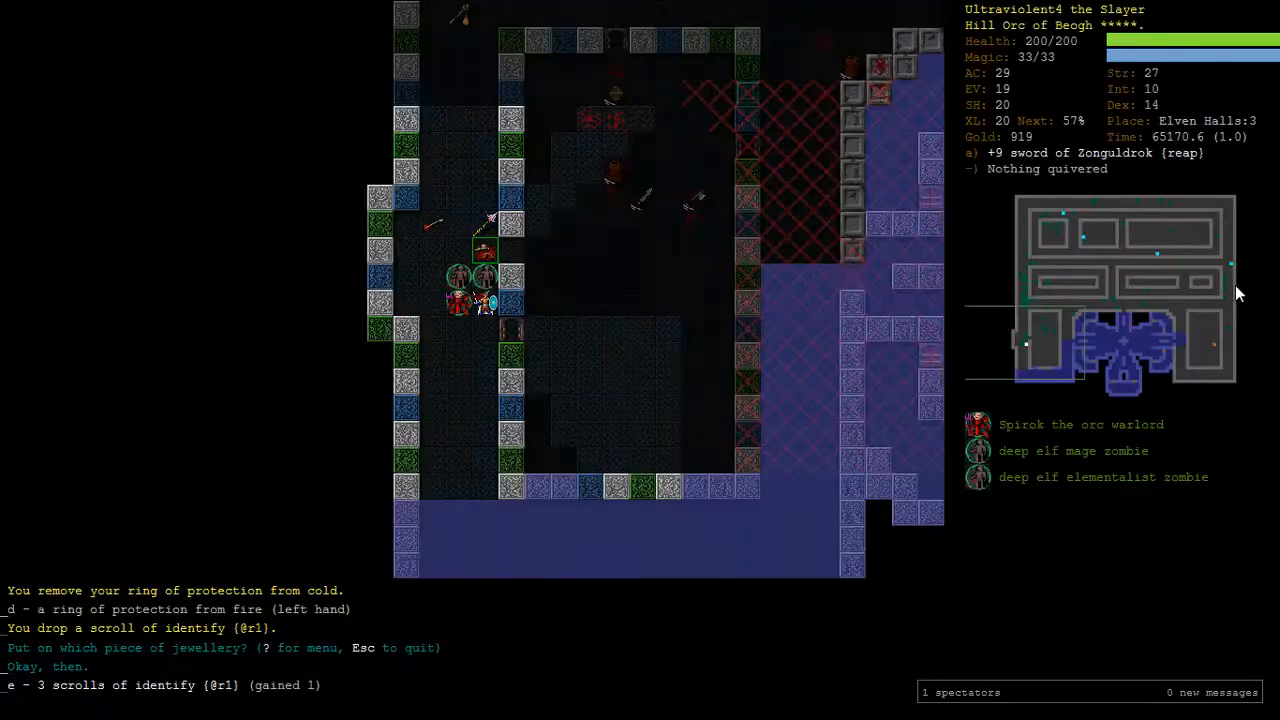
Step: Drop a scroll of identify after swapping to the ring of protection from fire
key(d)
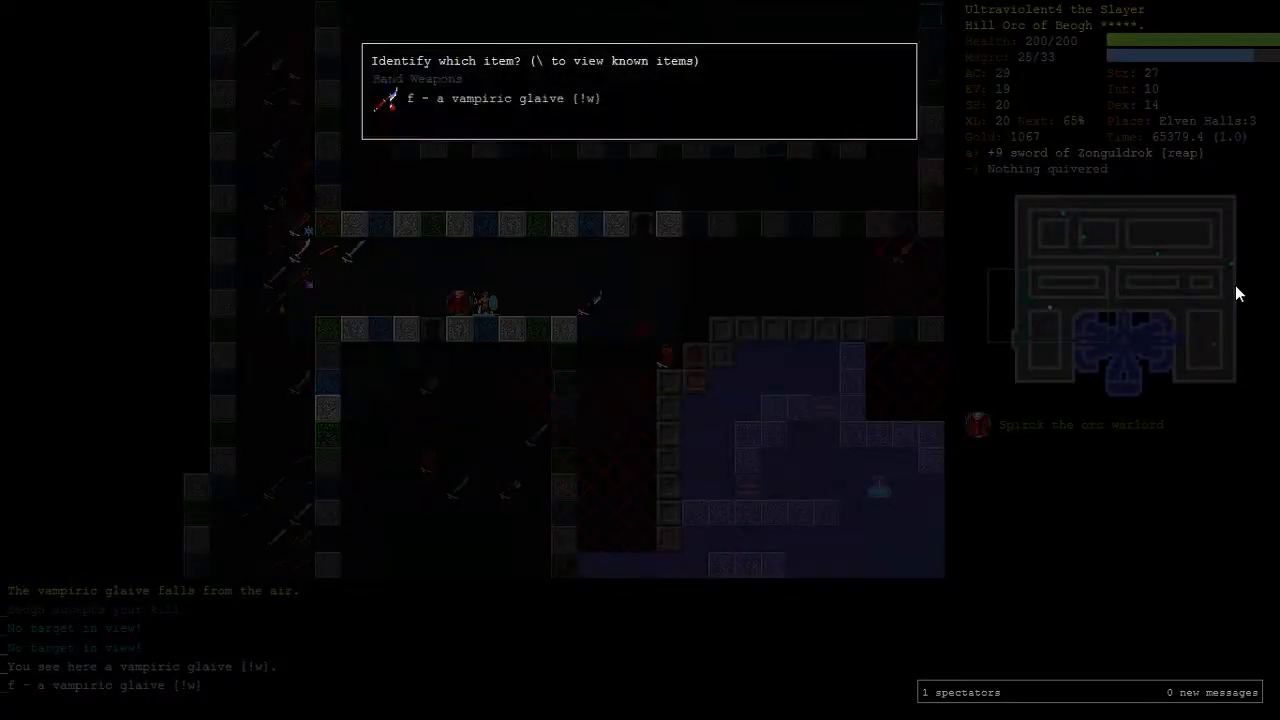
Step: Identify the newly picked-up vampiric glaive as item f
key(f)
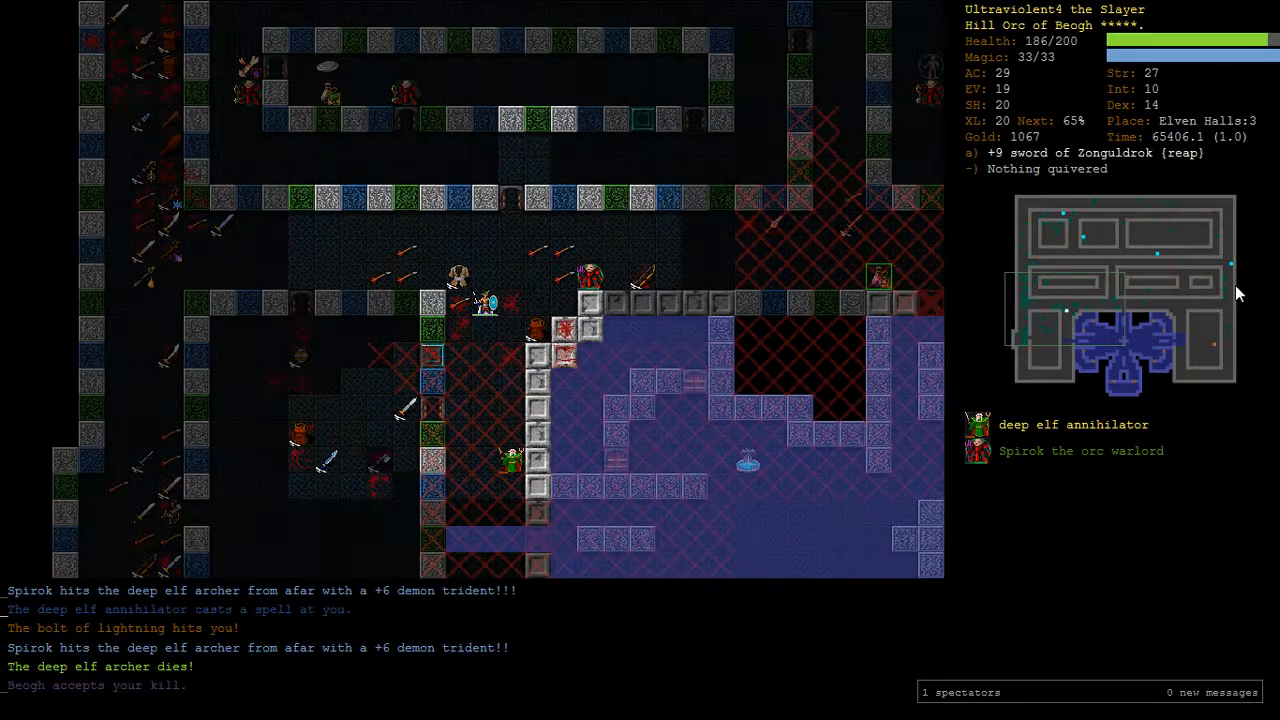
Step: Keep fighting the deep elves with the orc followers, then rest back to full health
key(t)
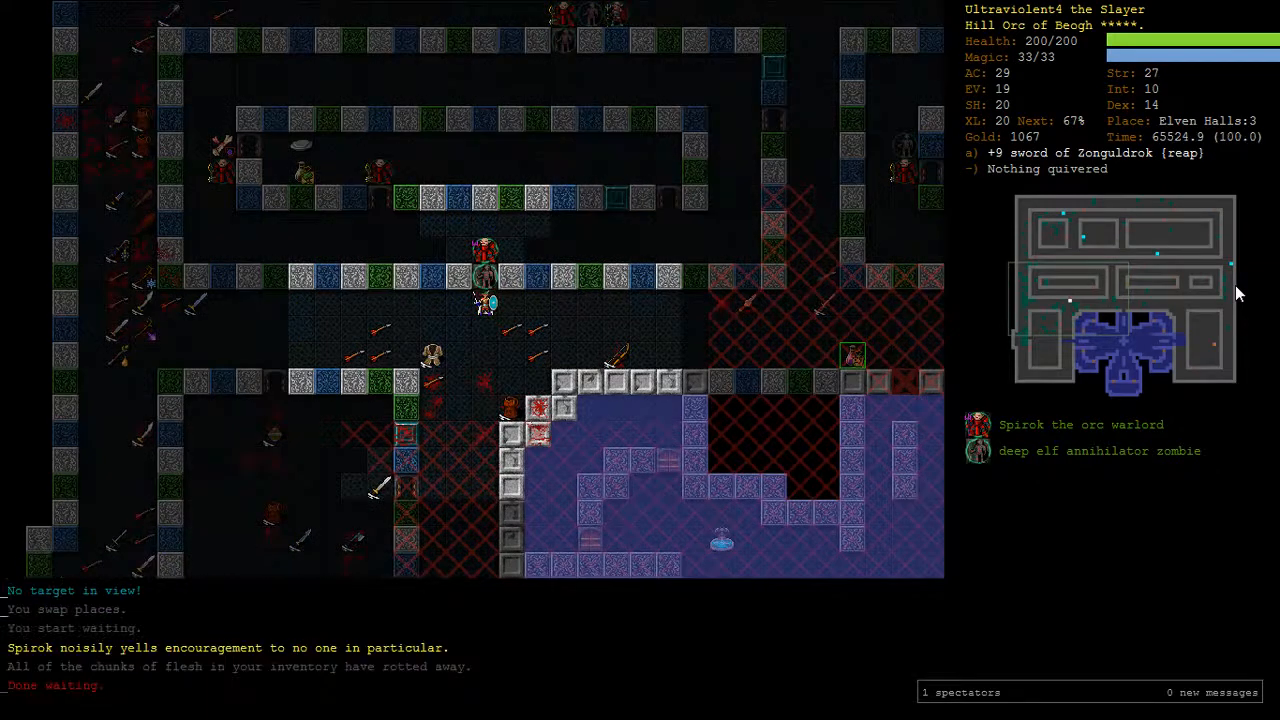
key(r)
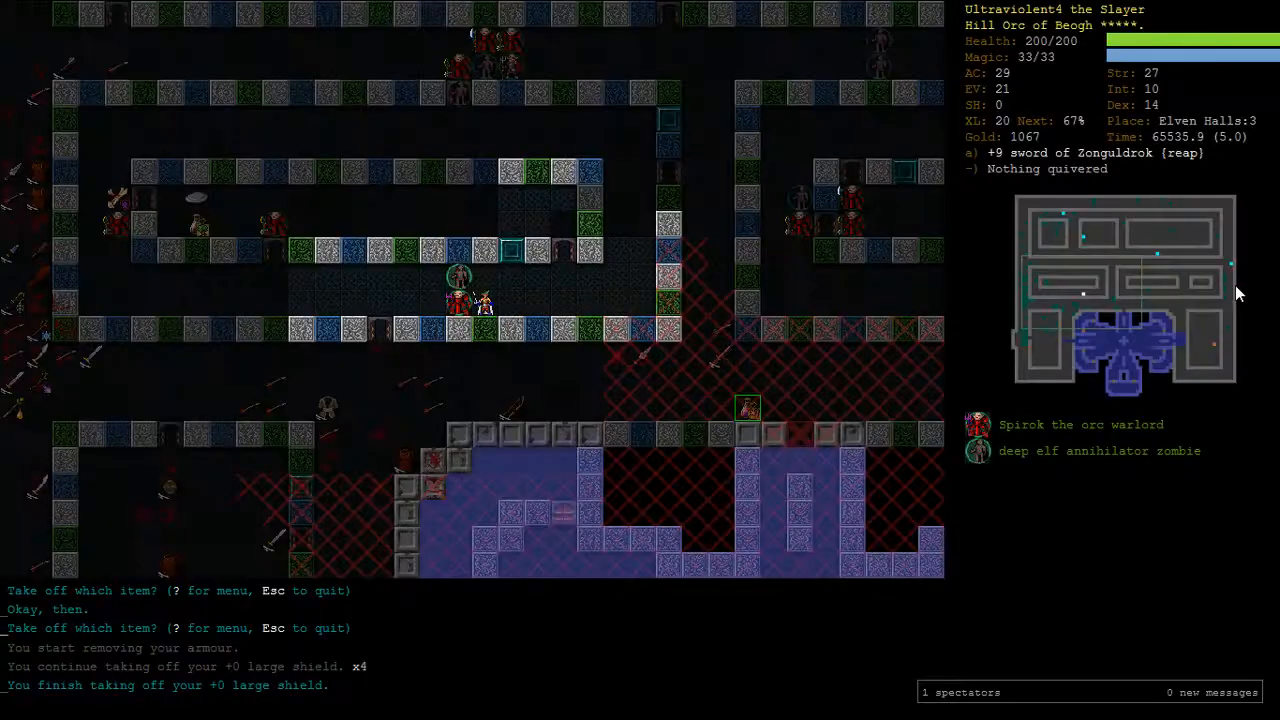
Step: Wield a different weapon (item r) and move onward toward the gold and loot
key(w)
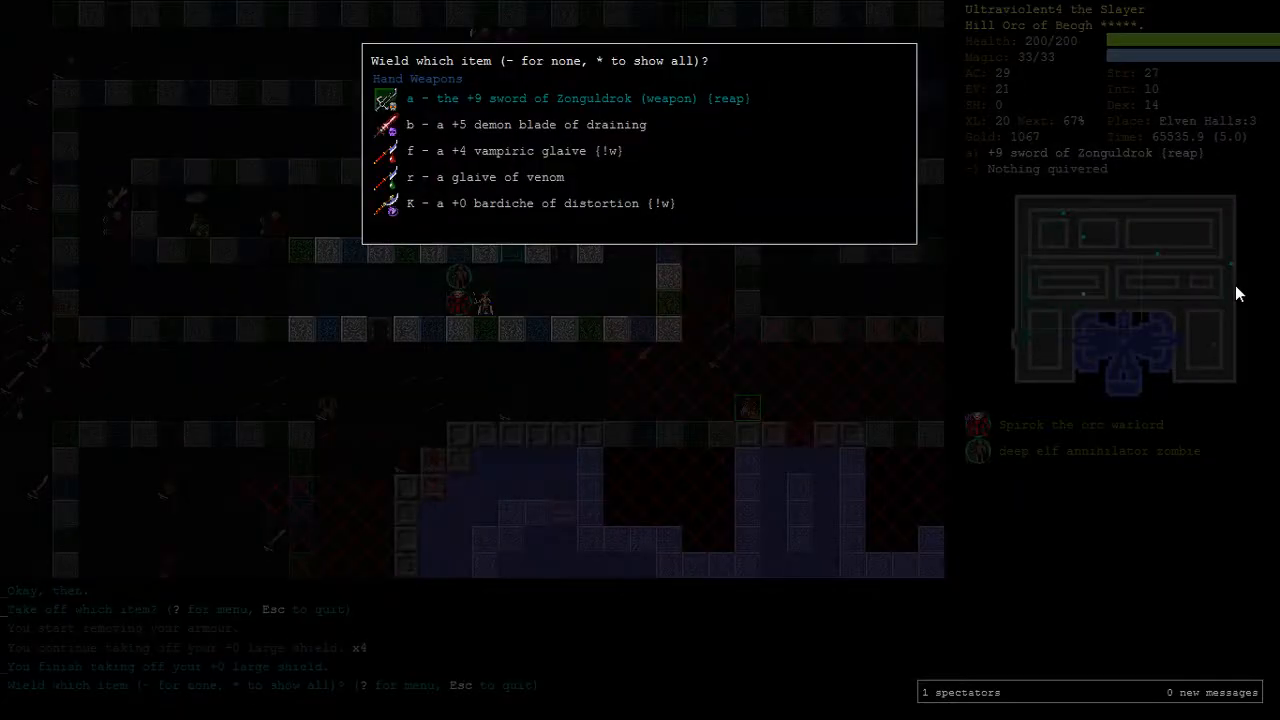
key(r)
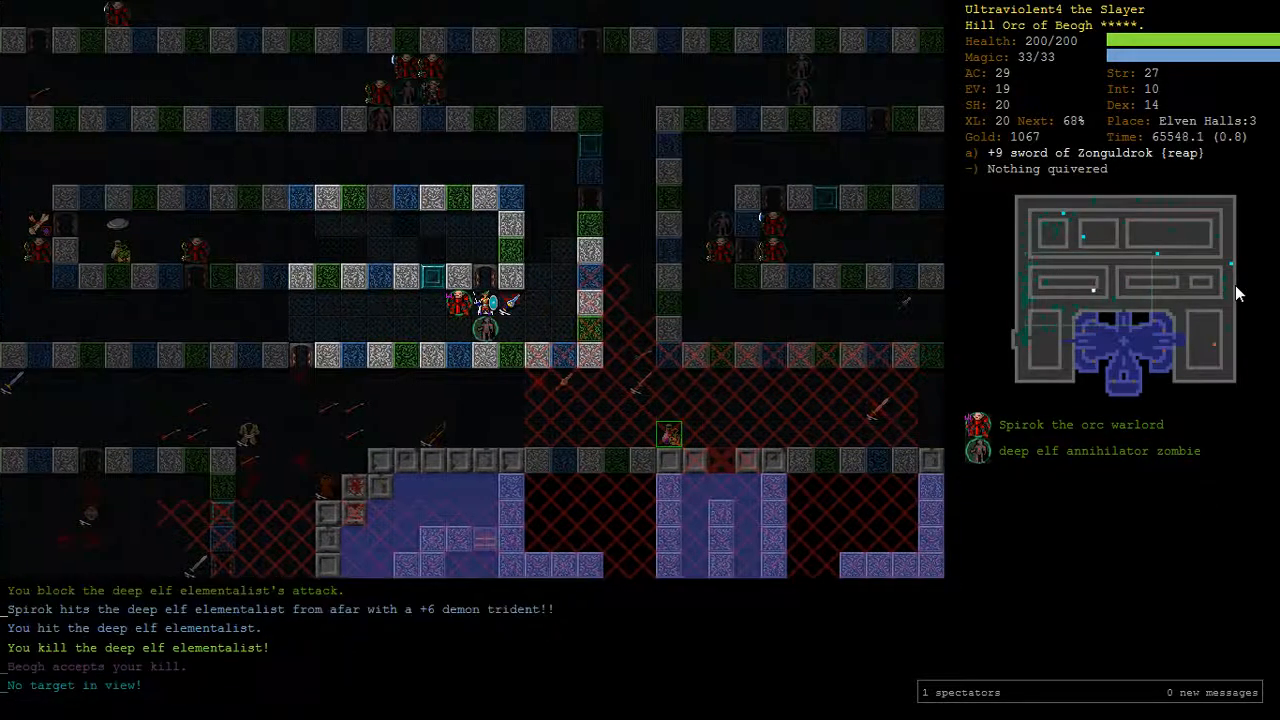
key(i)
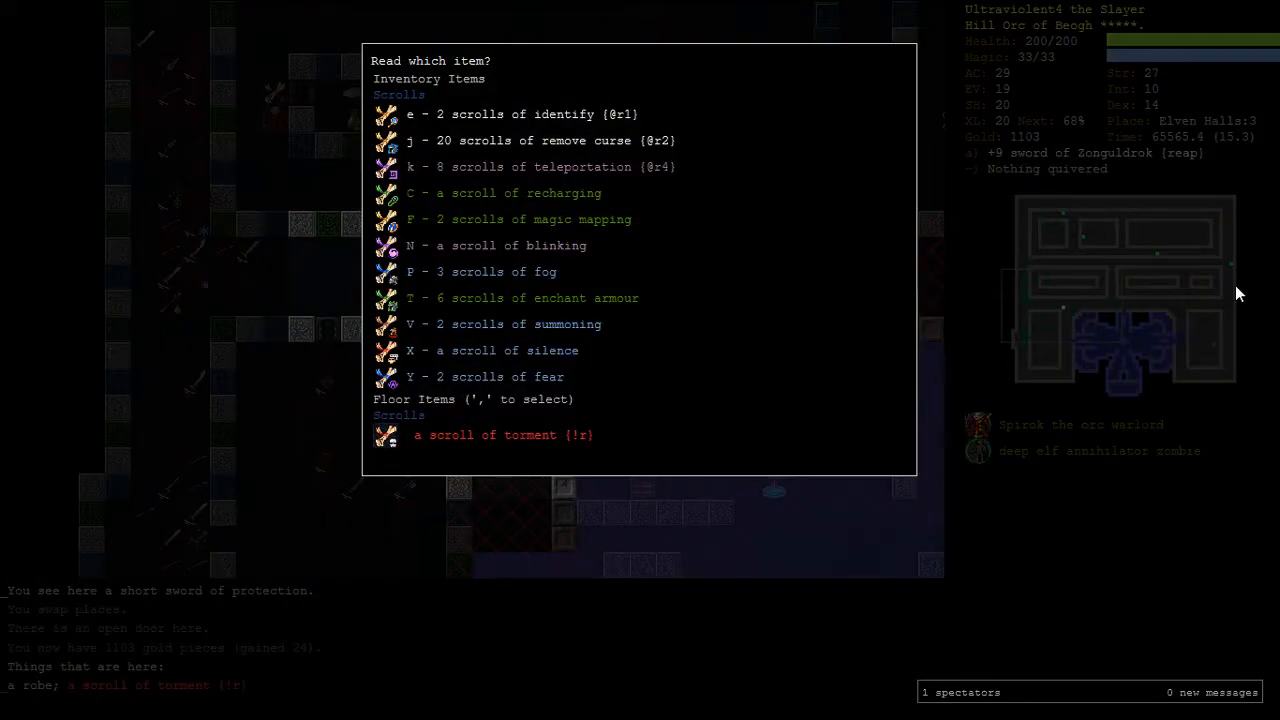
Step: Cancel reading, review the carried inventory, and continue exploring
key(Escape)
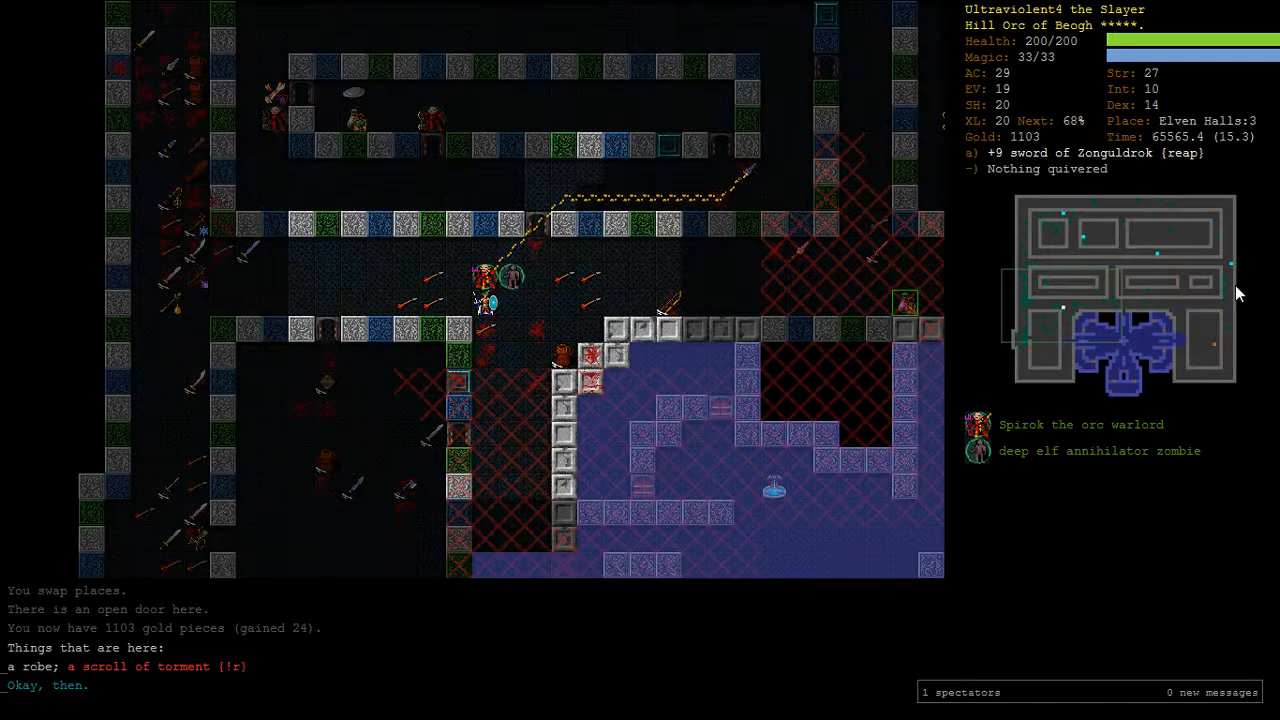
key(i)
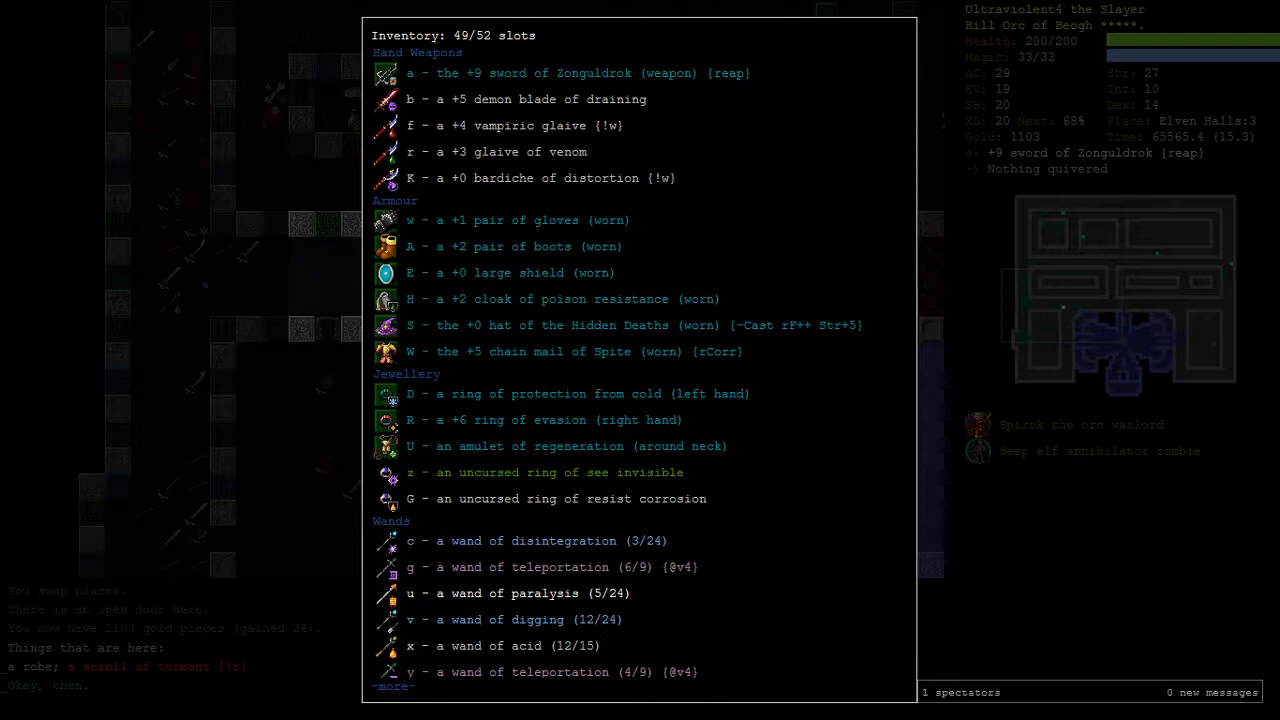
key(escape)
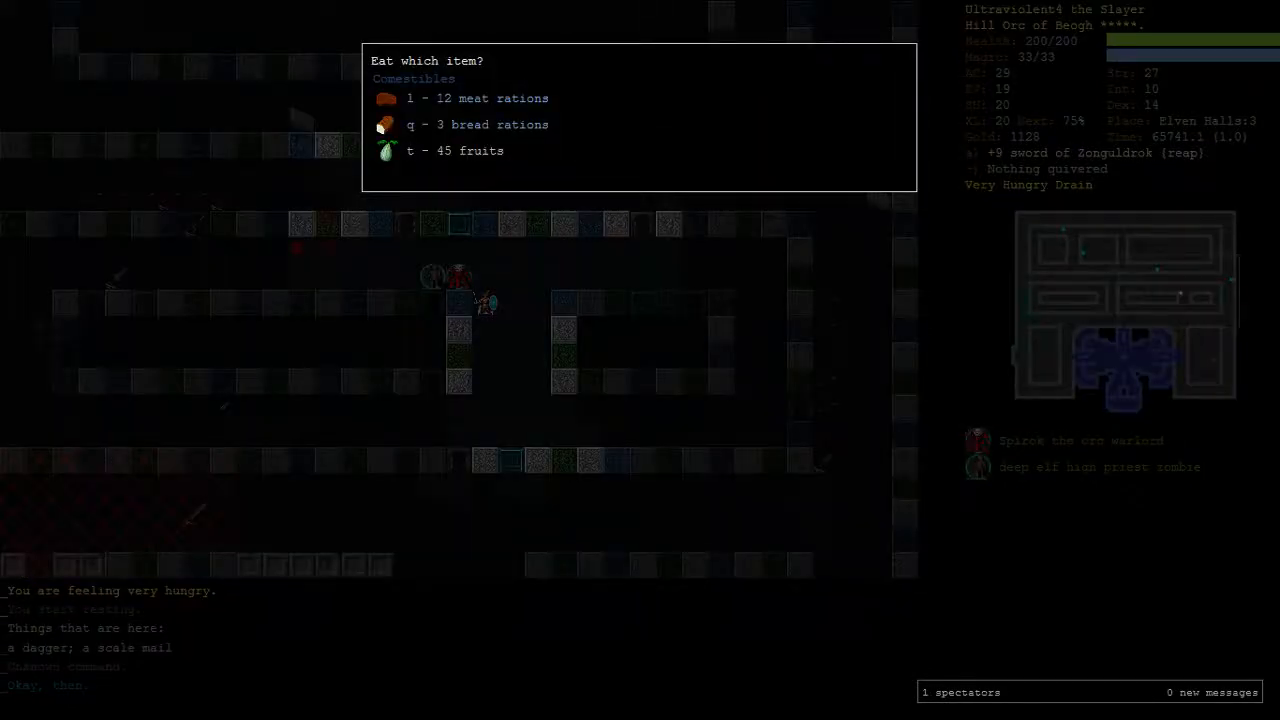
Step: Eat food item q to end the hunger before engaging the deep elves
key(q)
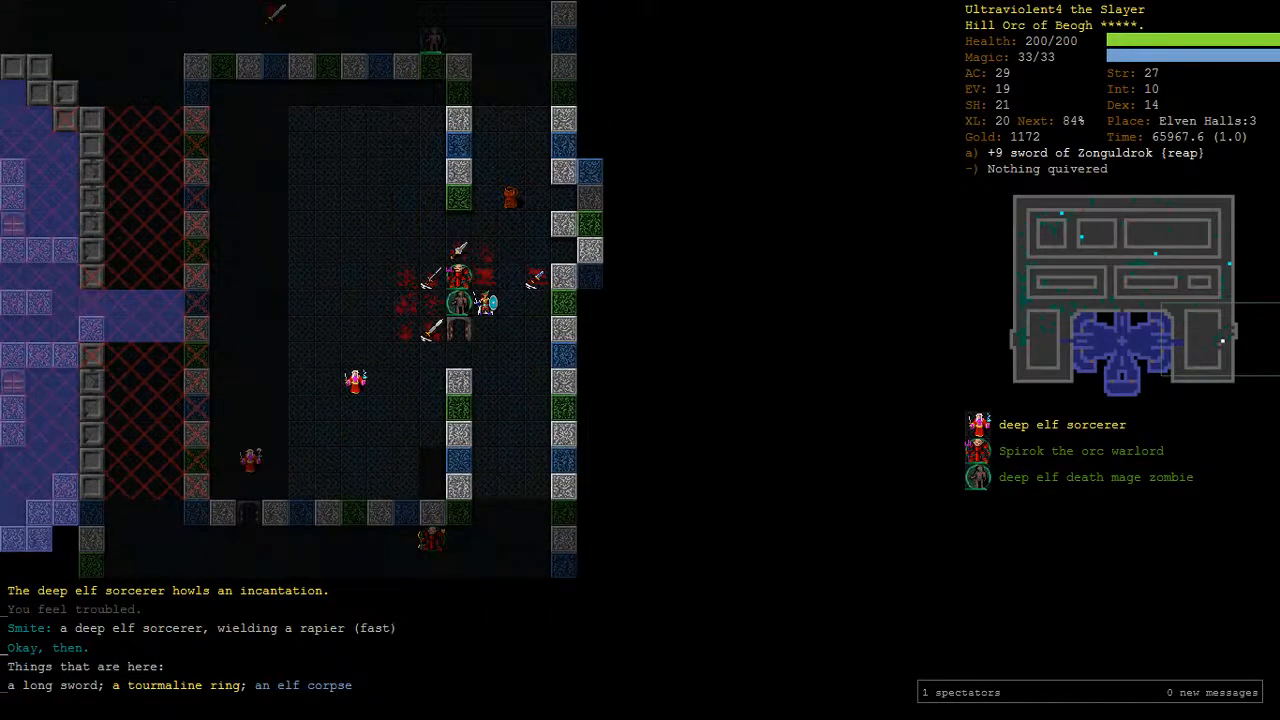
Step: Use Beogh's Smiting ability on the deep elf sorcerer
key(a)
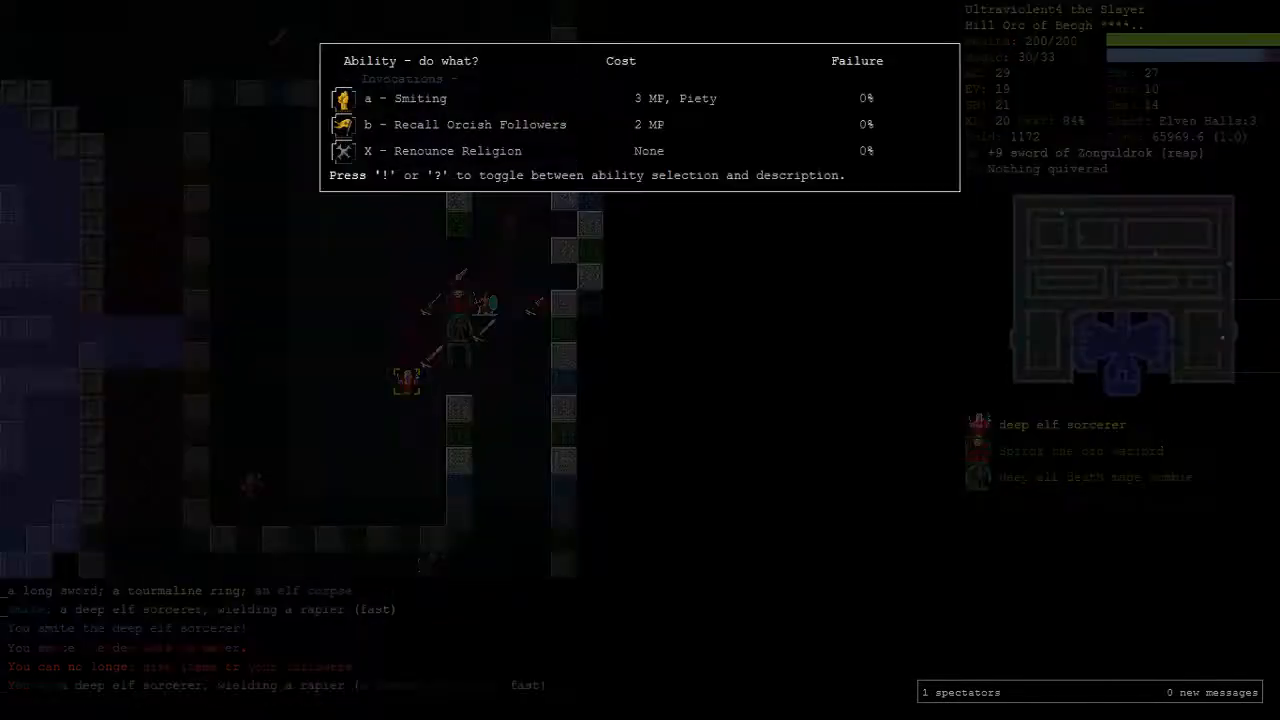
key(a)
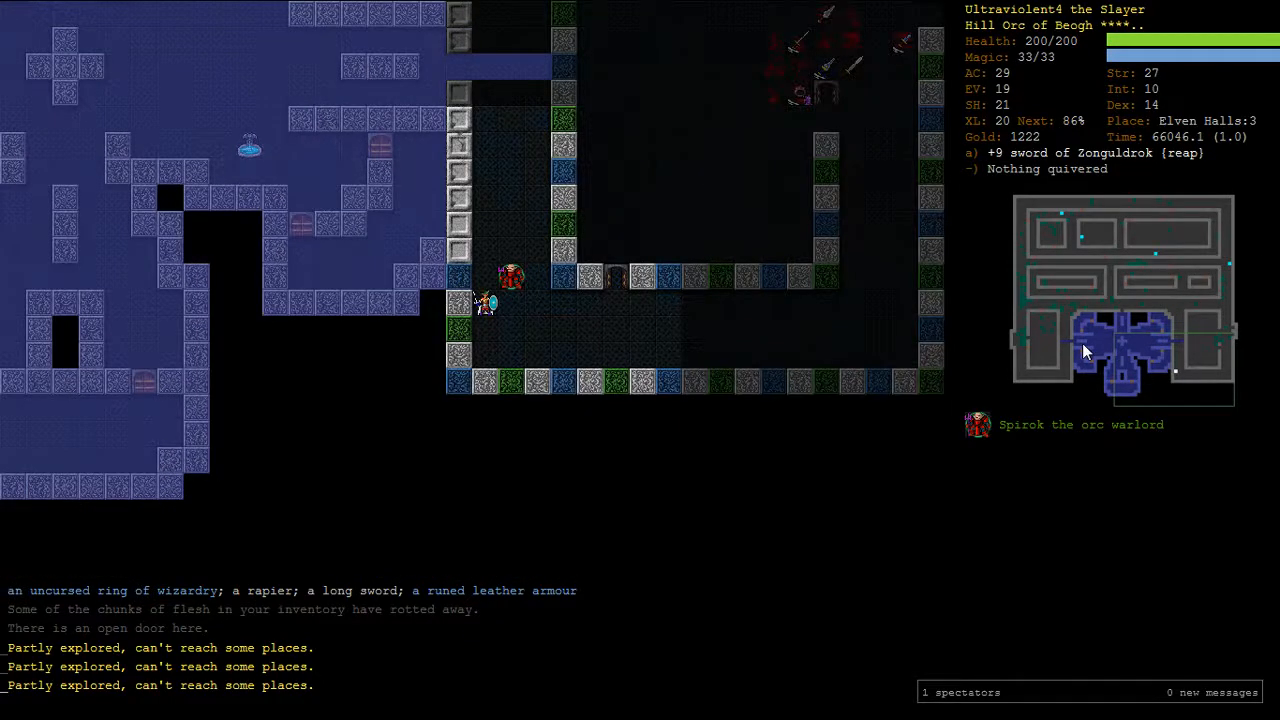
key(V)
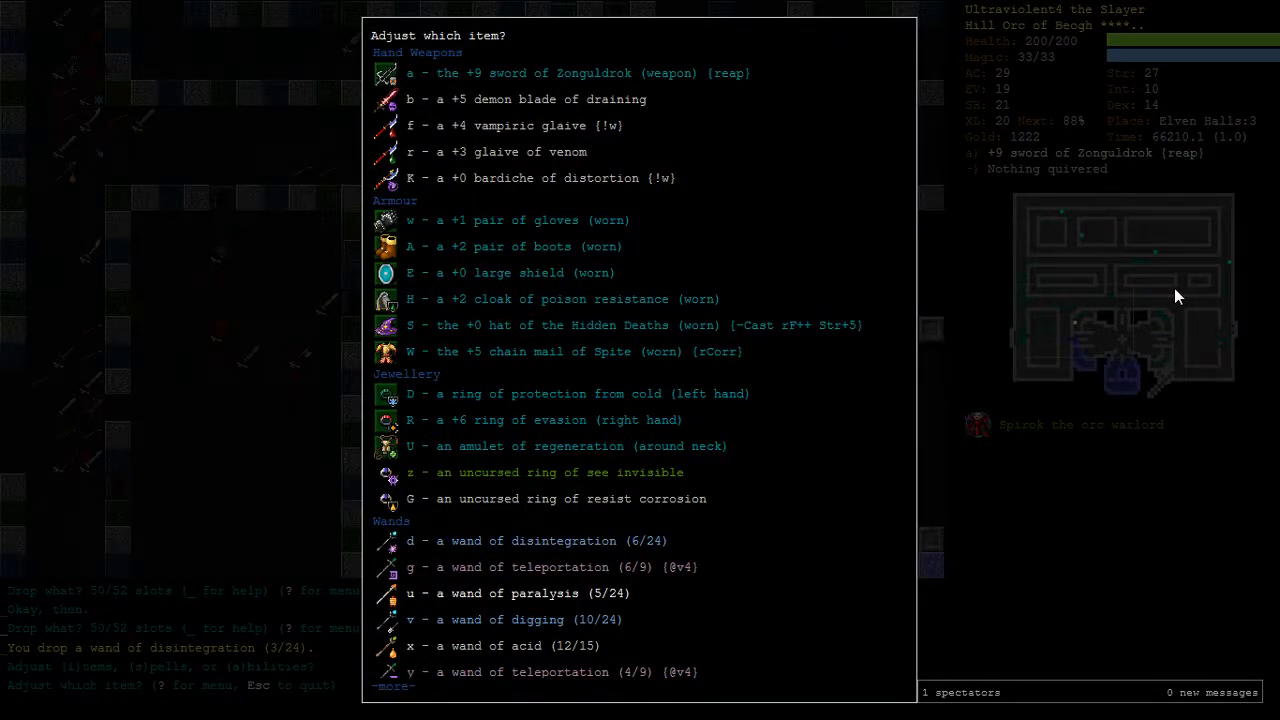
Step: Re-letter the wand of disintegration (6/24) in the Adjust menu
key(d)
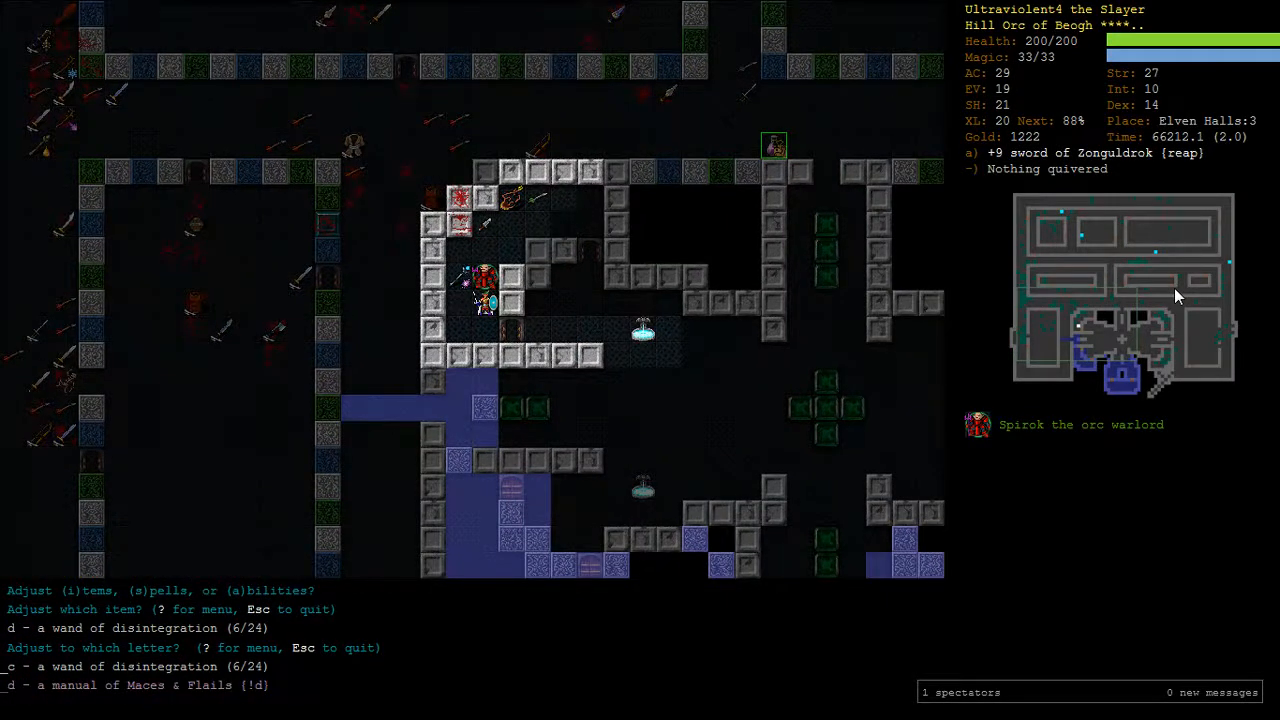
key(d)
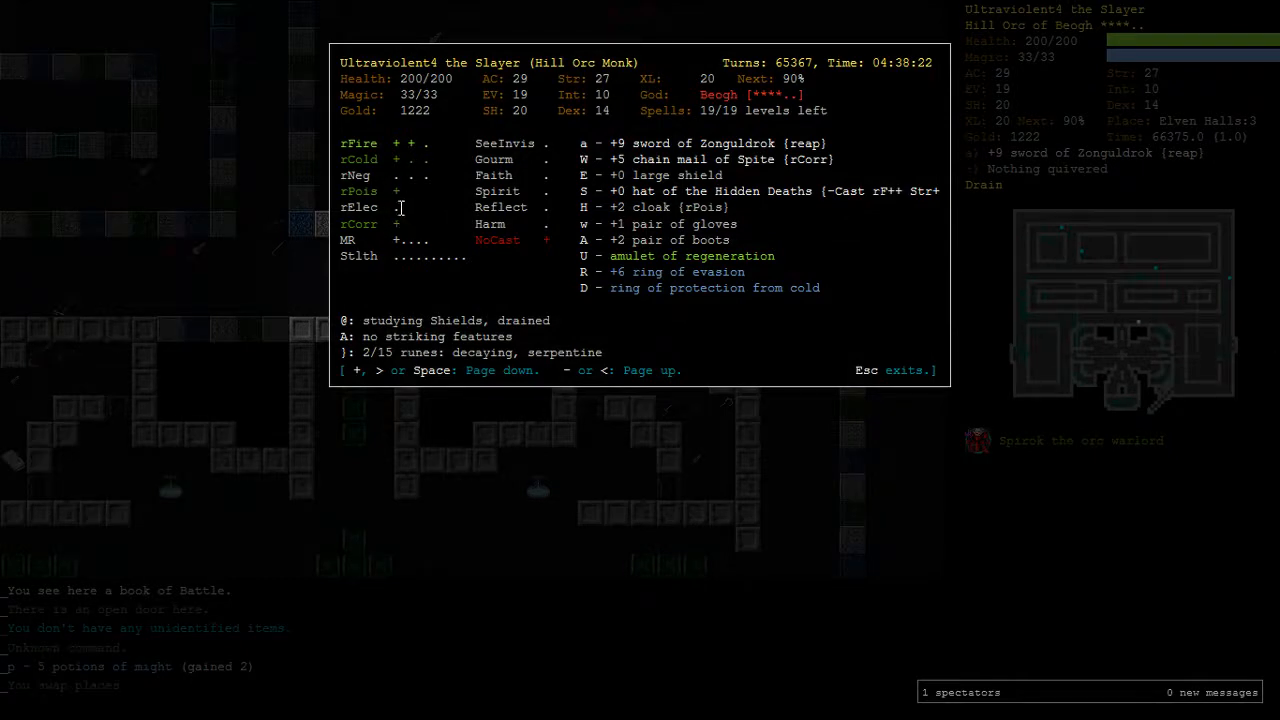
mouse_move(408, 232)
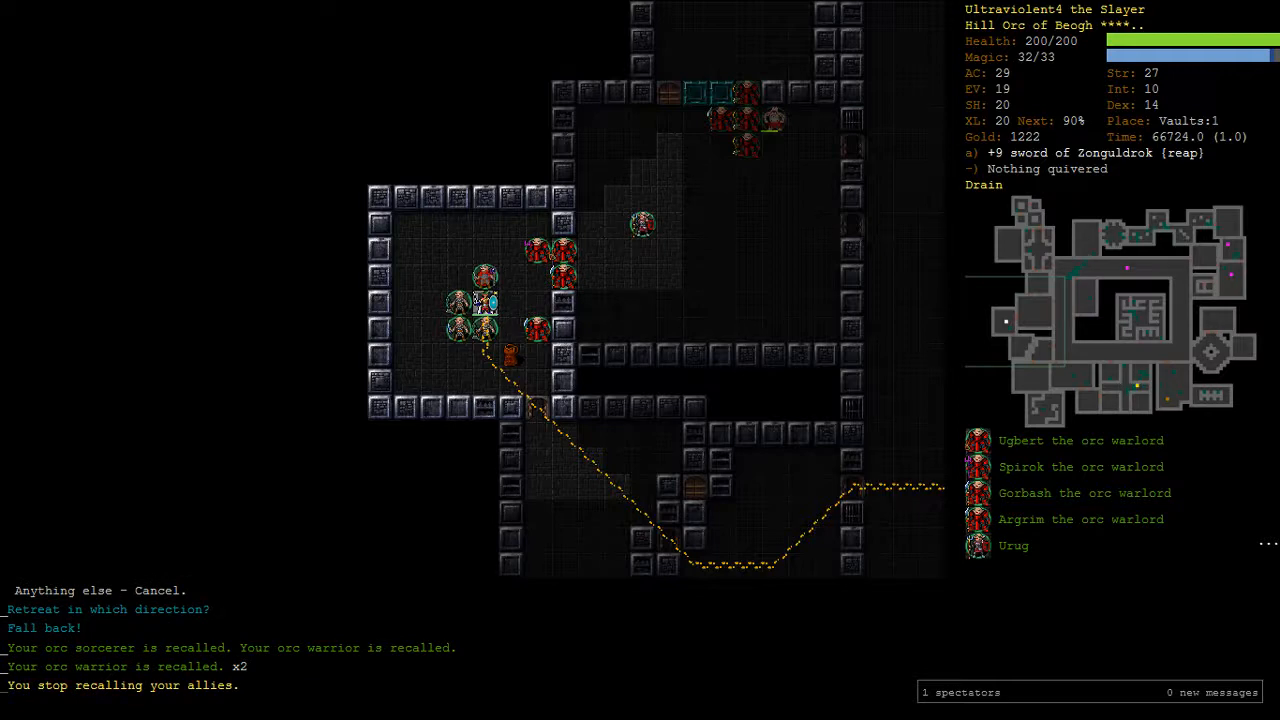
Step: Descend to Vaults level 2, explore it, and put on the ring of see invisible
key(>)
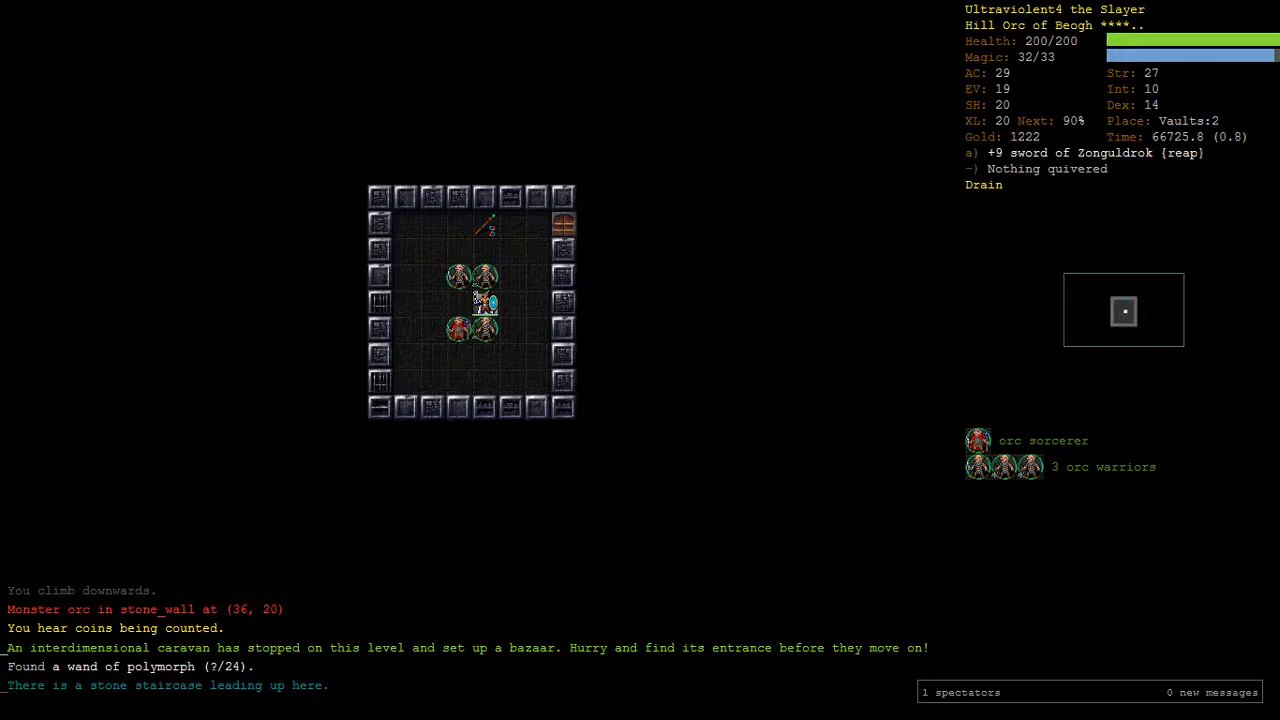
key(r)
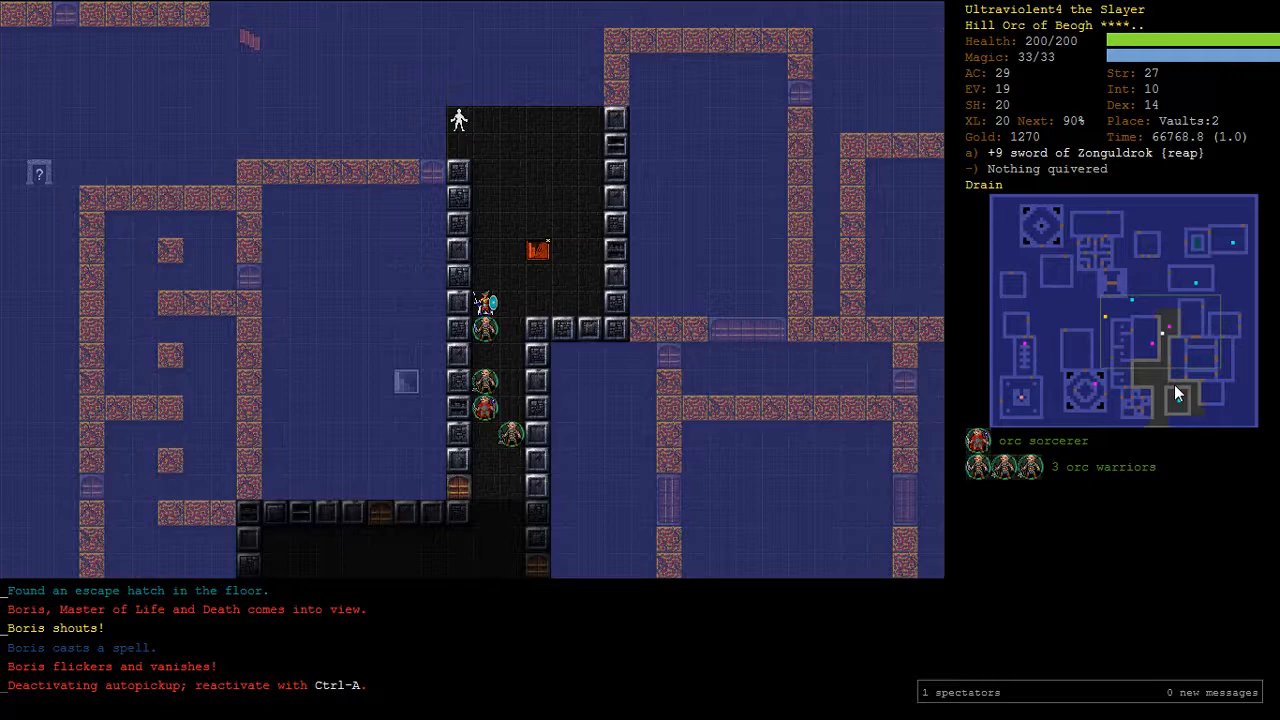
key(P)
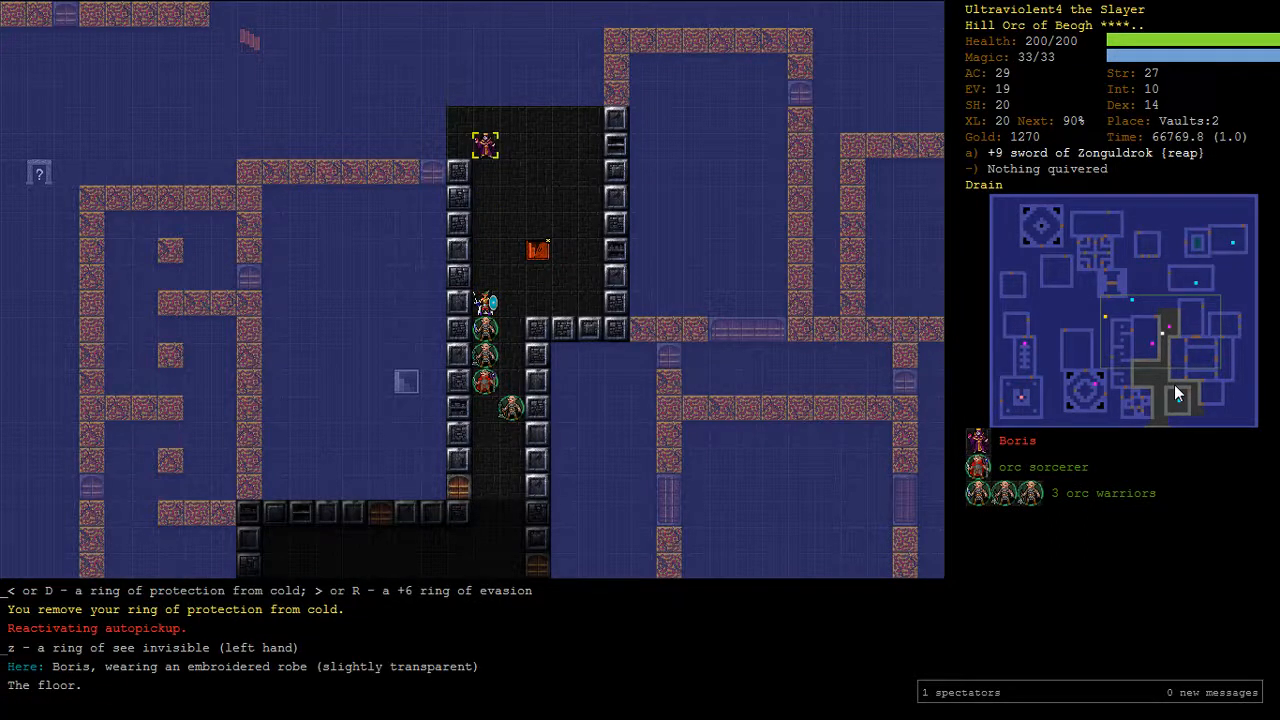
mouse_move(1080, 436)
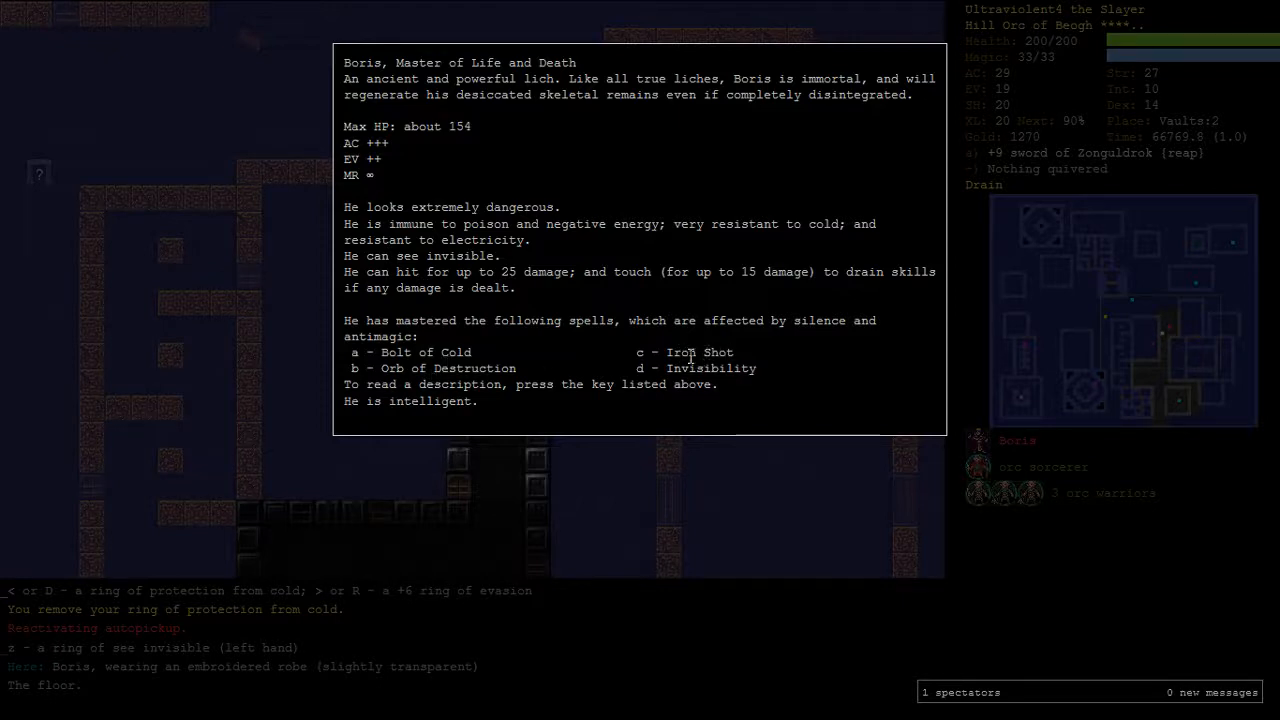
mouse_move(536, 374)
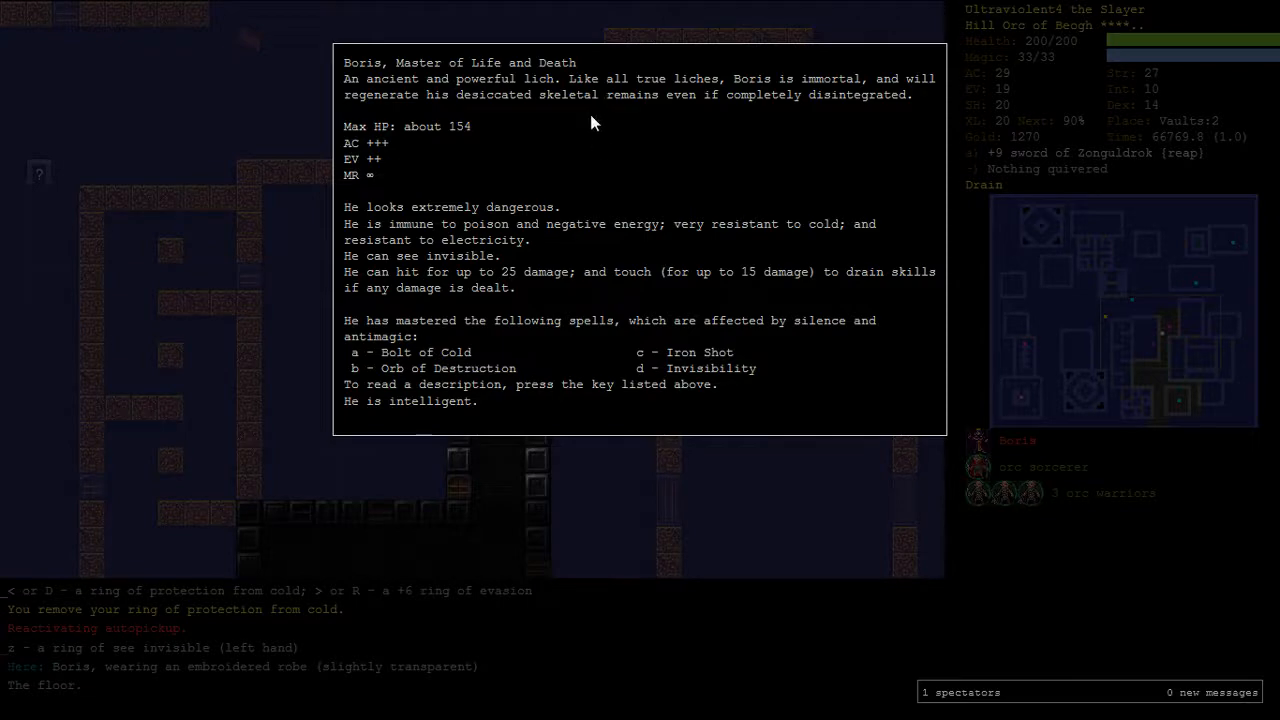
mouse_move(470, 376)
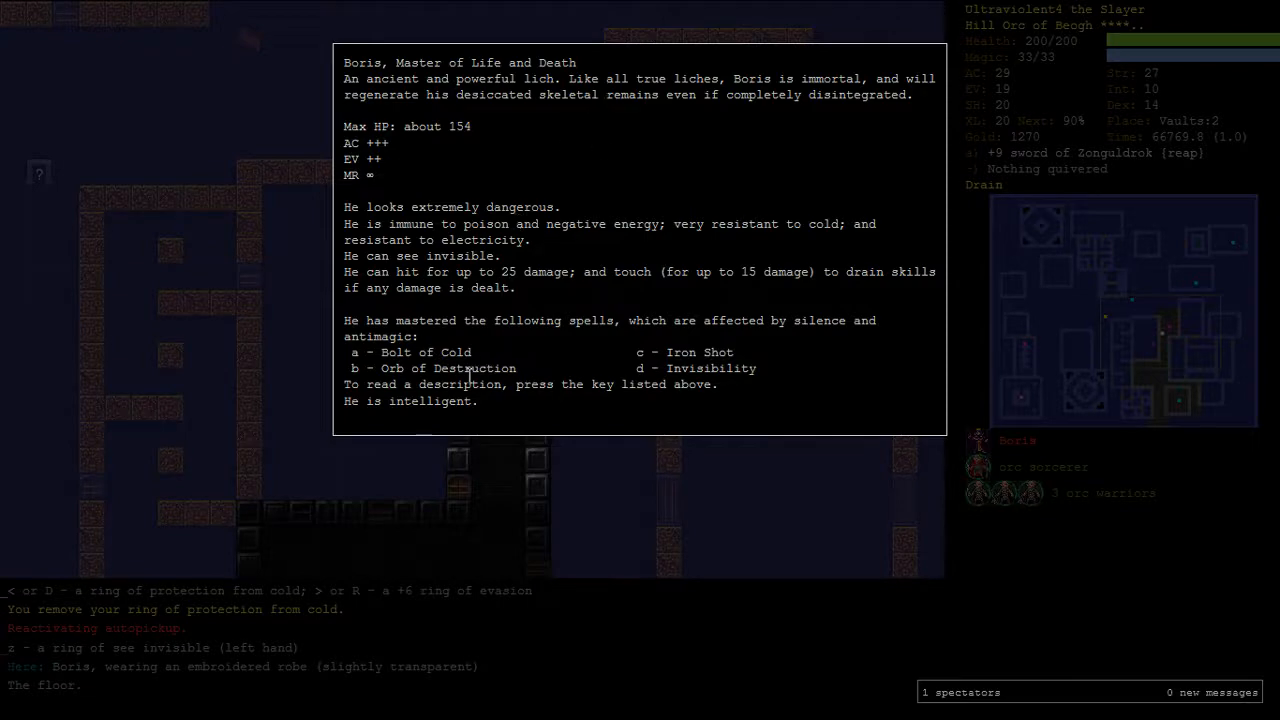
mouse_move(696, 348)
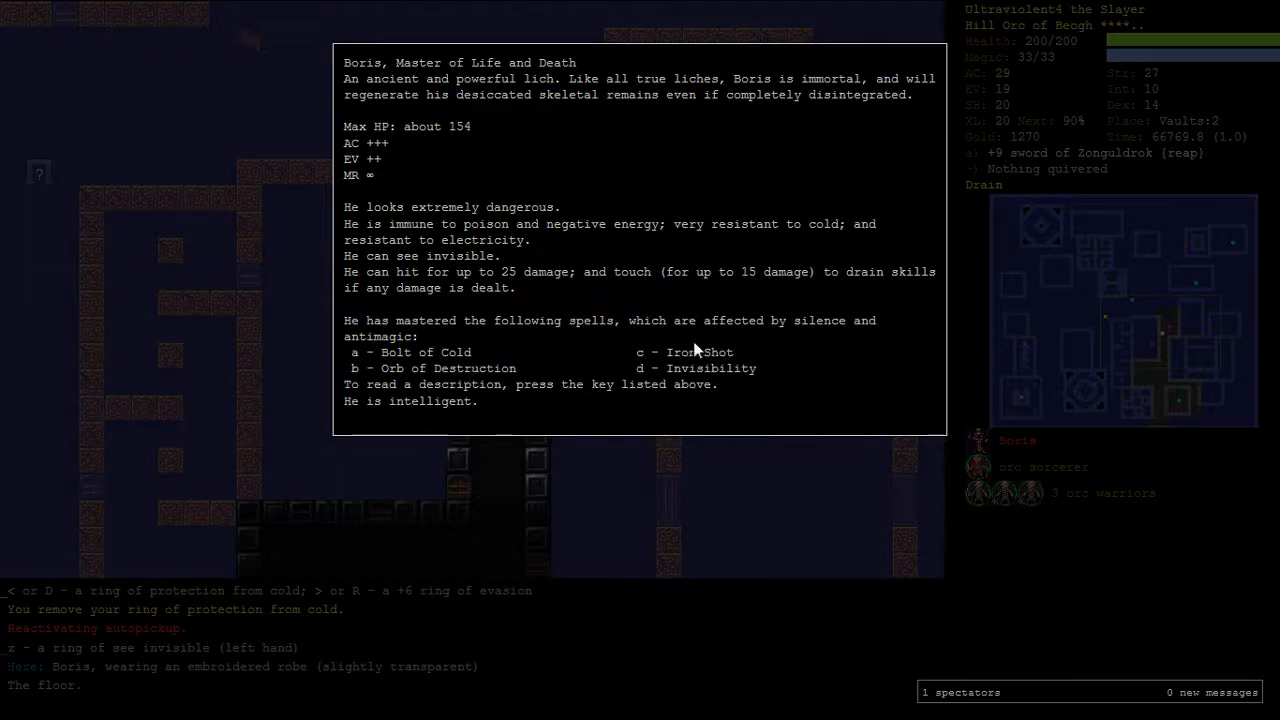
Step: Close Boris's monster description after reading what he can do
key(escape)
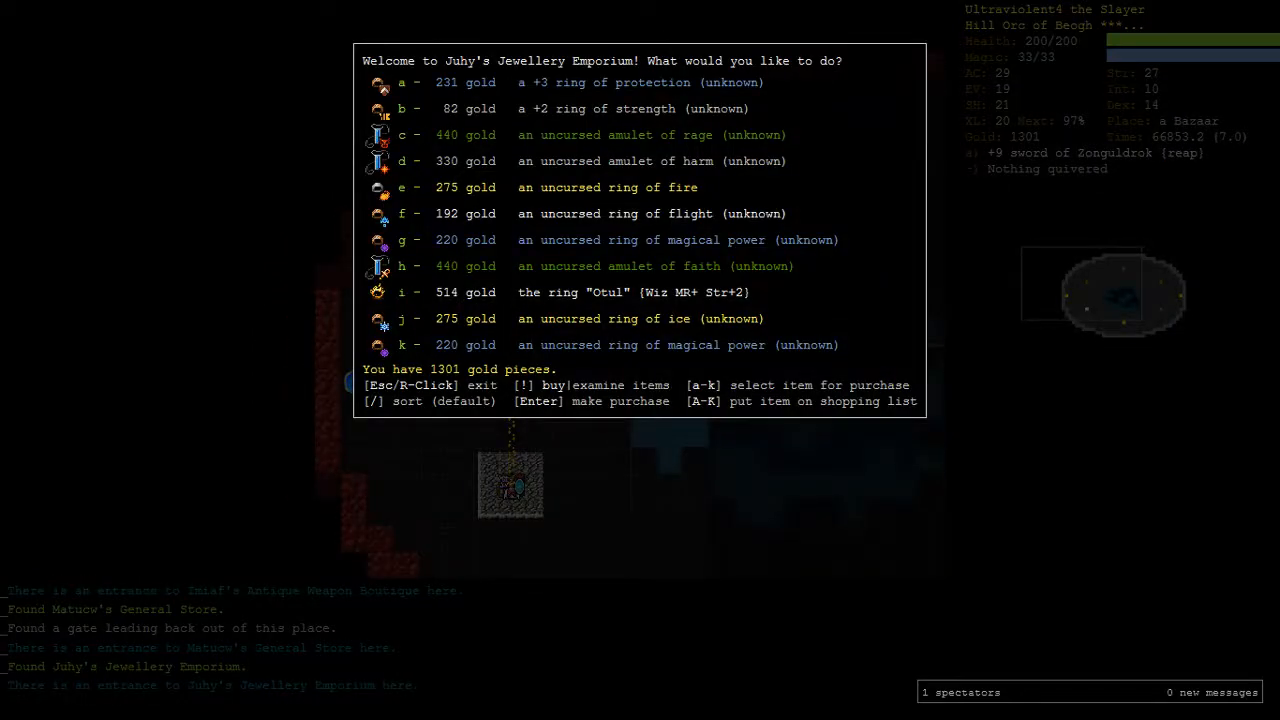
mouse_move(730, 292)
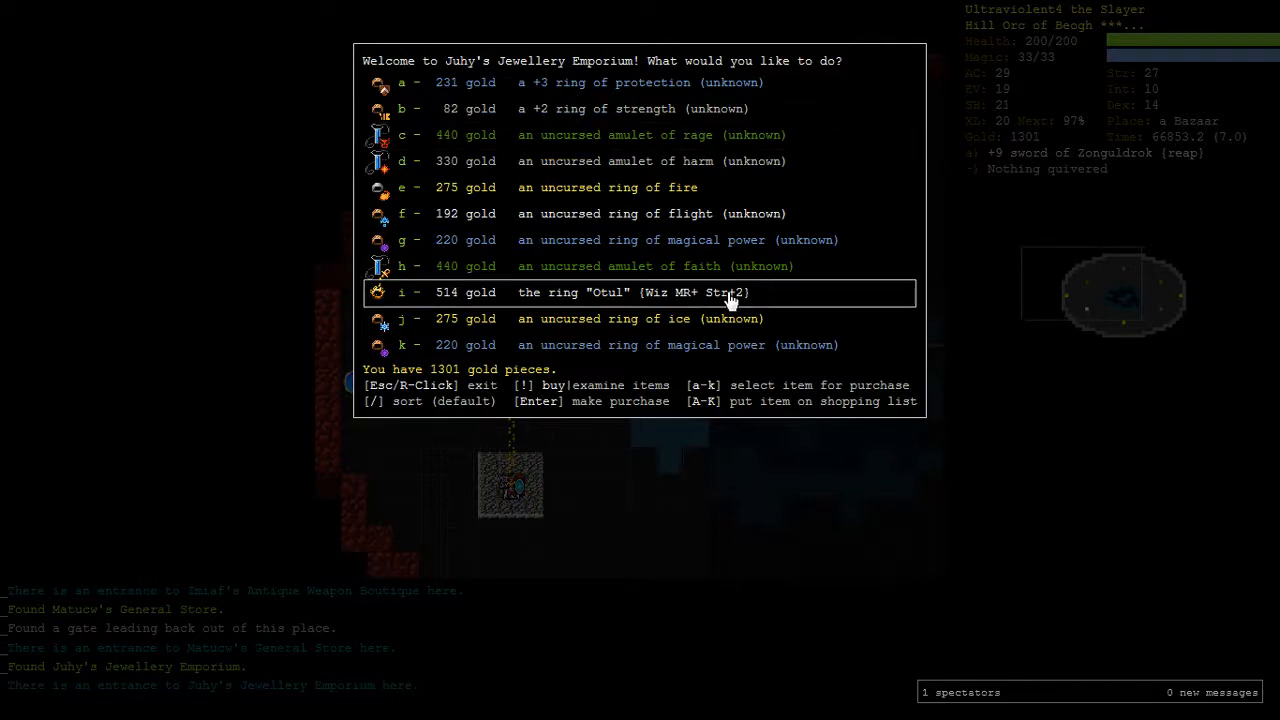
mouse_move(740, 280)
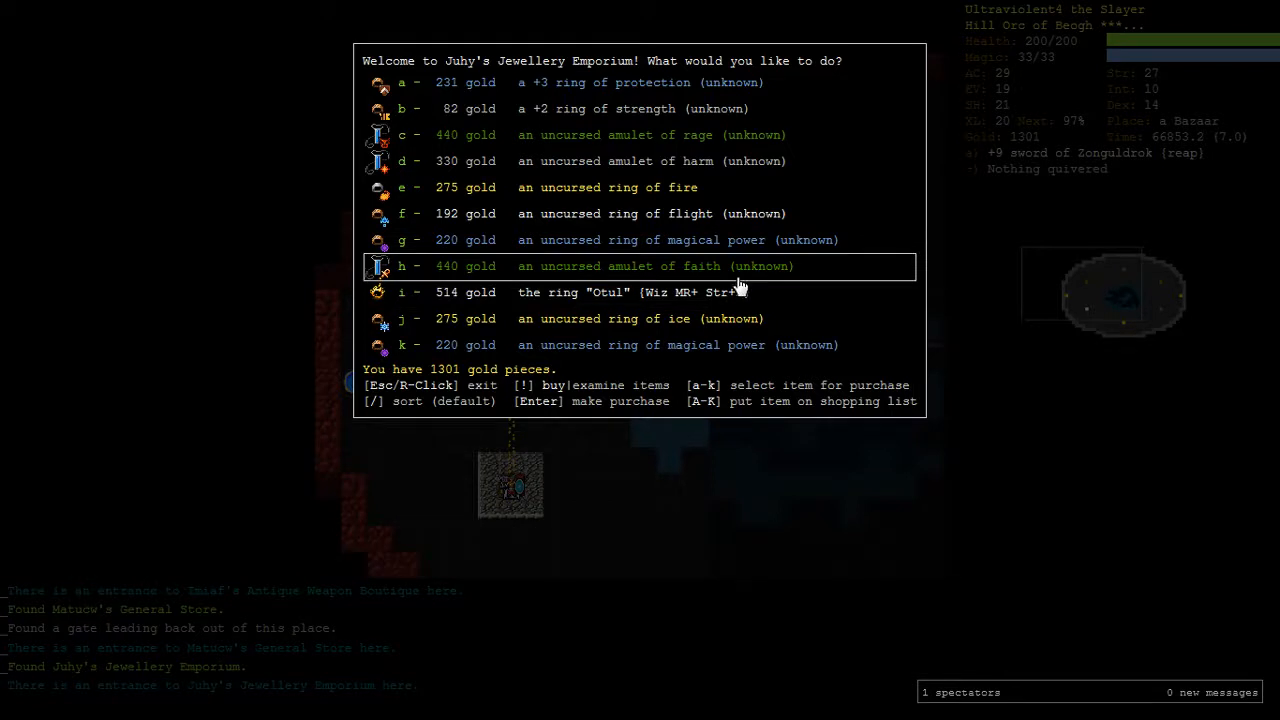
mouse_move(1108, 224)
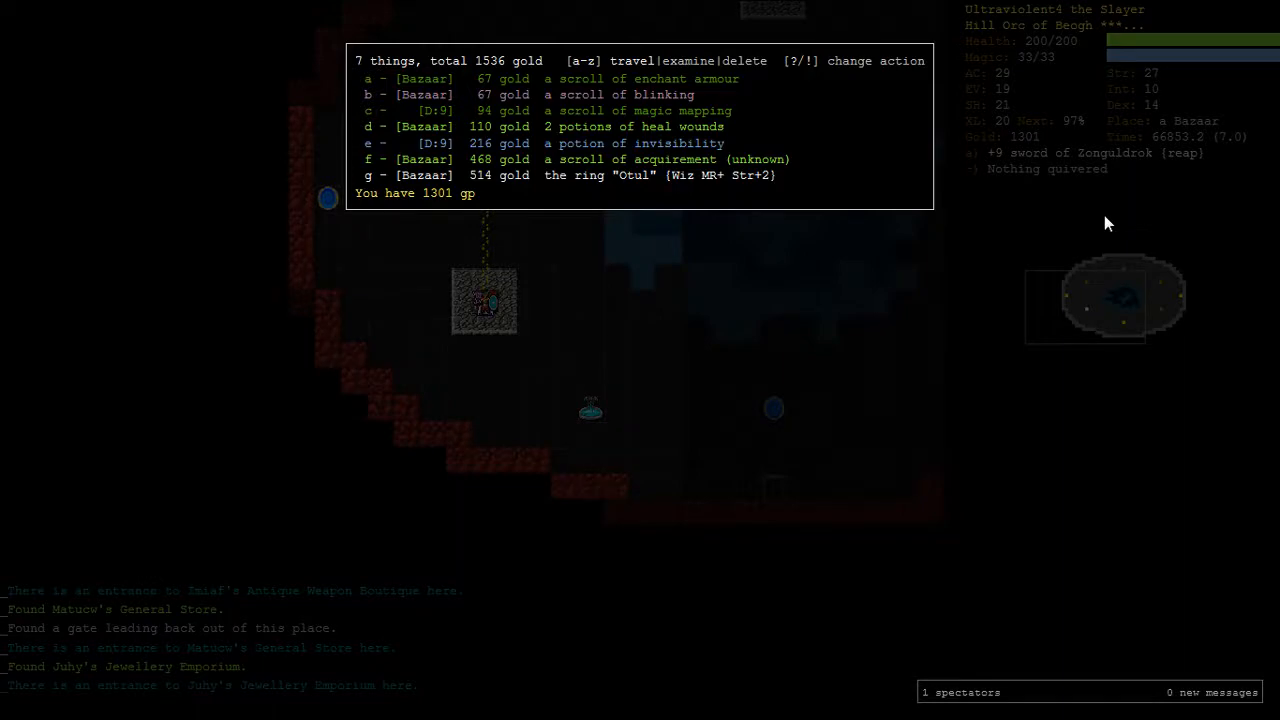
Step: Dismiss the shopping list and the character overview before shopping
key(Escape)
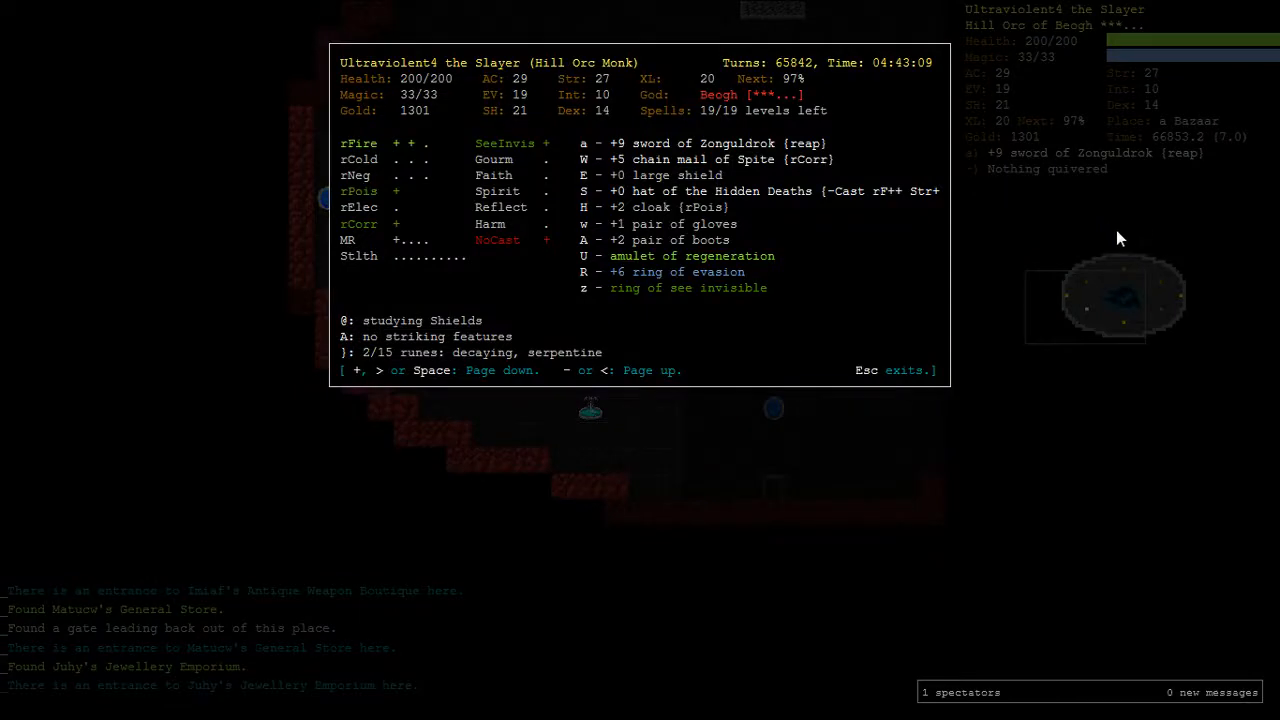
key(Escape)
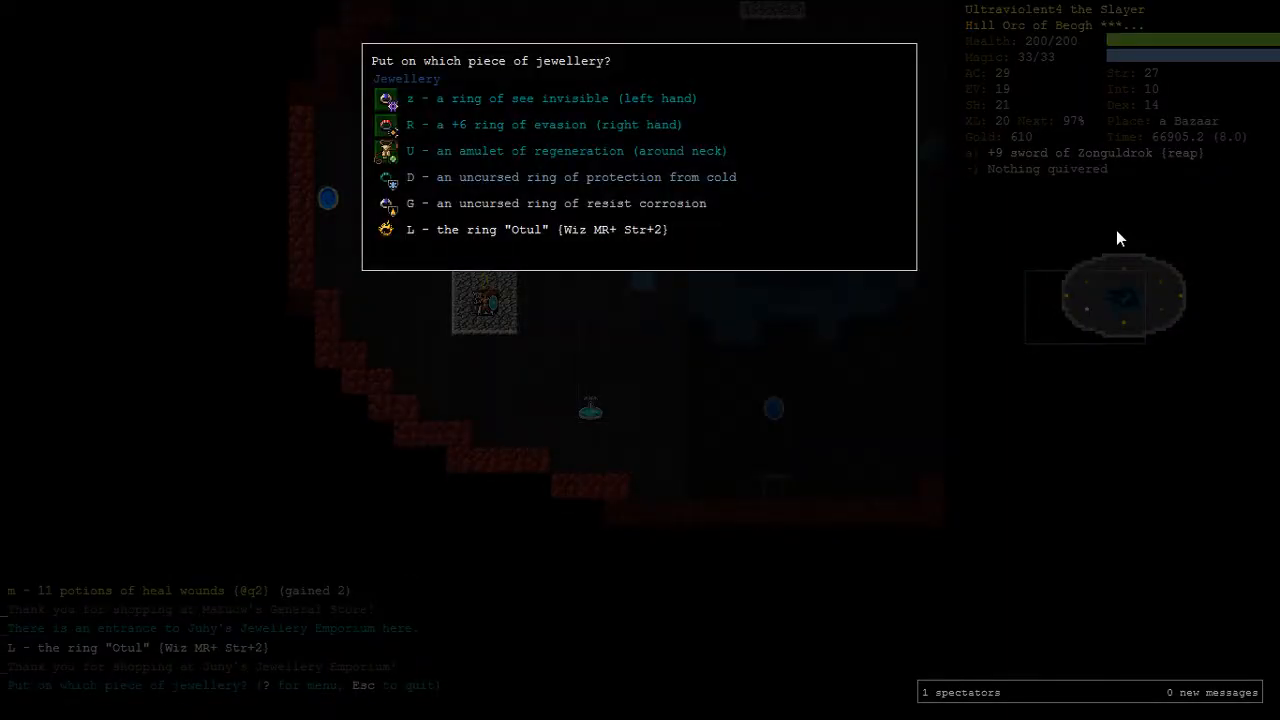
Step: Back out of the choose-which-ring prompt before entering the scroll shop
key(Escape)
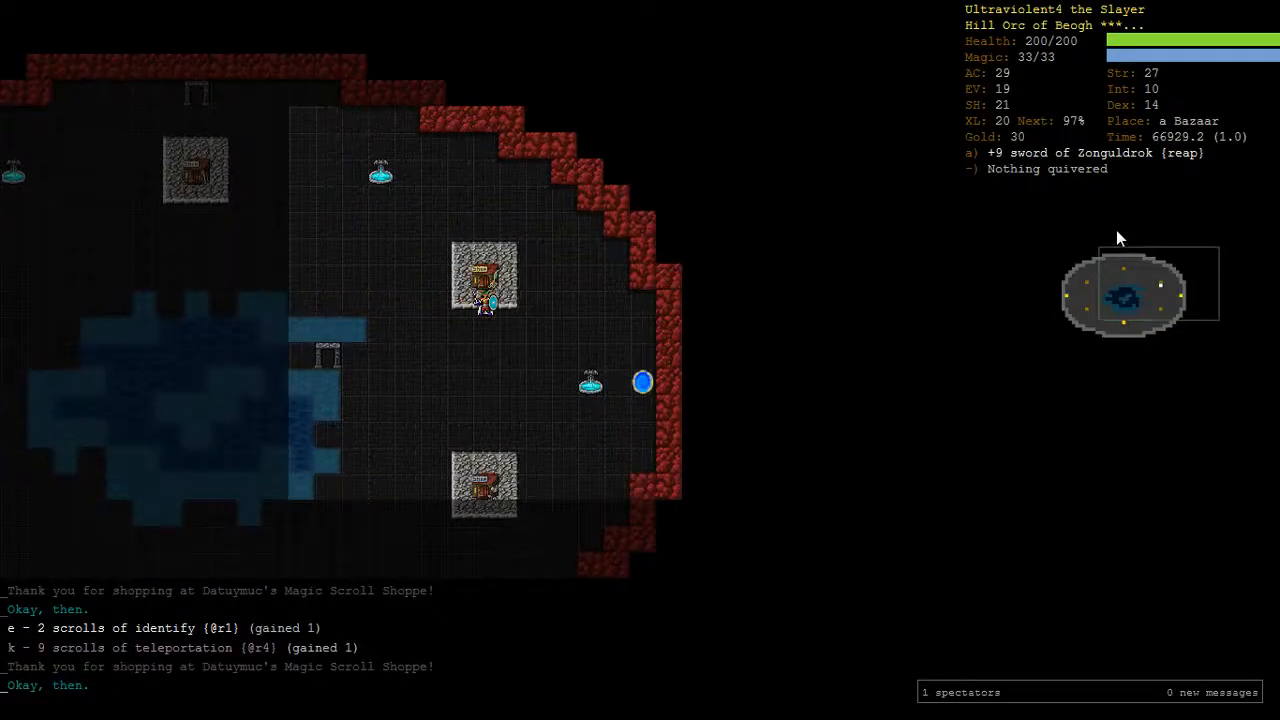
Step: Review the full inventory listing, scrolling through it, then close it
key(i)
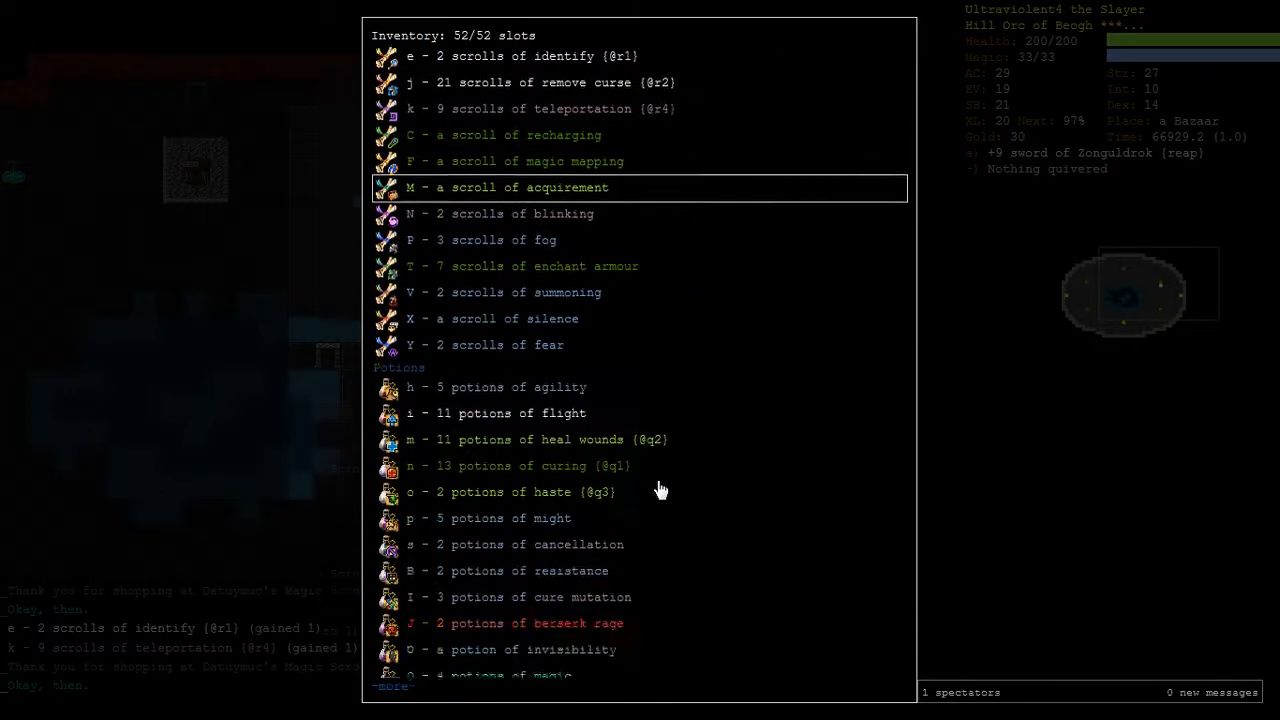
scroll(down, 3)
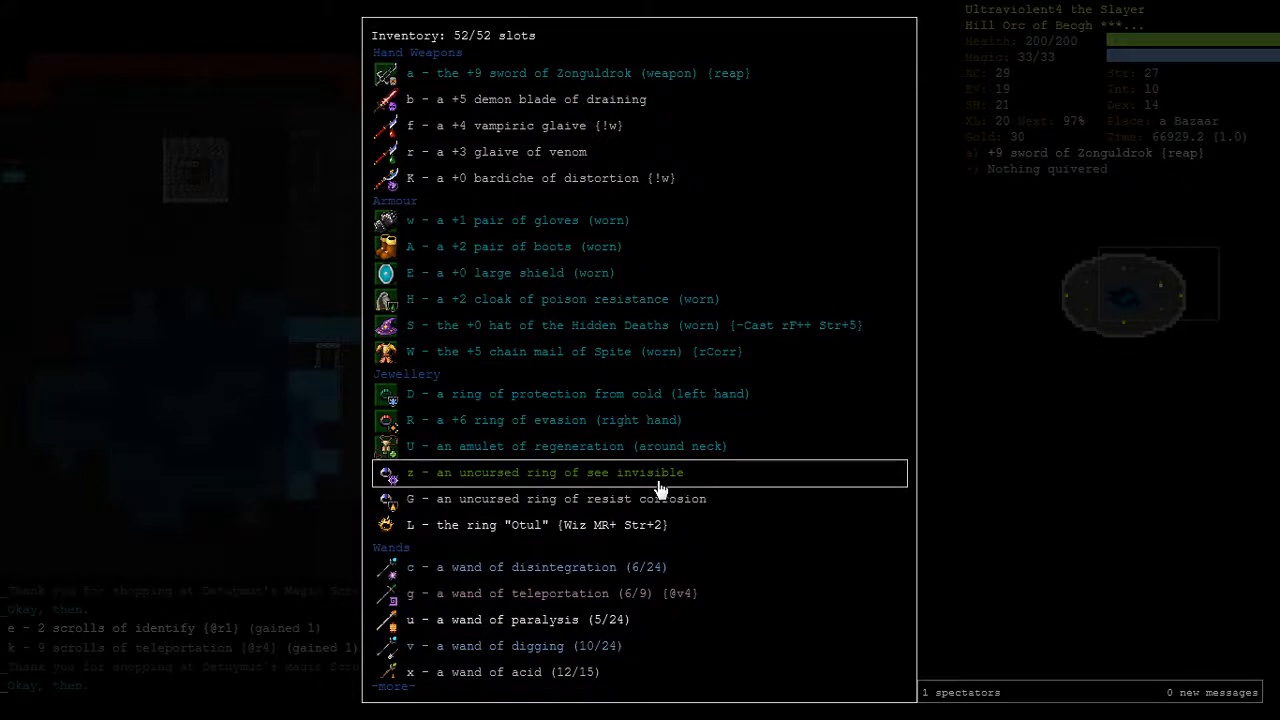
mouse_move(540, 100)
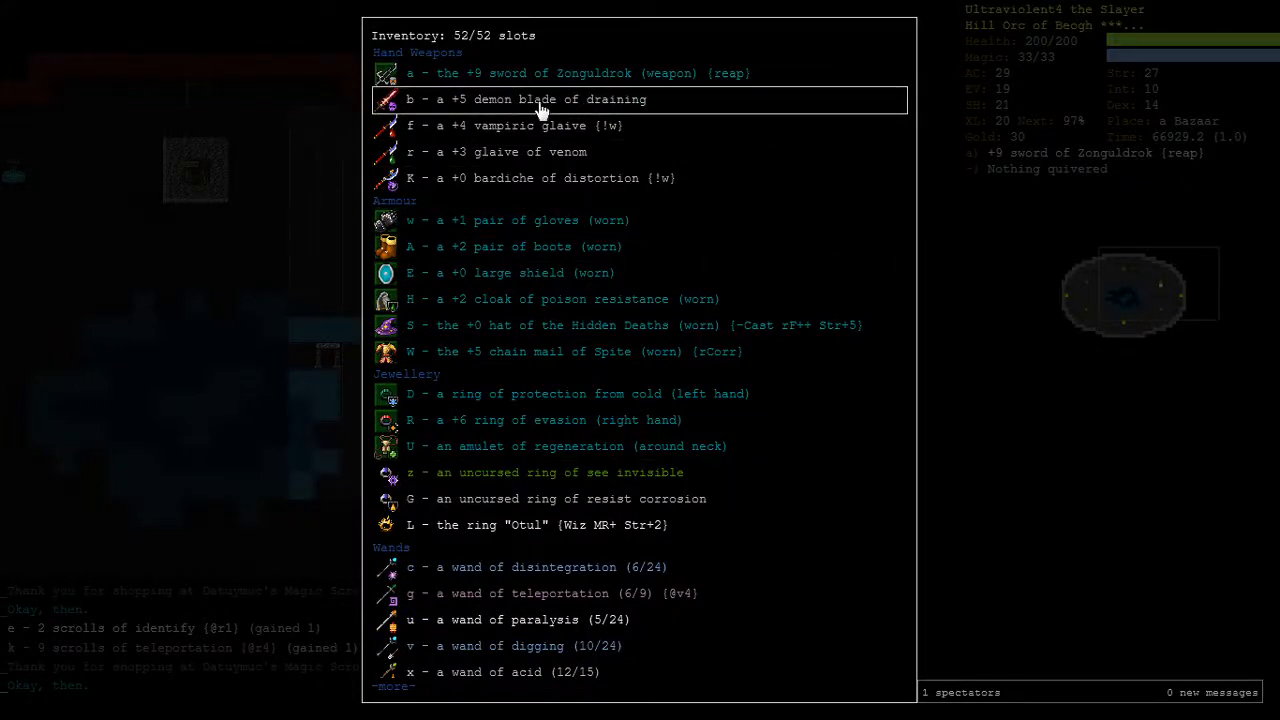
mouse_move(536, 298)
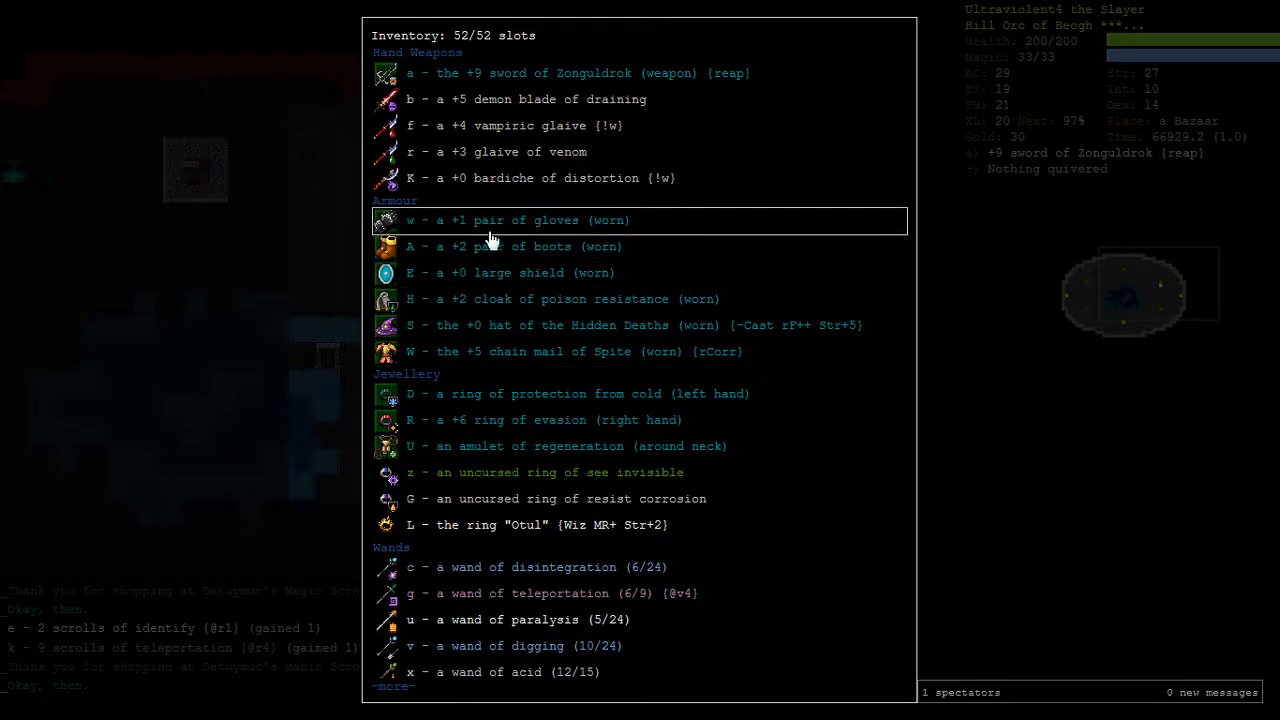
key(Escape)
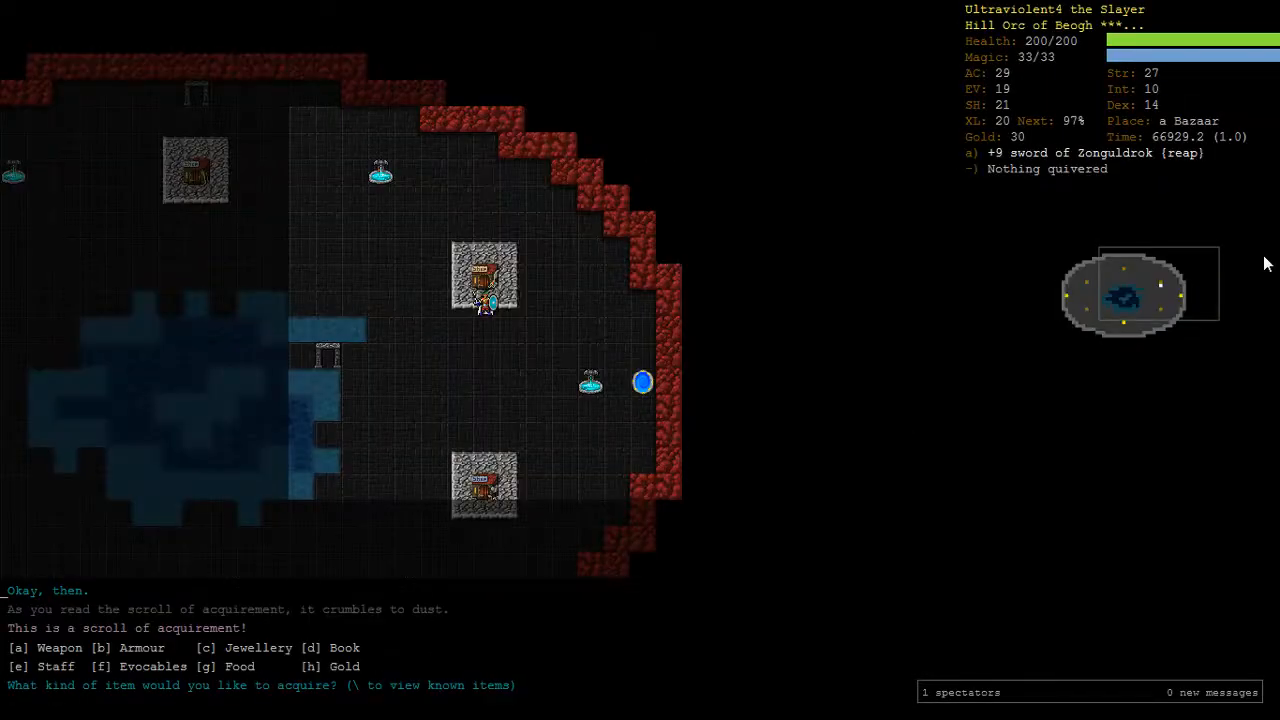
Step: Choose [b] Armour as the category to acquire
key(b)
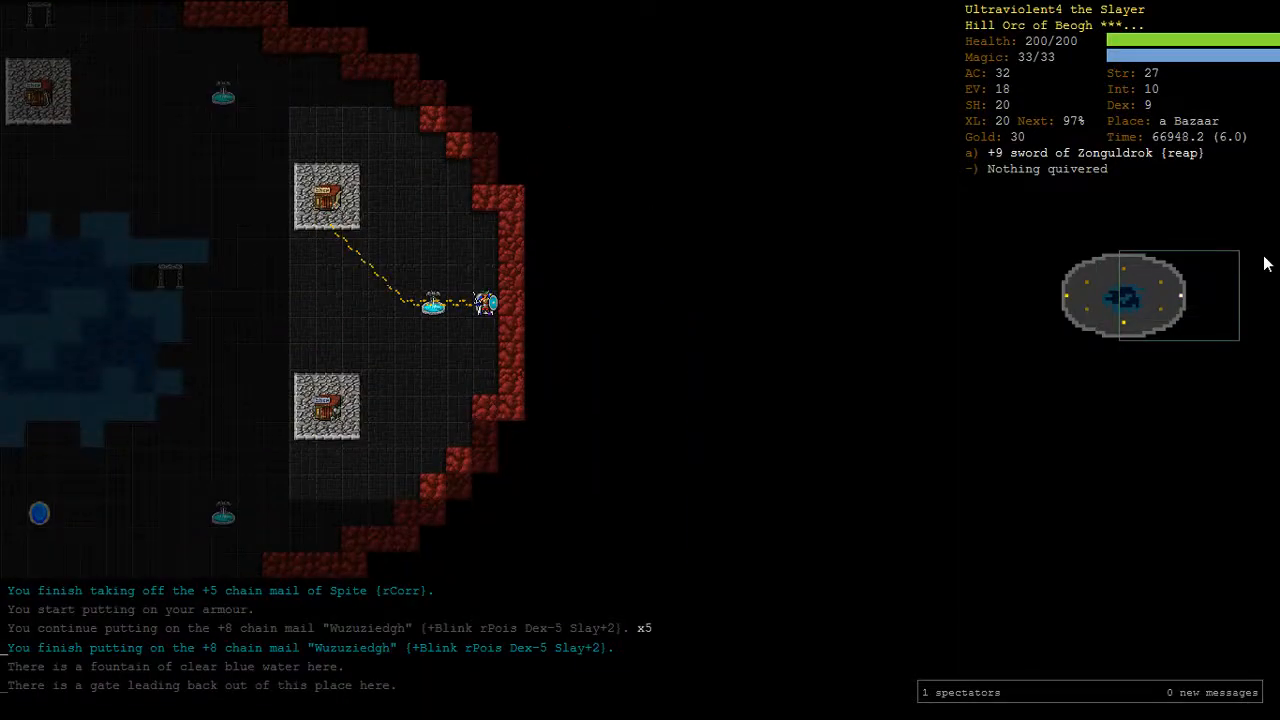
Step: Bring up the Read which item? menu of scrolls with r
key(r)
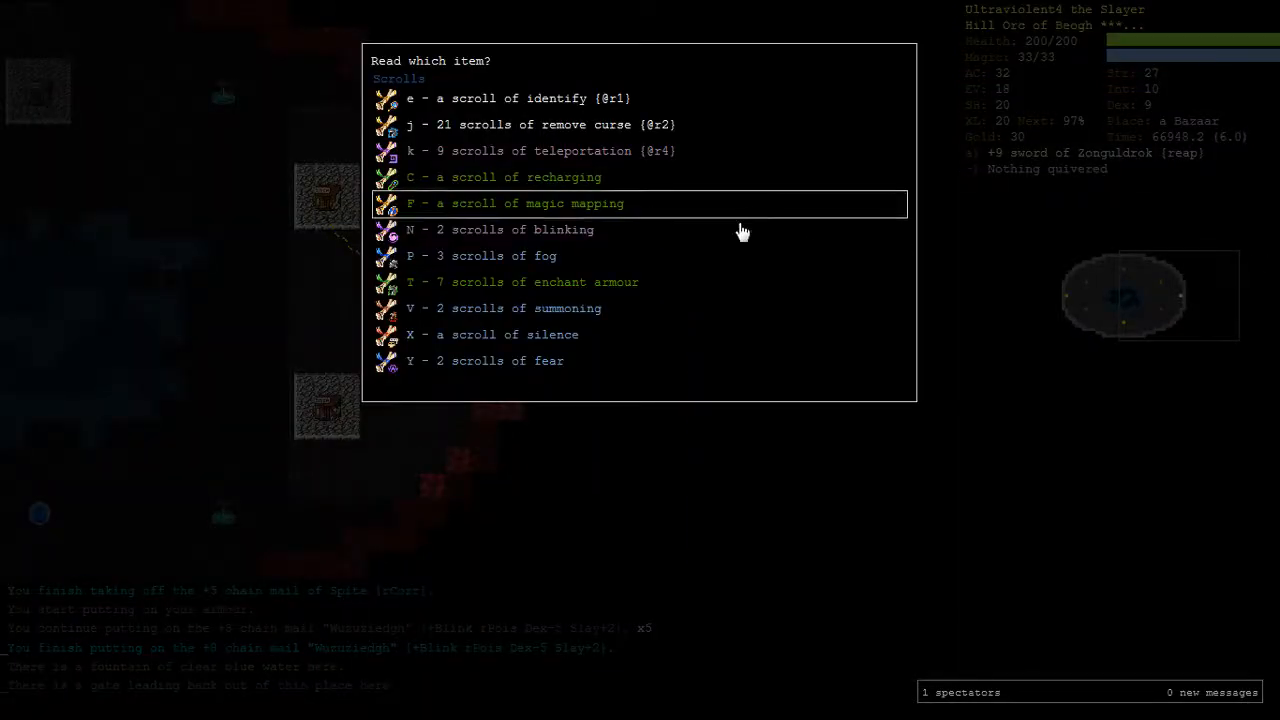
mouse_move(666, 280)
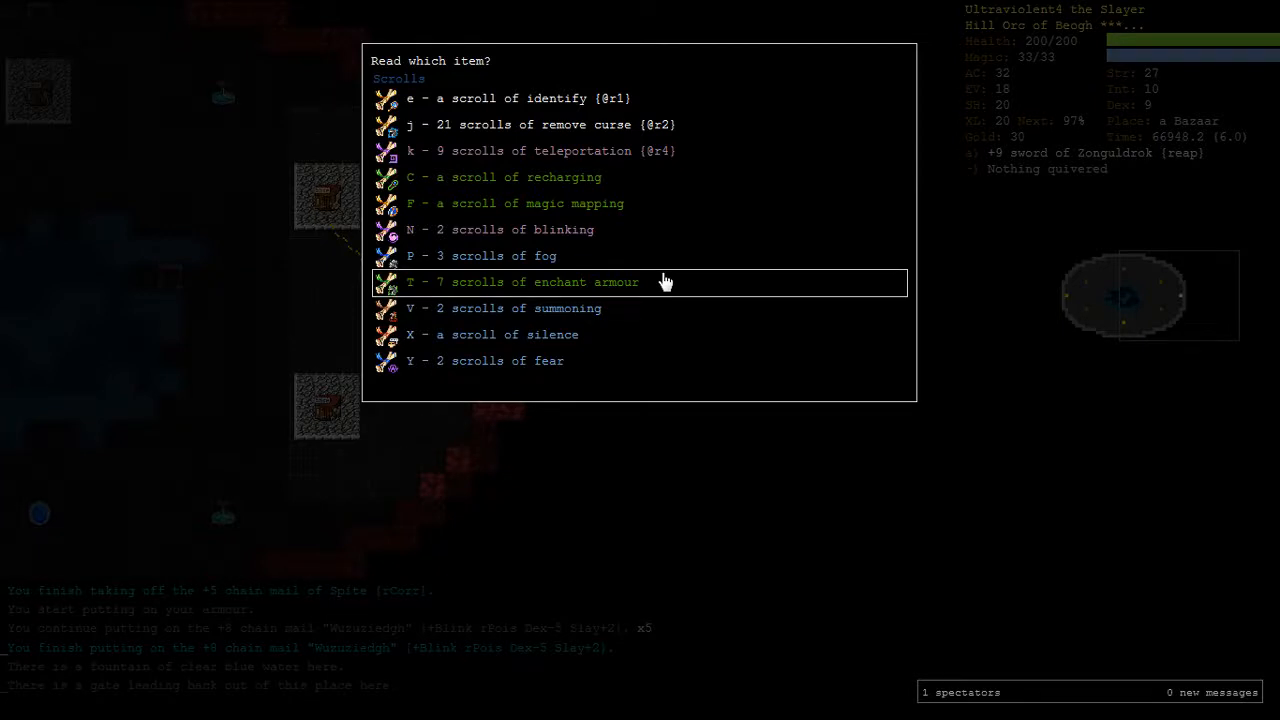
mouse_move(910, 534)
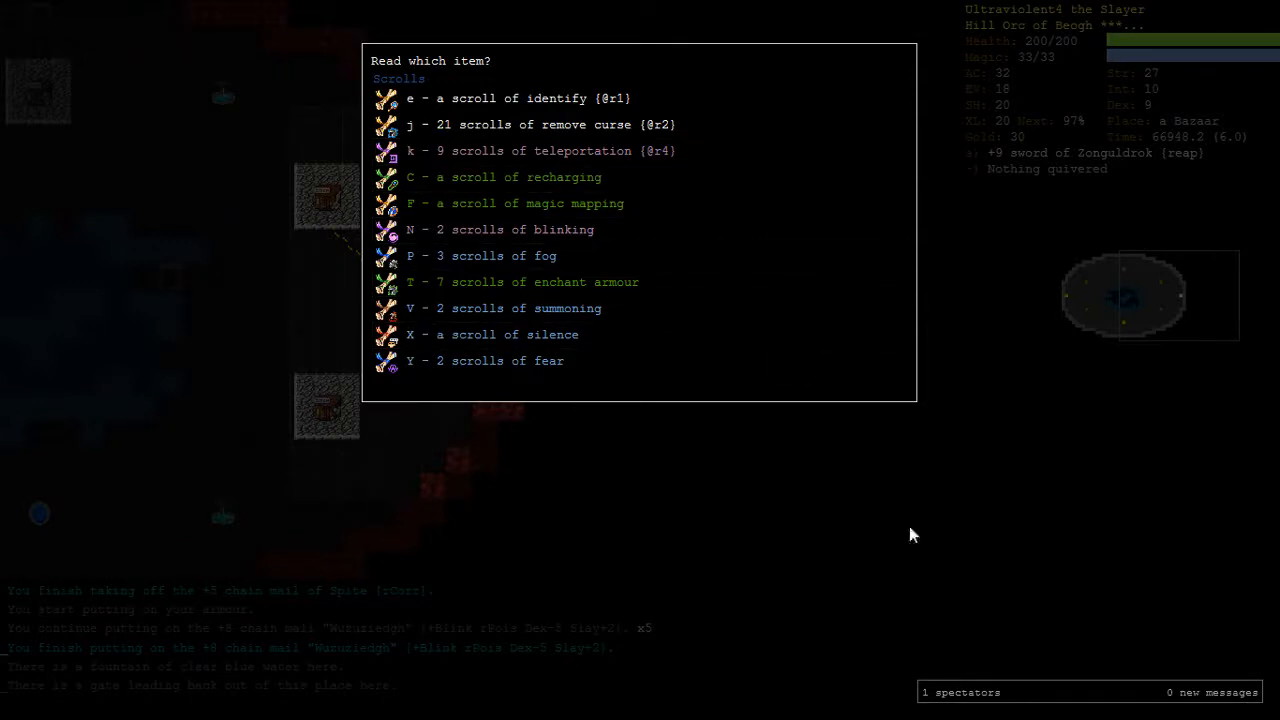
key(Escape)
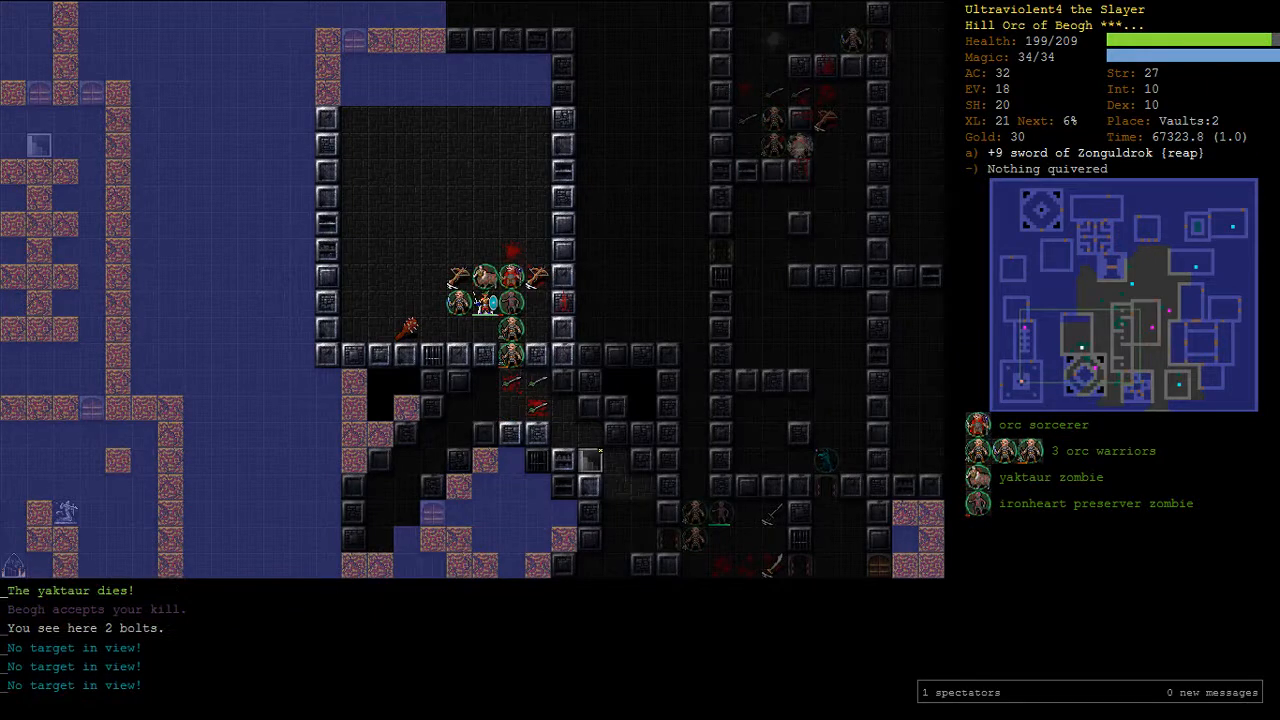
Step: Rest in place with 5 before continuing to explore Vaults:2
key(5)
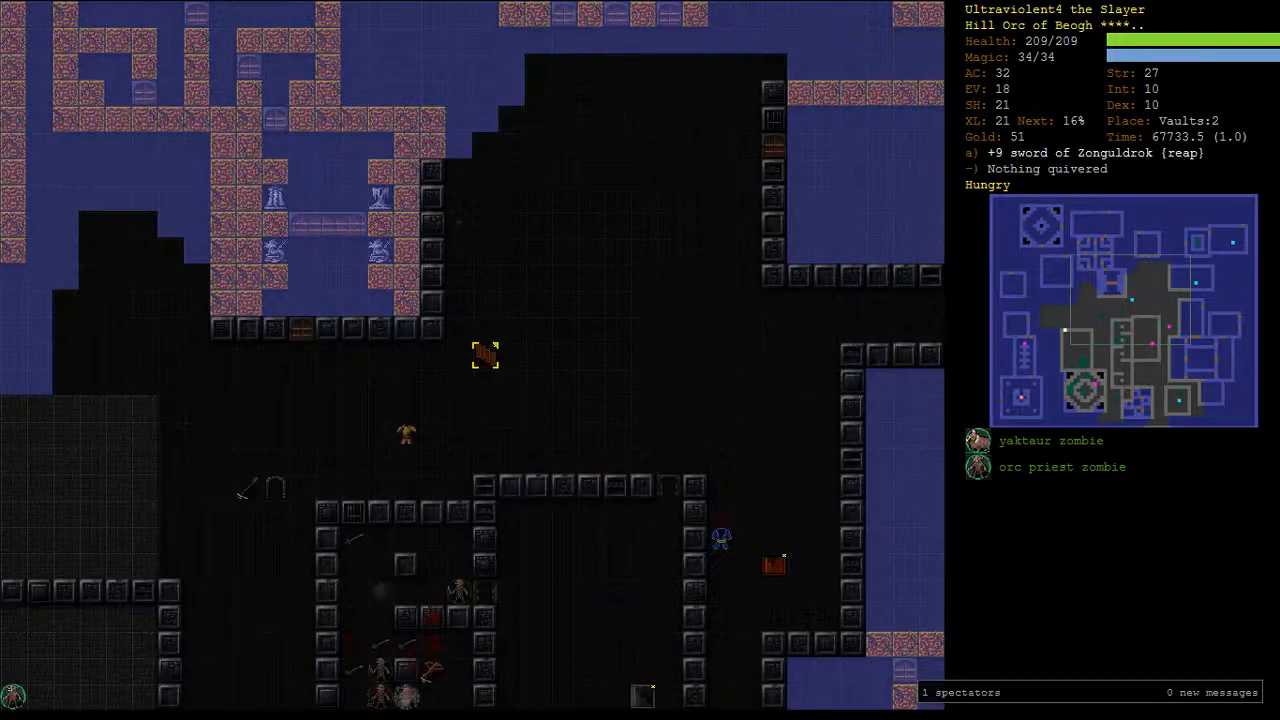
Step: Step north toward the orc warriors and the bread rations
key(k)
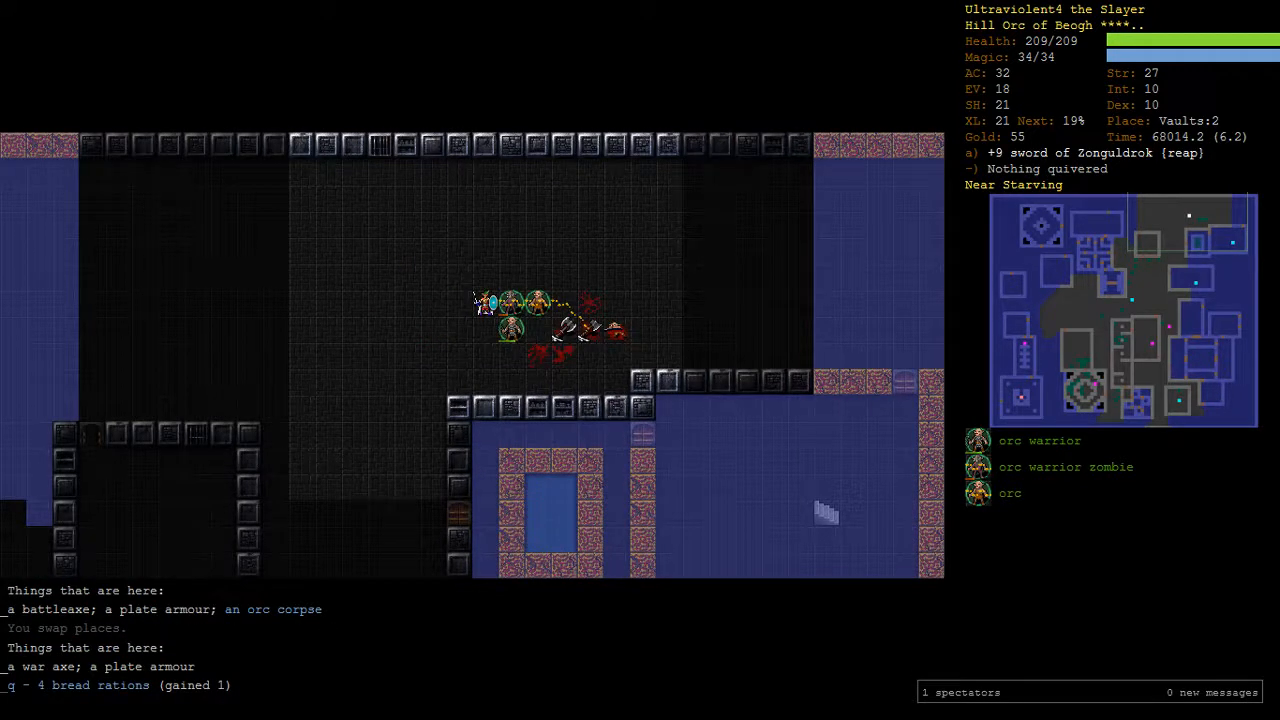
Step: Eat a slice of pizza to stop starving while moving west with the followers
key(e)
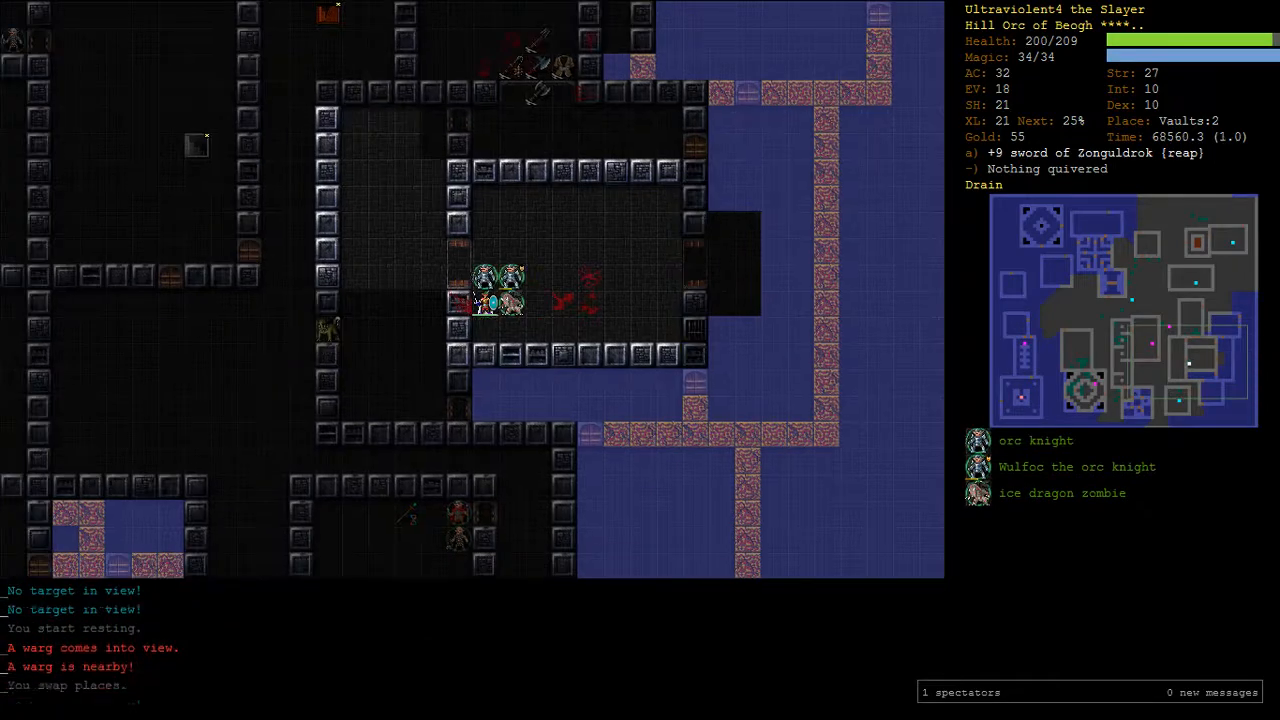
click(490, 300)
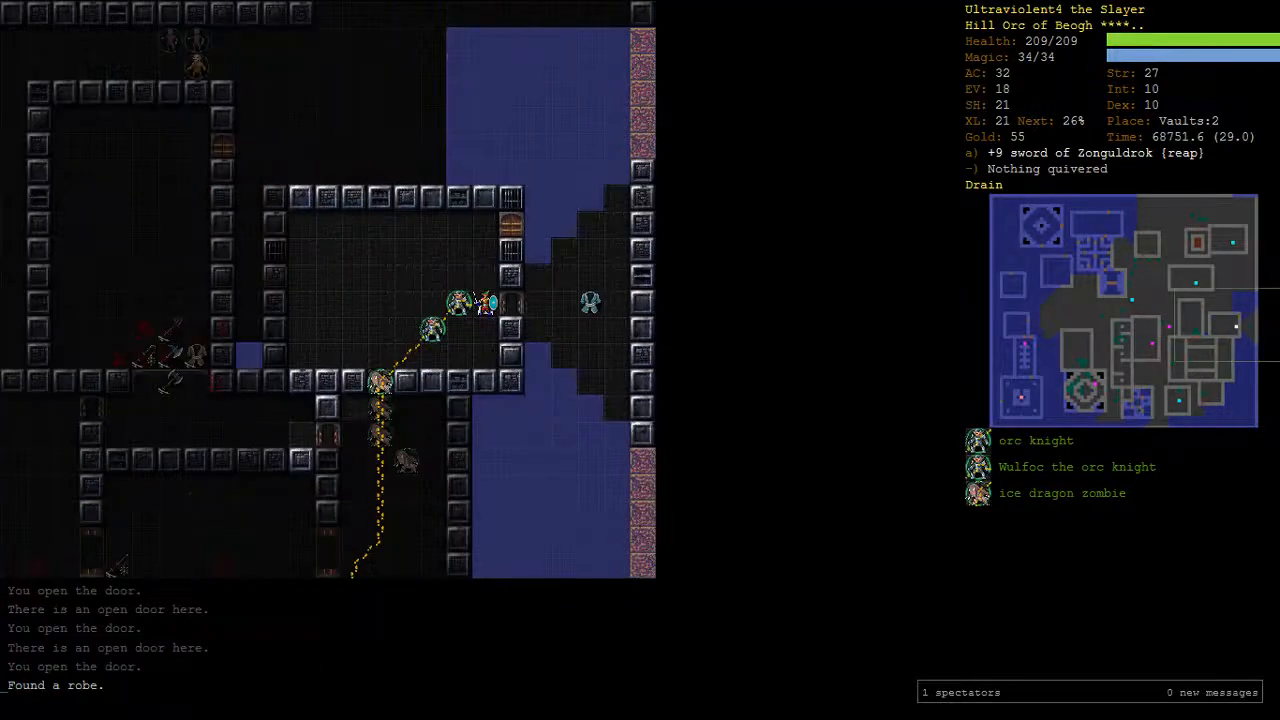
key(e)
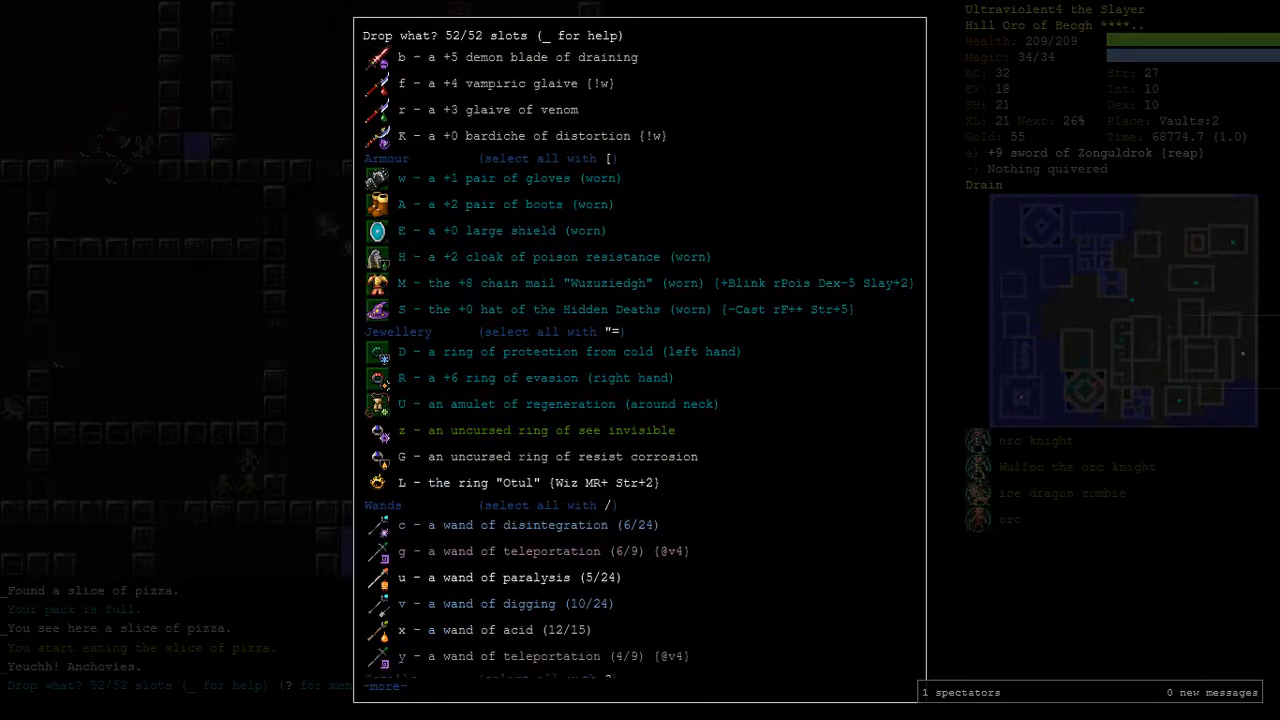
Step: Scroll through the drop list and leave it without dropping anything
scroll(down, 3)
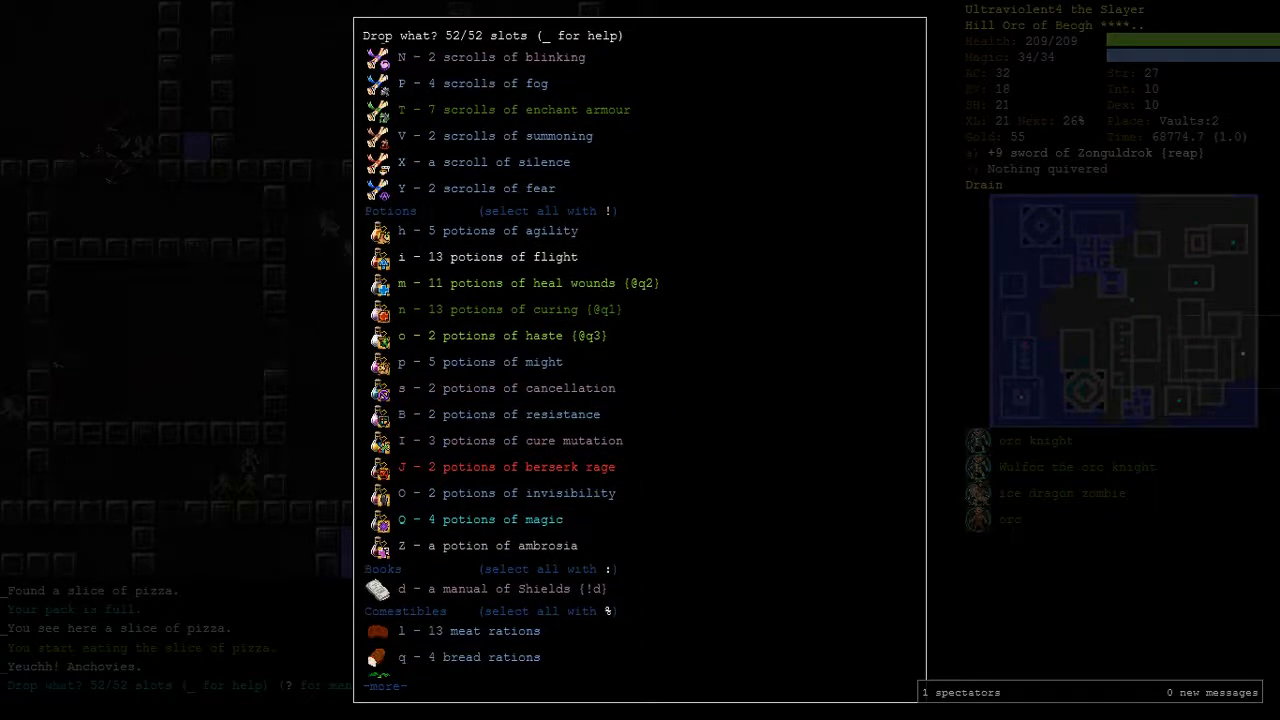
scroll(down, 3)
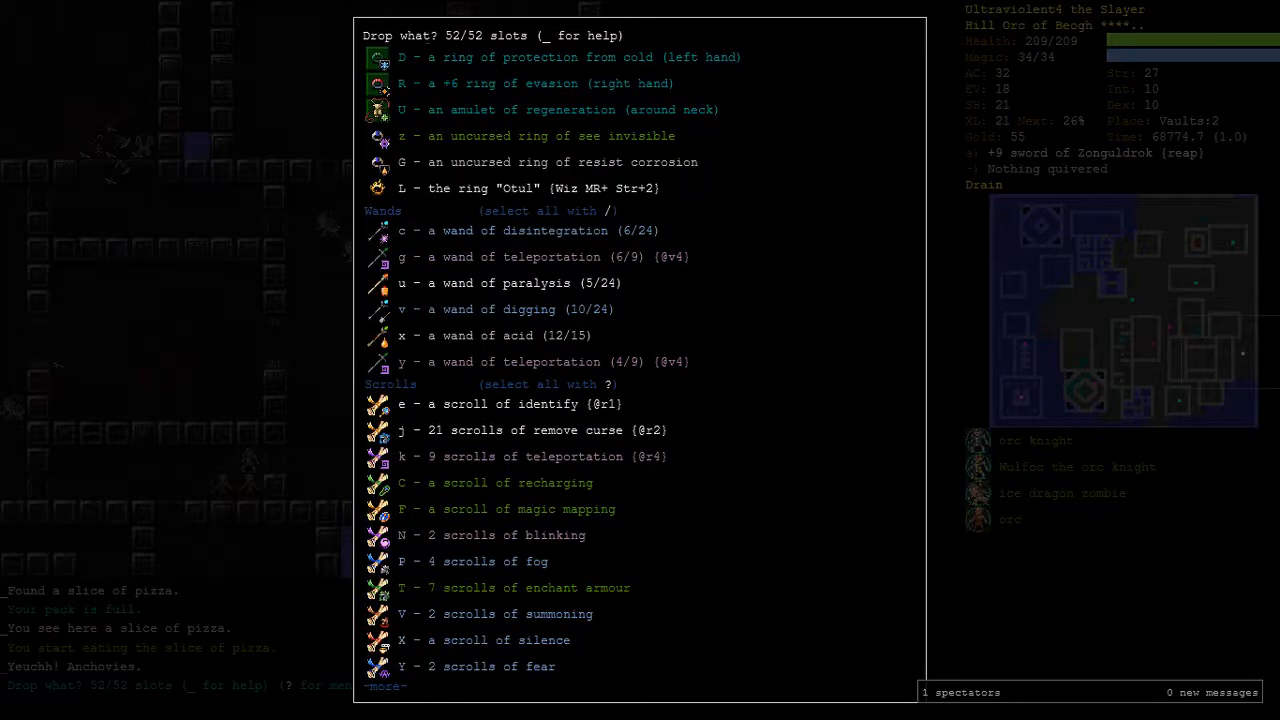
key(y)
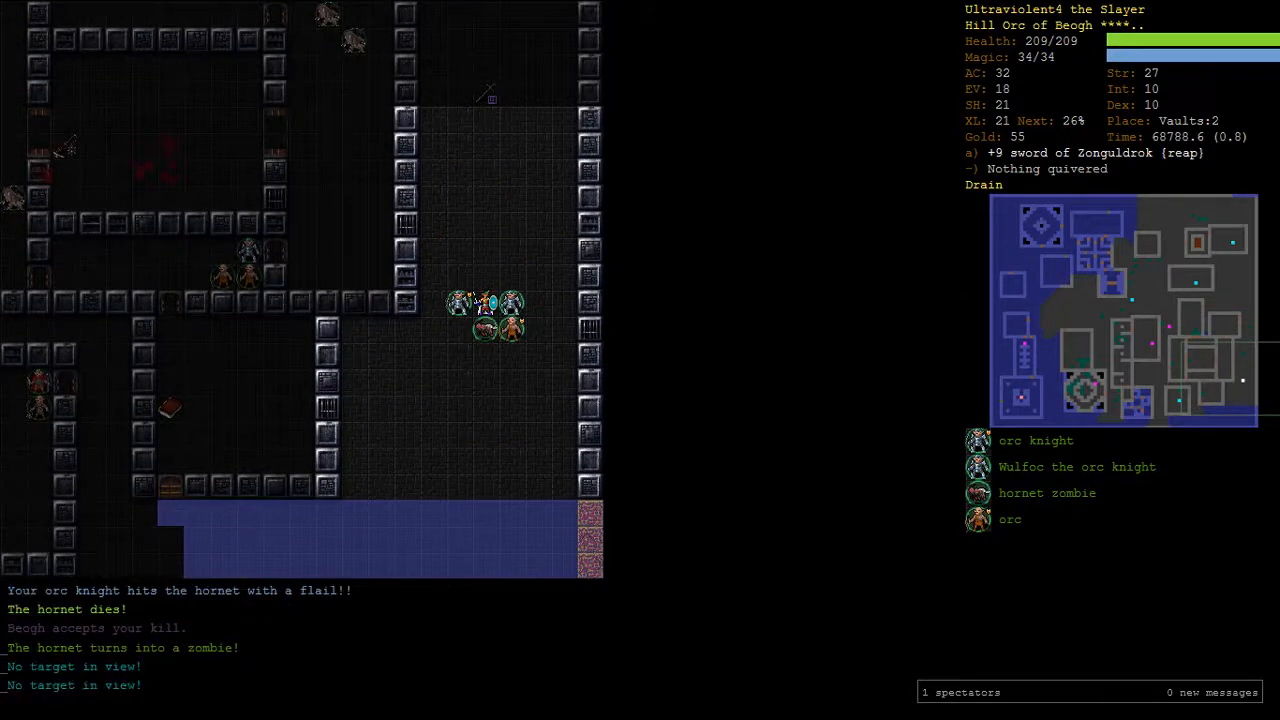
Step: Explore Vaults:2 with the orc knights, killing an ettin and a great orb of eyes along the way
key(r)
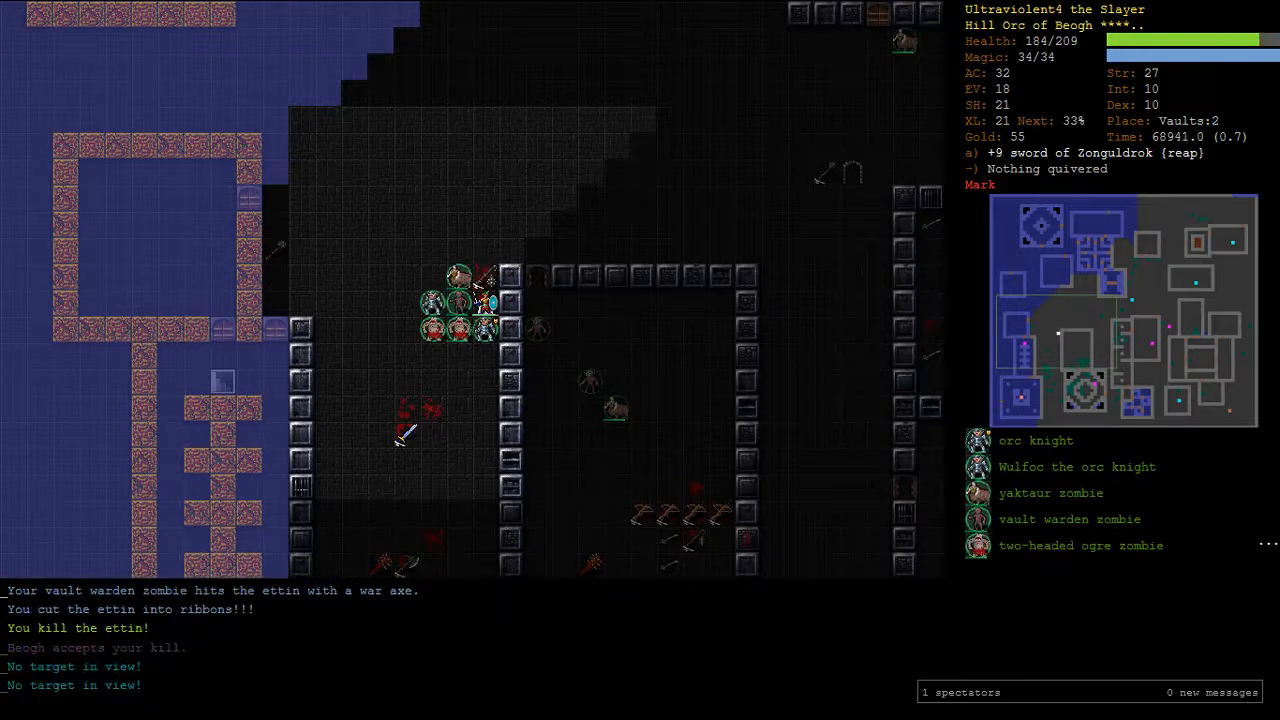
key(5)
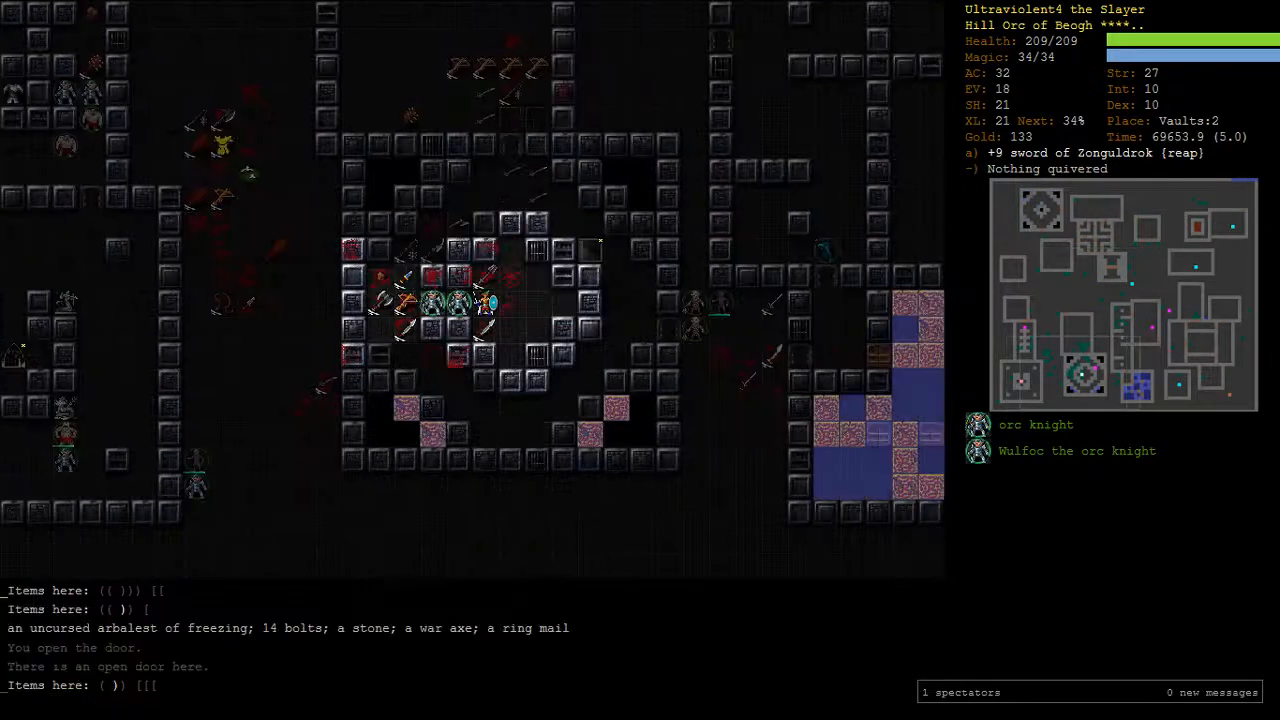
key(q)
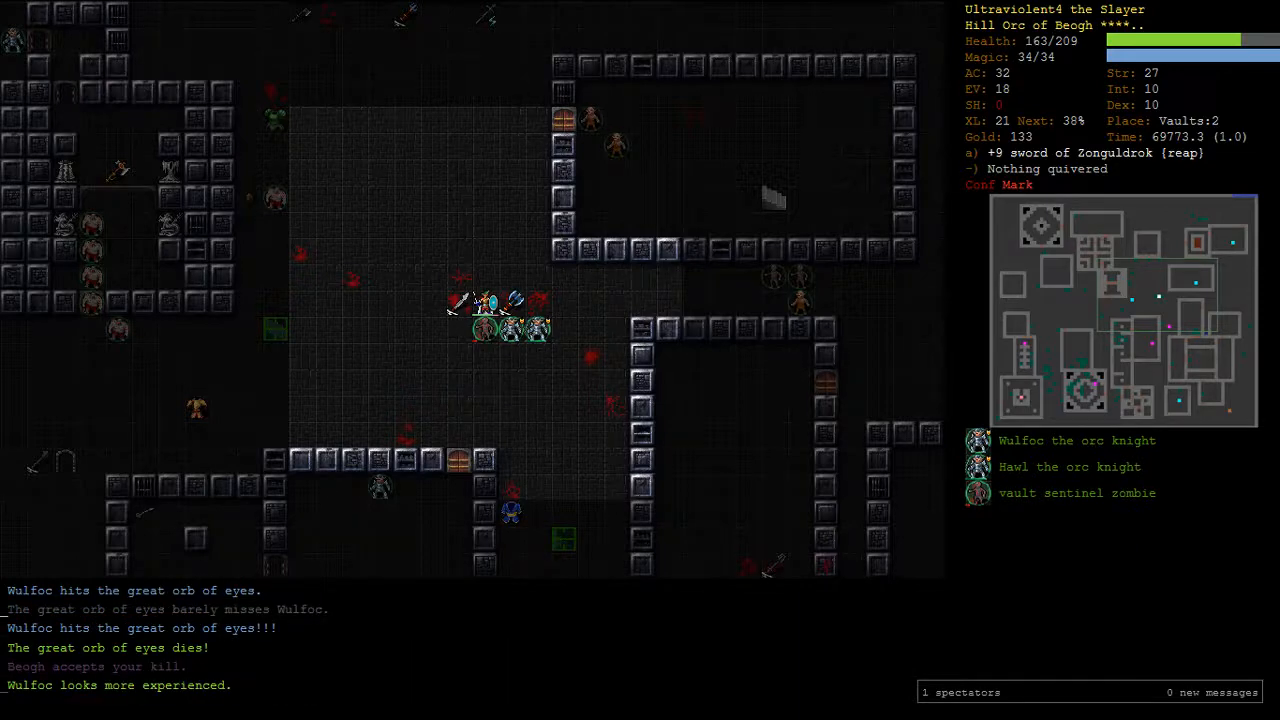
key(5)
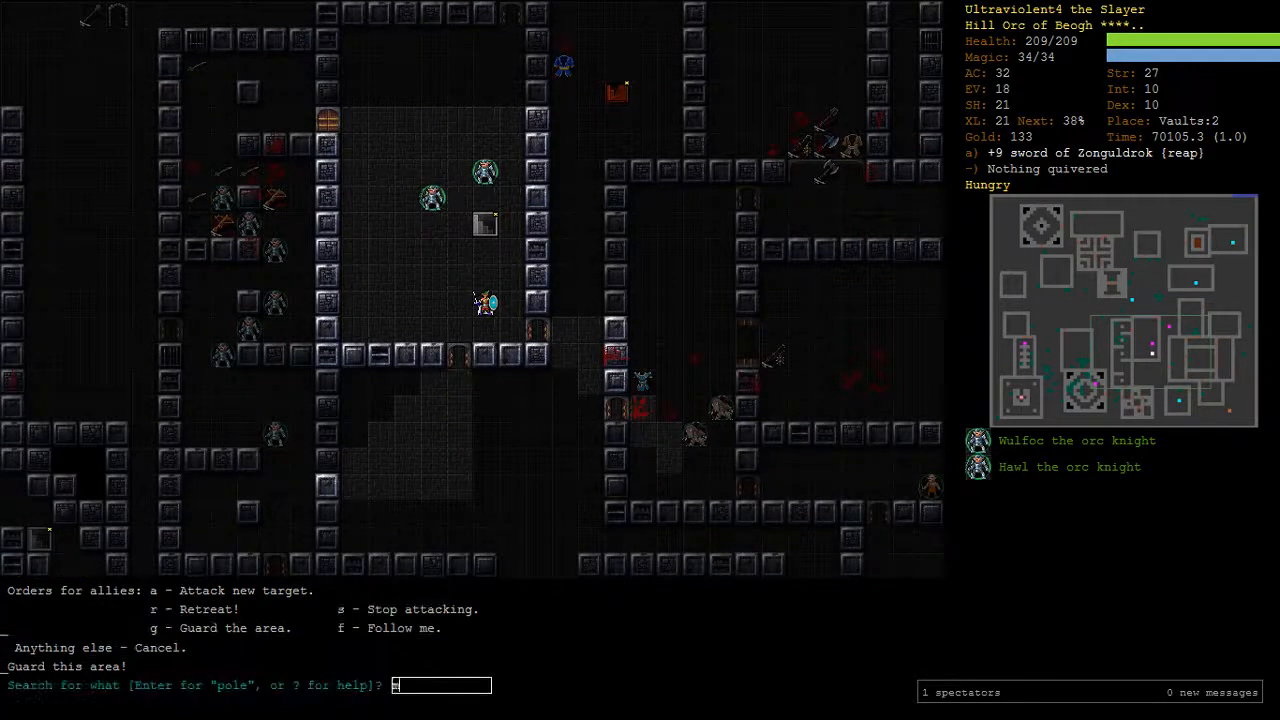
Step: Travel up from Vaults:2 to Lair level 2
text(u)
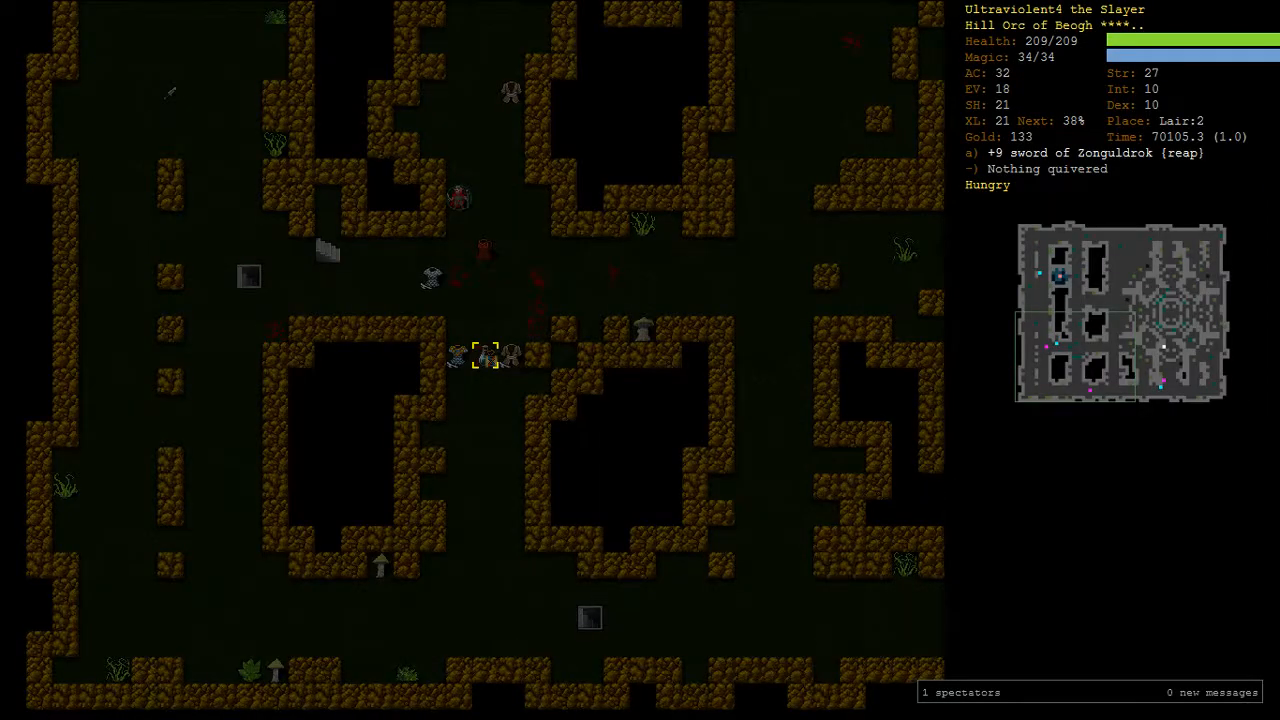
Step: Travel back to Vaults:1 with the four orc warlords until an ironheart preserver appears
key(<)
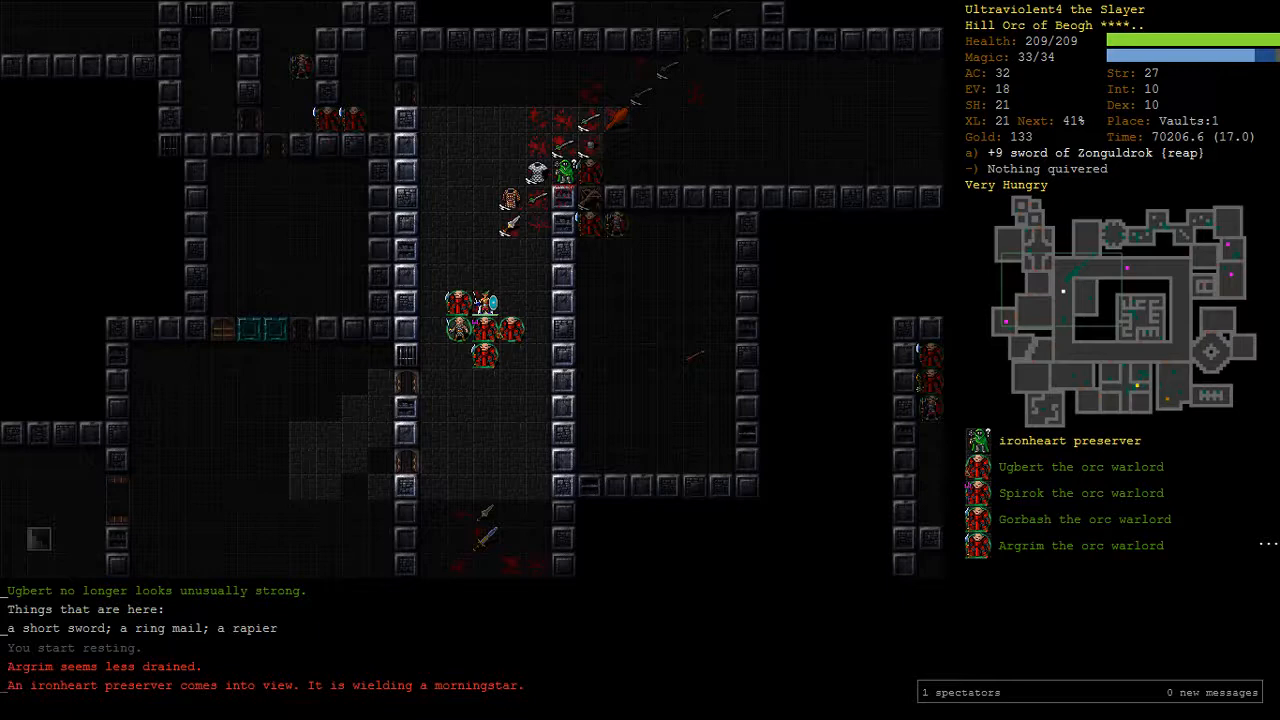
Step: Eat a food ration to clear the very hungry status
key(e)
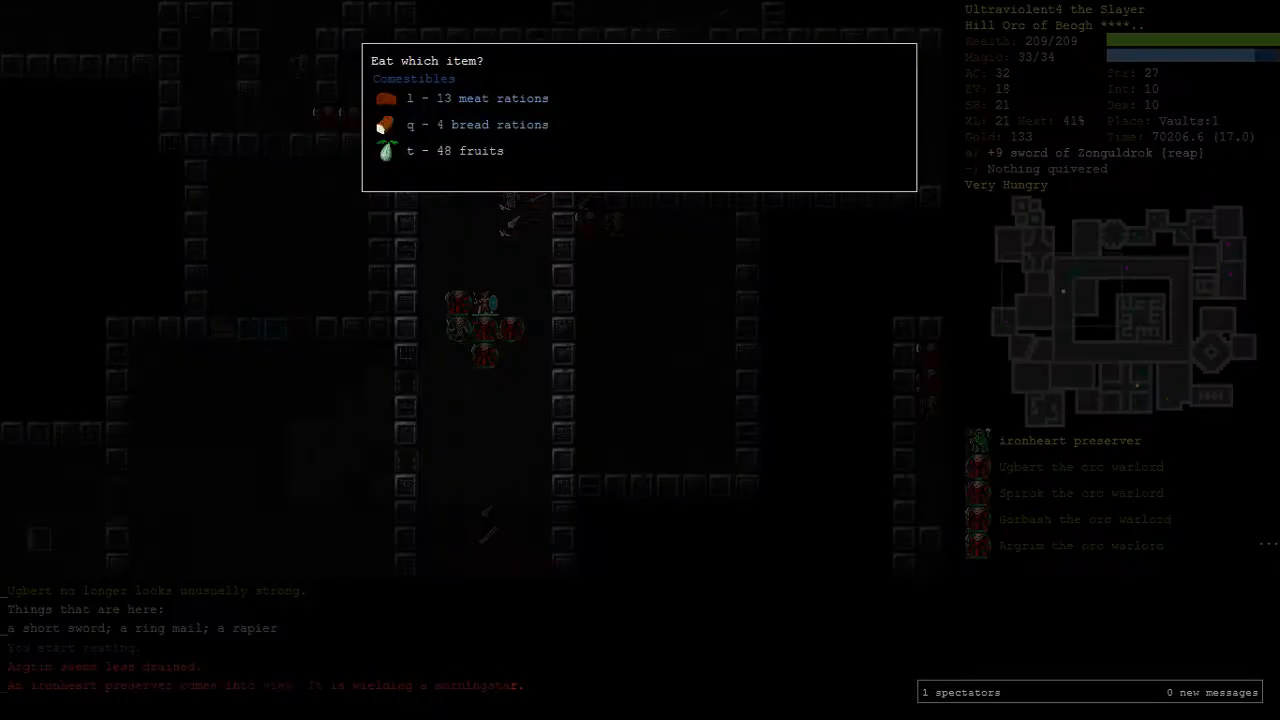
key(q)
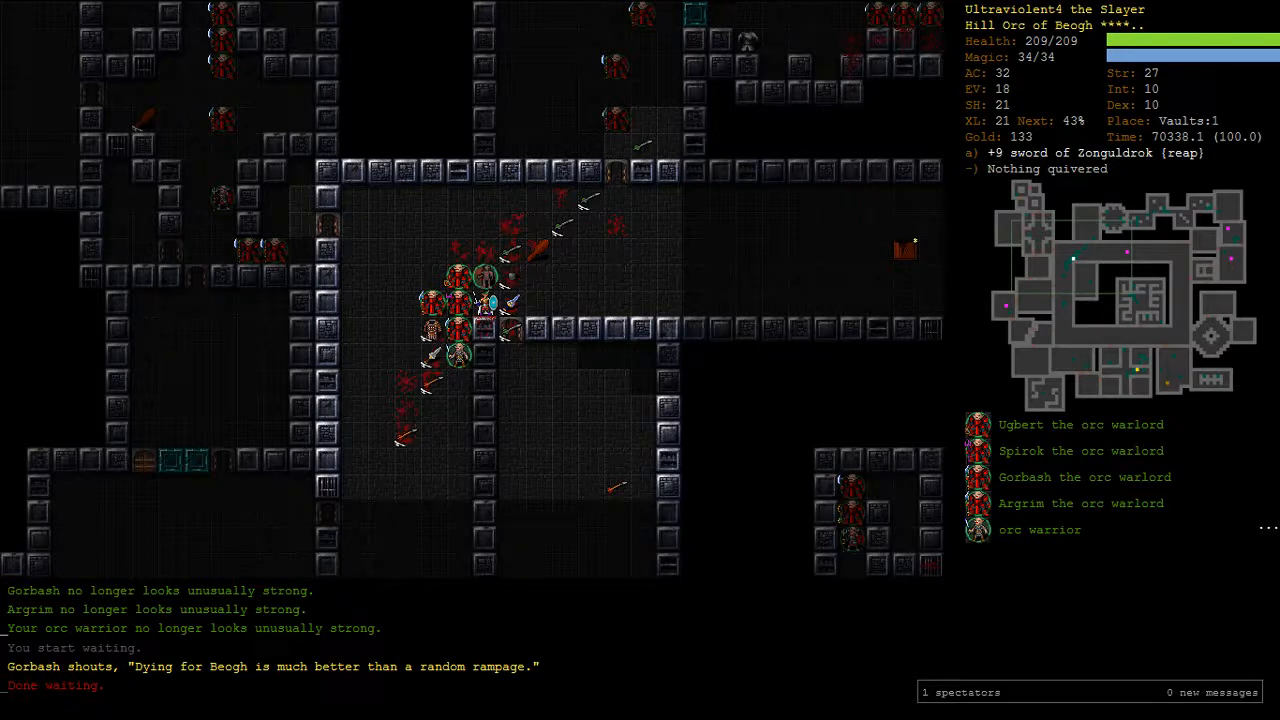
Step: Travel back down to Lair:2 and stand on the two potions of mutation
key(G)
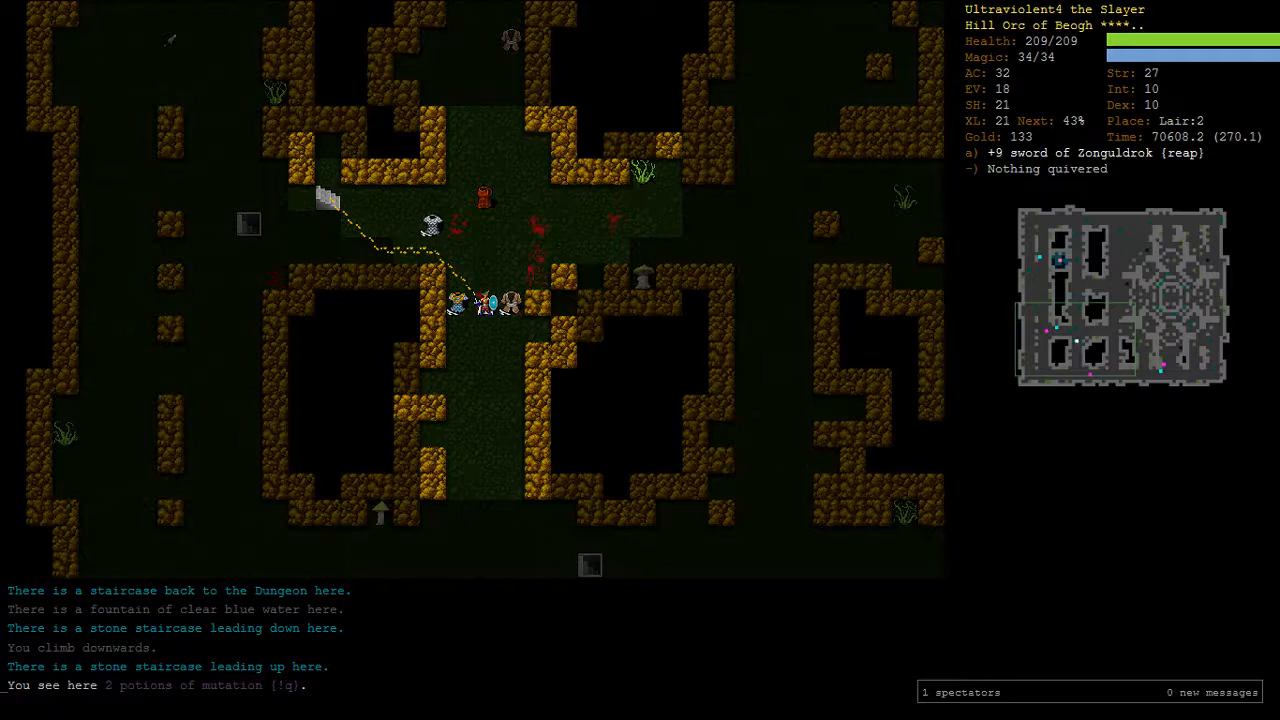
Step: Quaff both potions of mutation, gaining electric resistance and the evolve mutation
key(q)
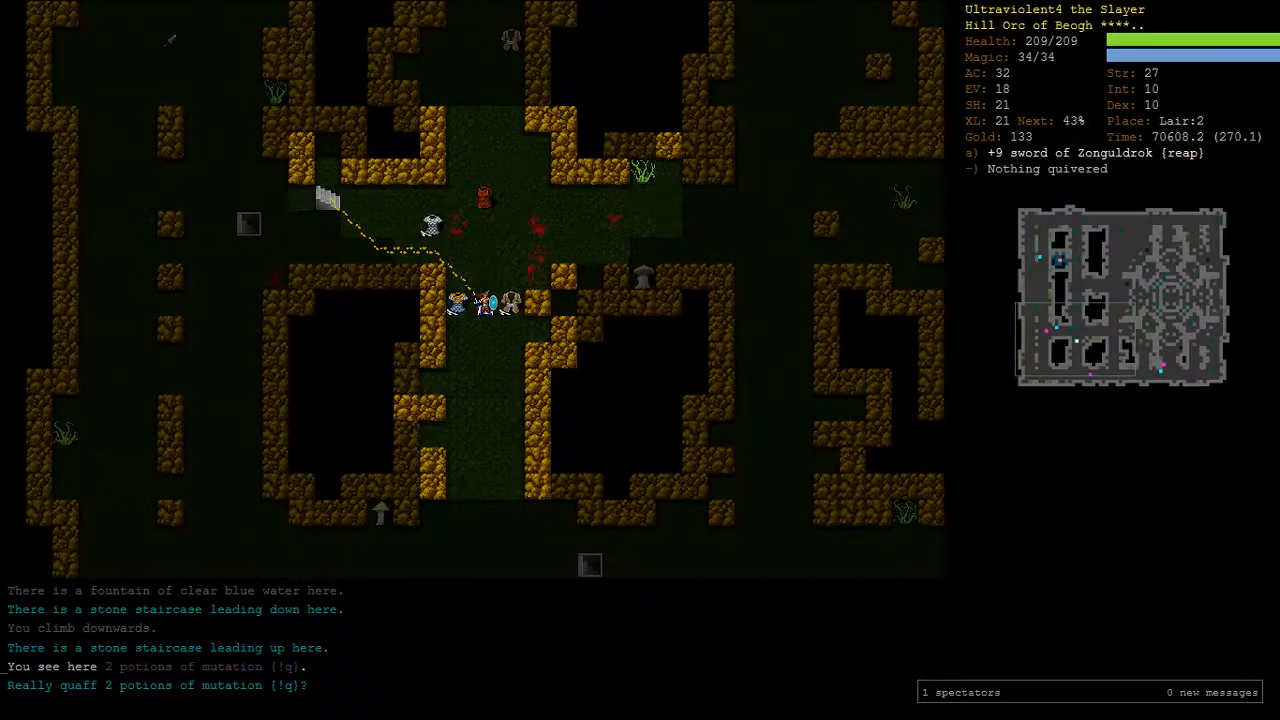
key(y)
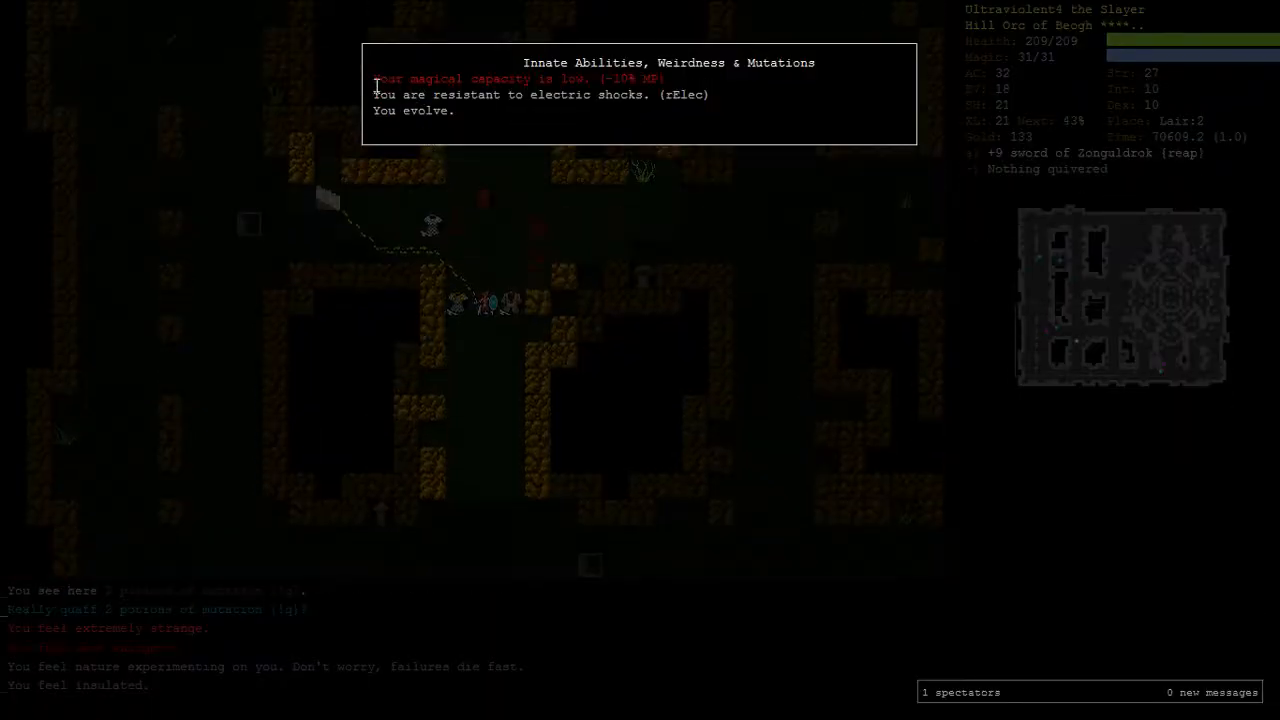
mouse_move(692, 94)
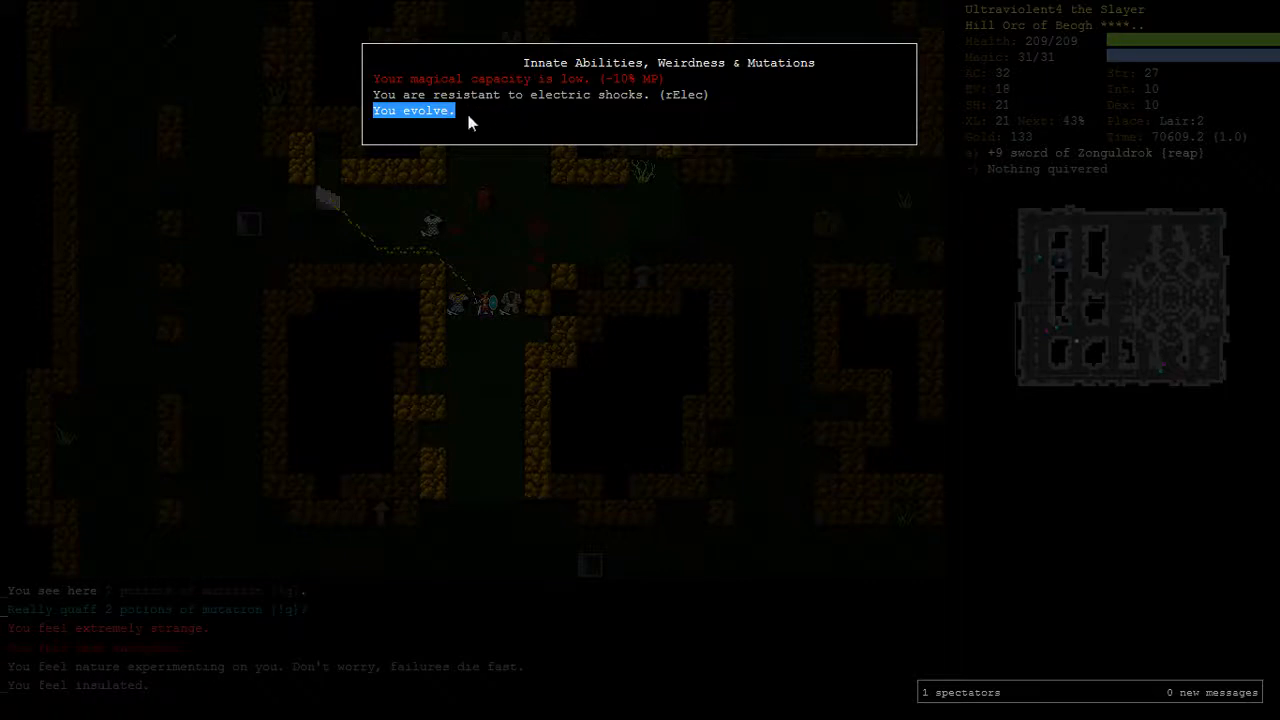
mouse_move(460, 148)
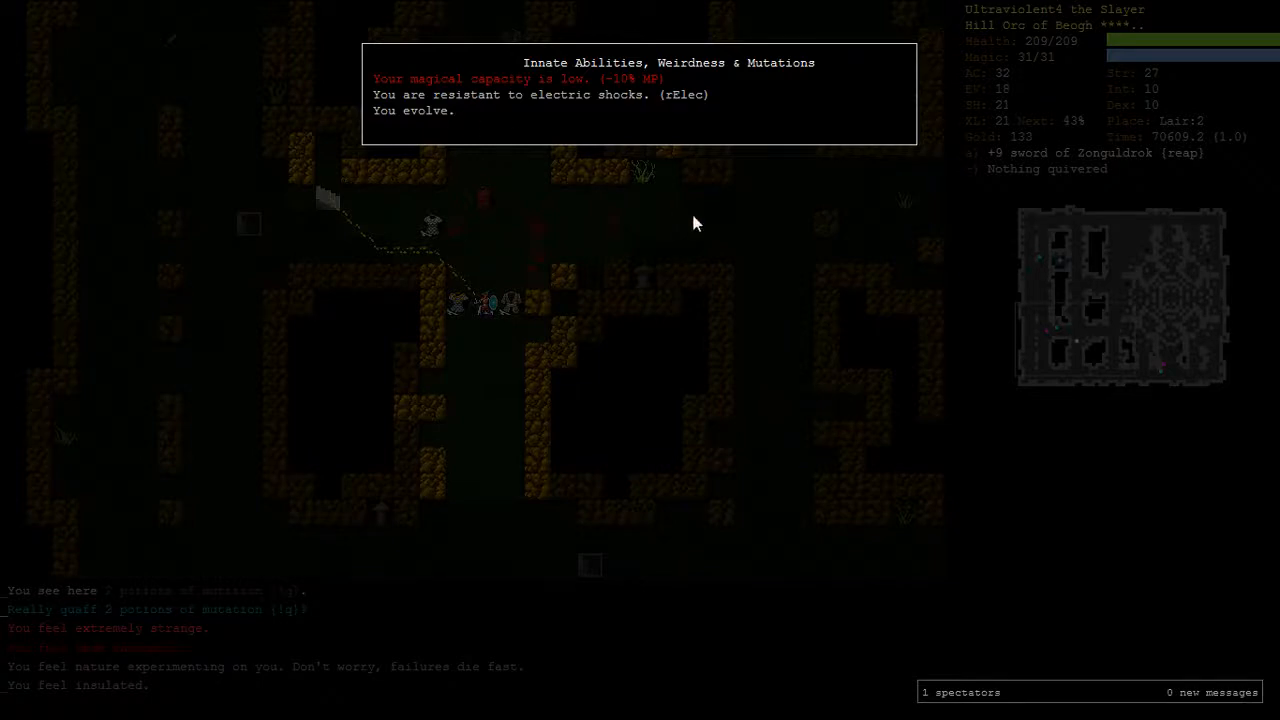
mouse_move(1248, 404)
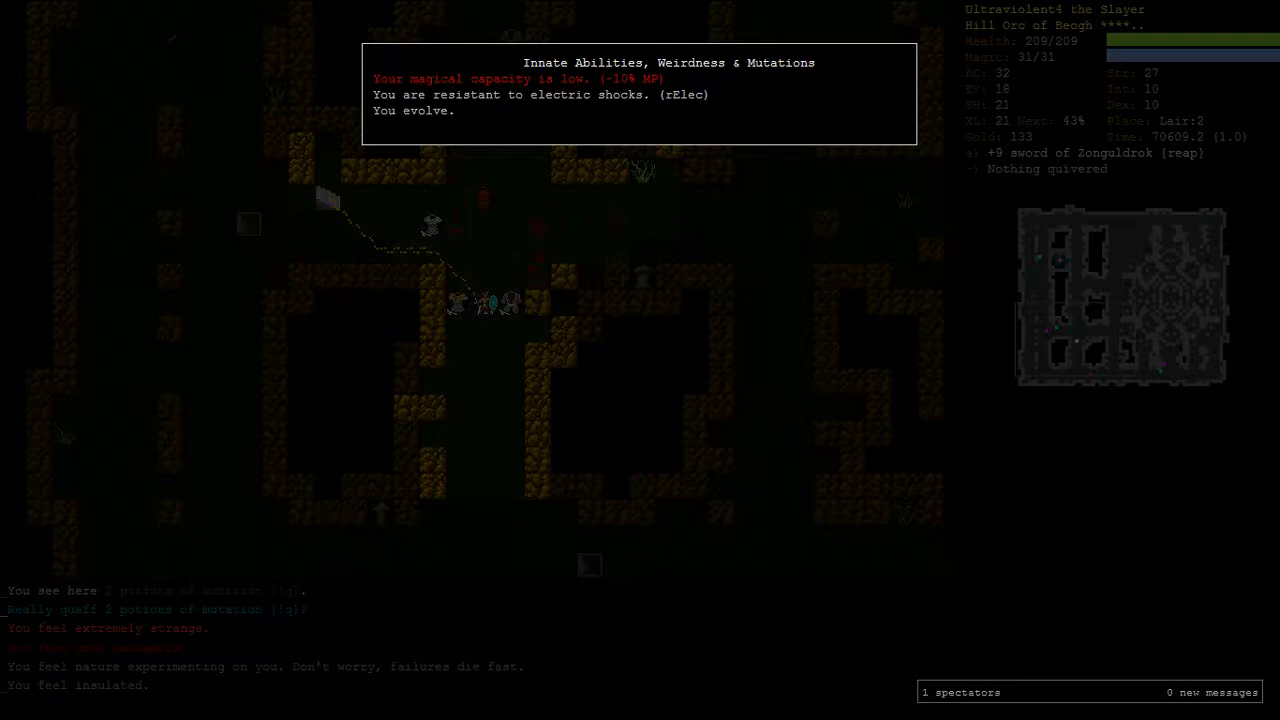
mouse_move(1124, 484)
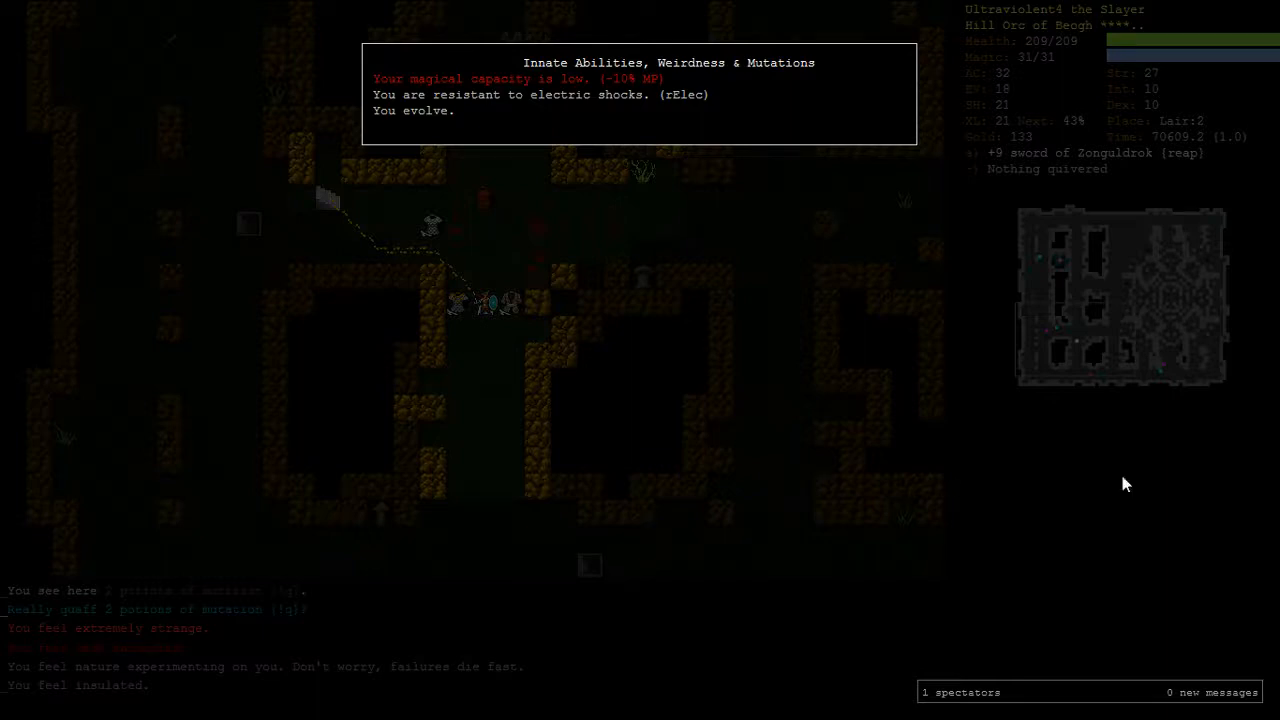
mouse_move(460, 128)
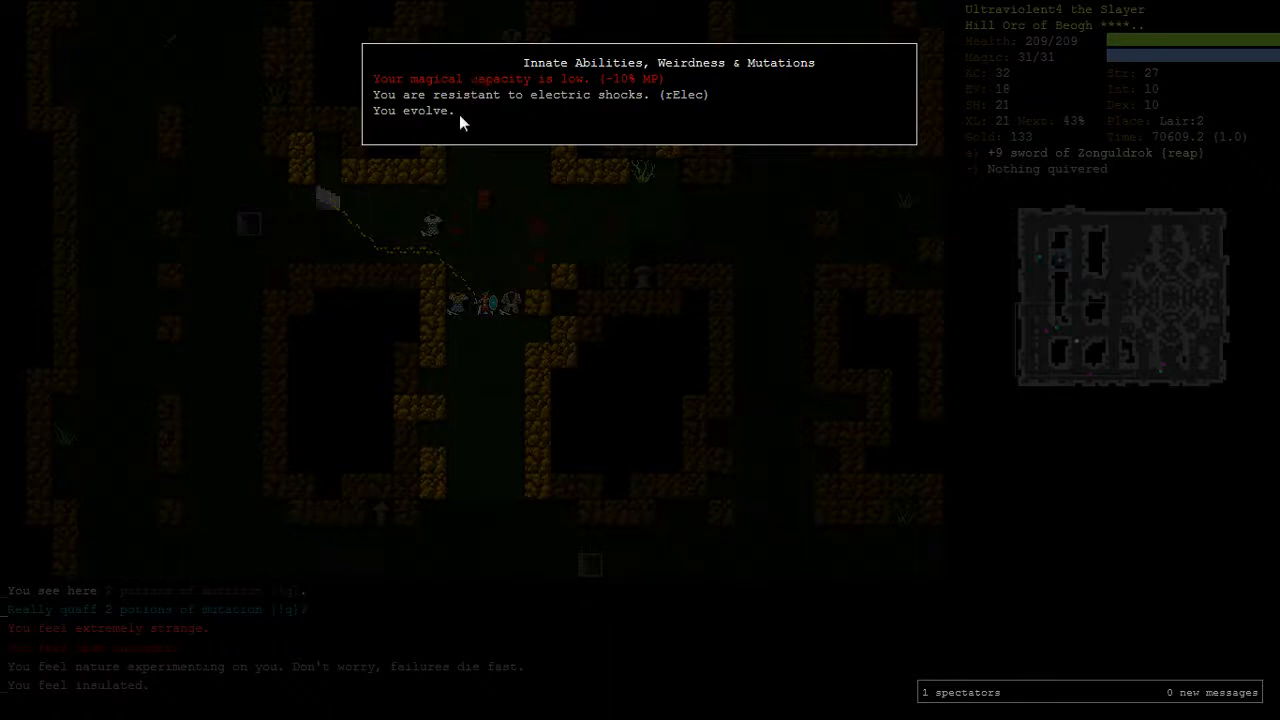
mouse_move(446, 246)
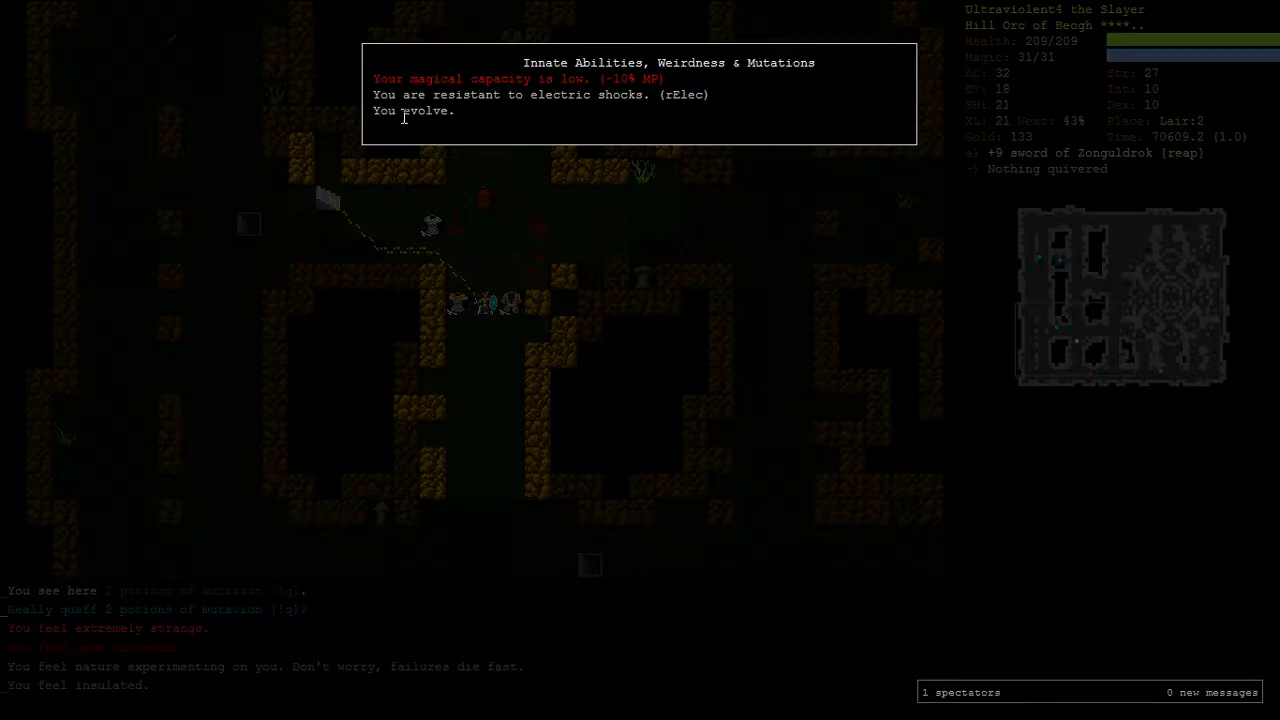
mouse_move(456, 118)
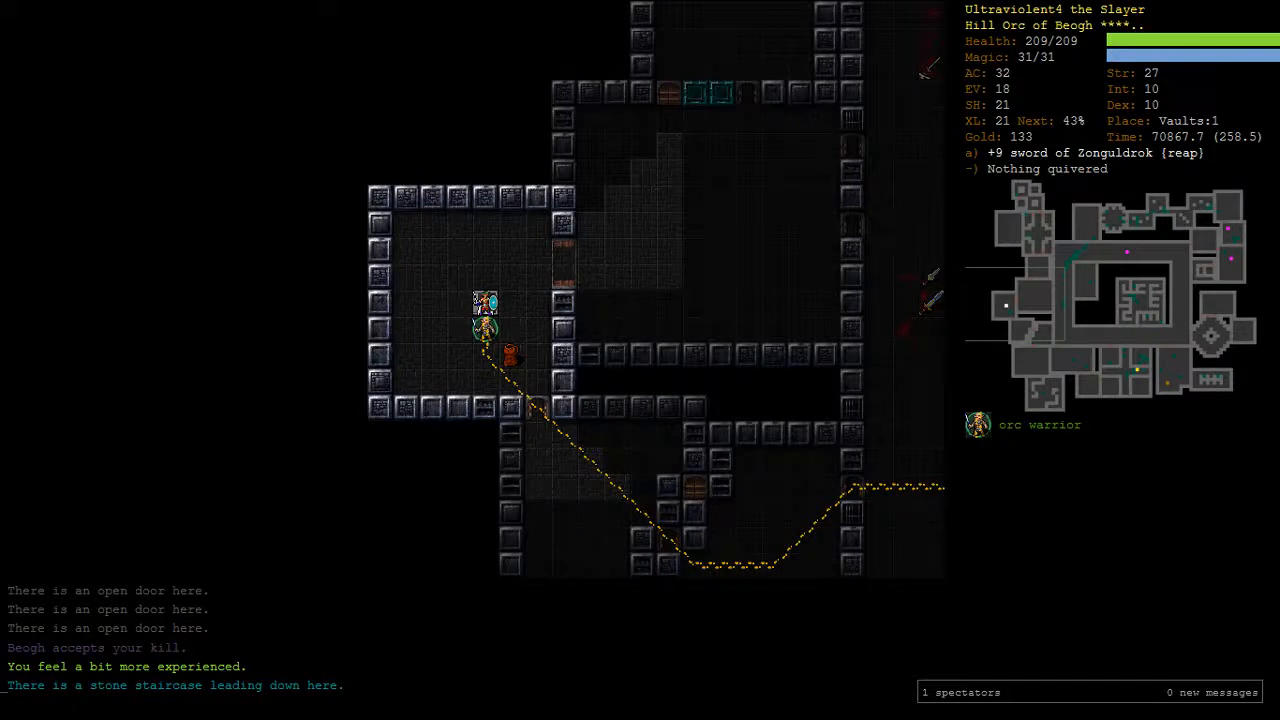
Step: Descend to Vaults:2 to rejoin orc knights Wulfor and Gawl, then bring up Beogh's abilities
key(>)
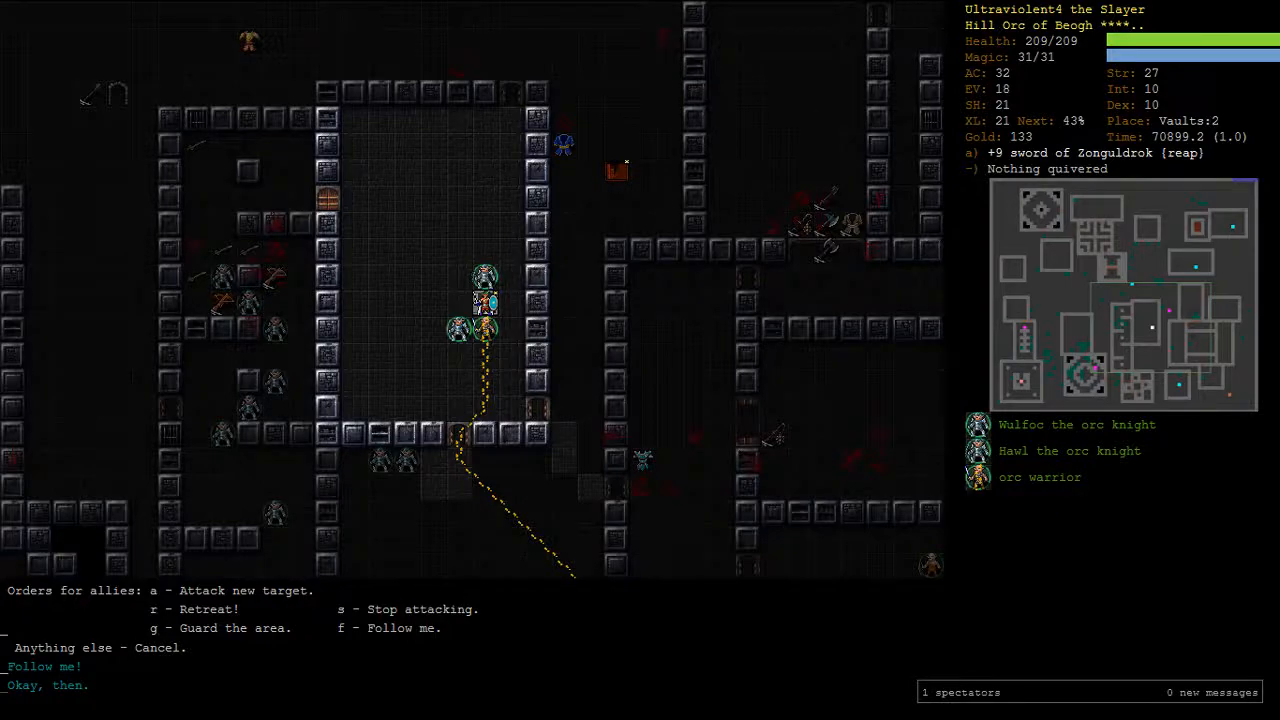
key(a)
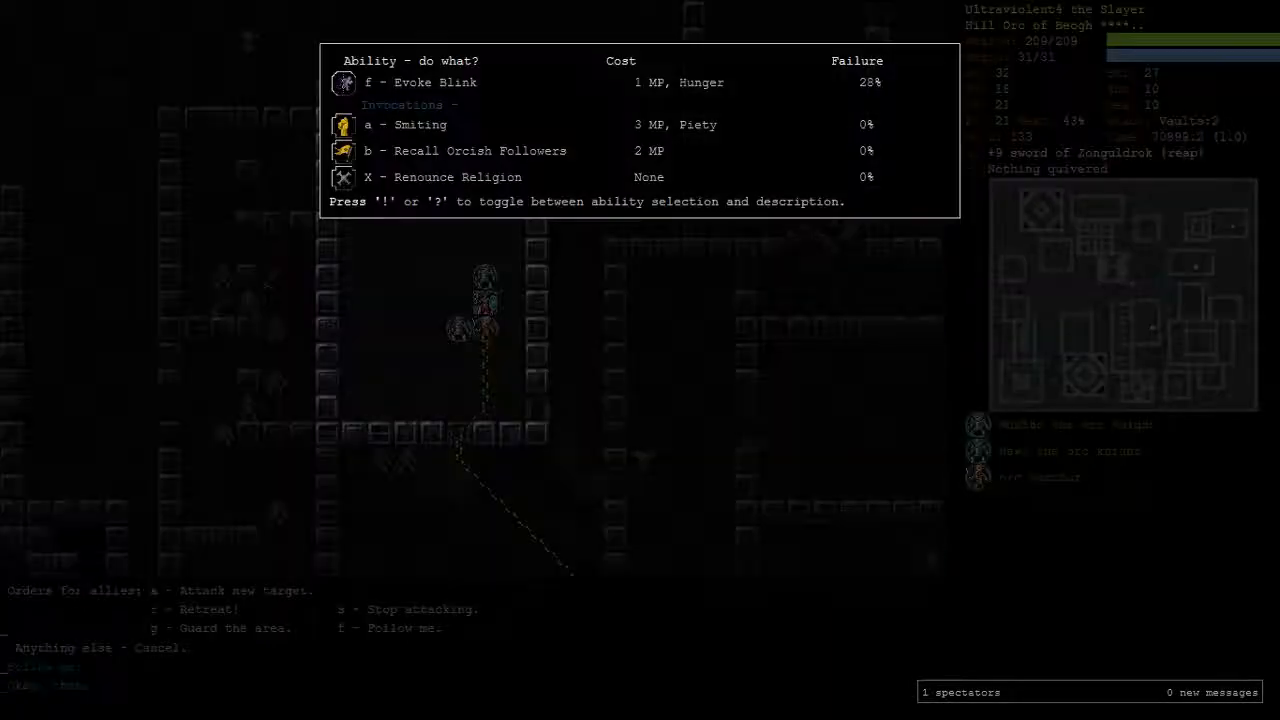